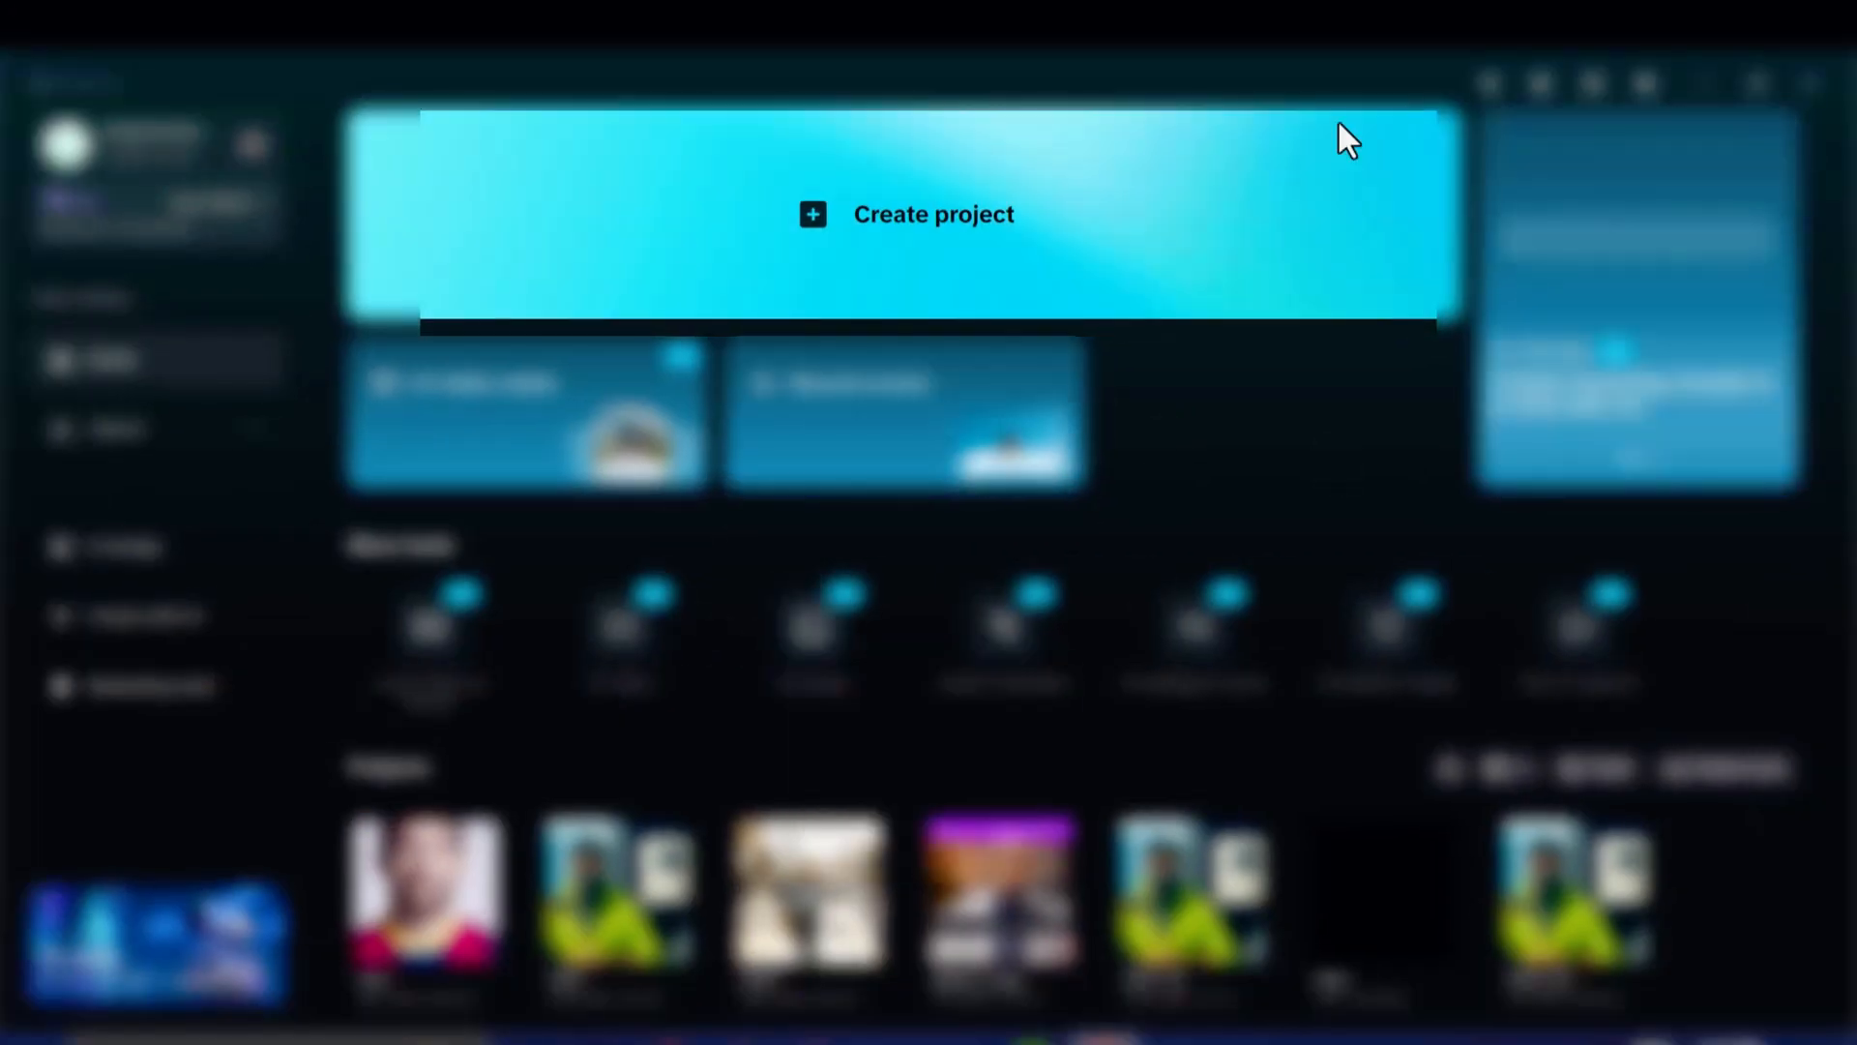
# Create a new blank project, opening an empty editor named 1103.
pyautogui.click(906, 215)
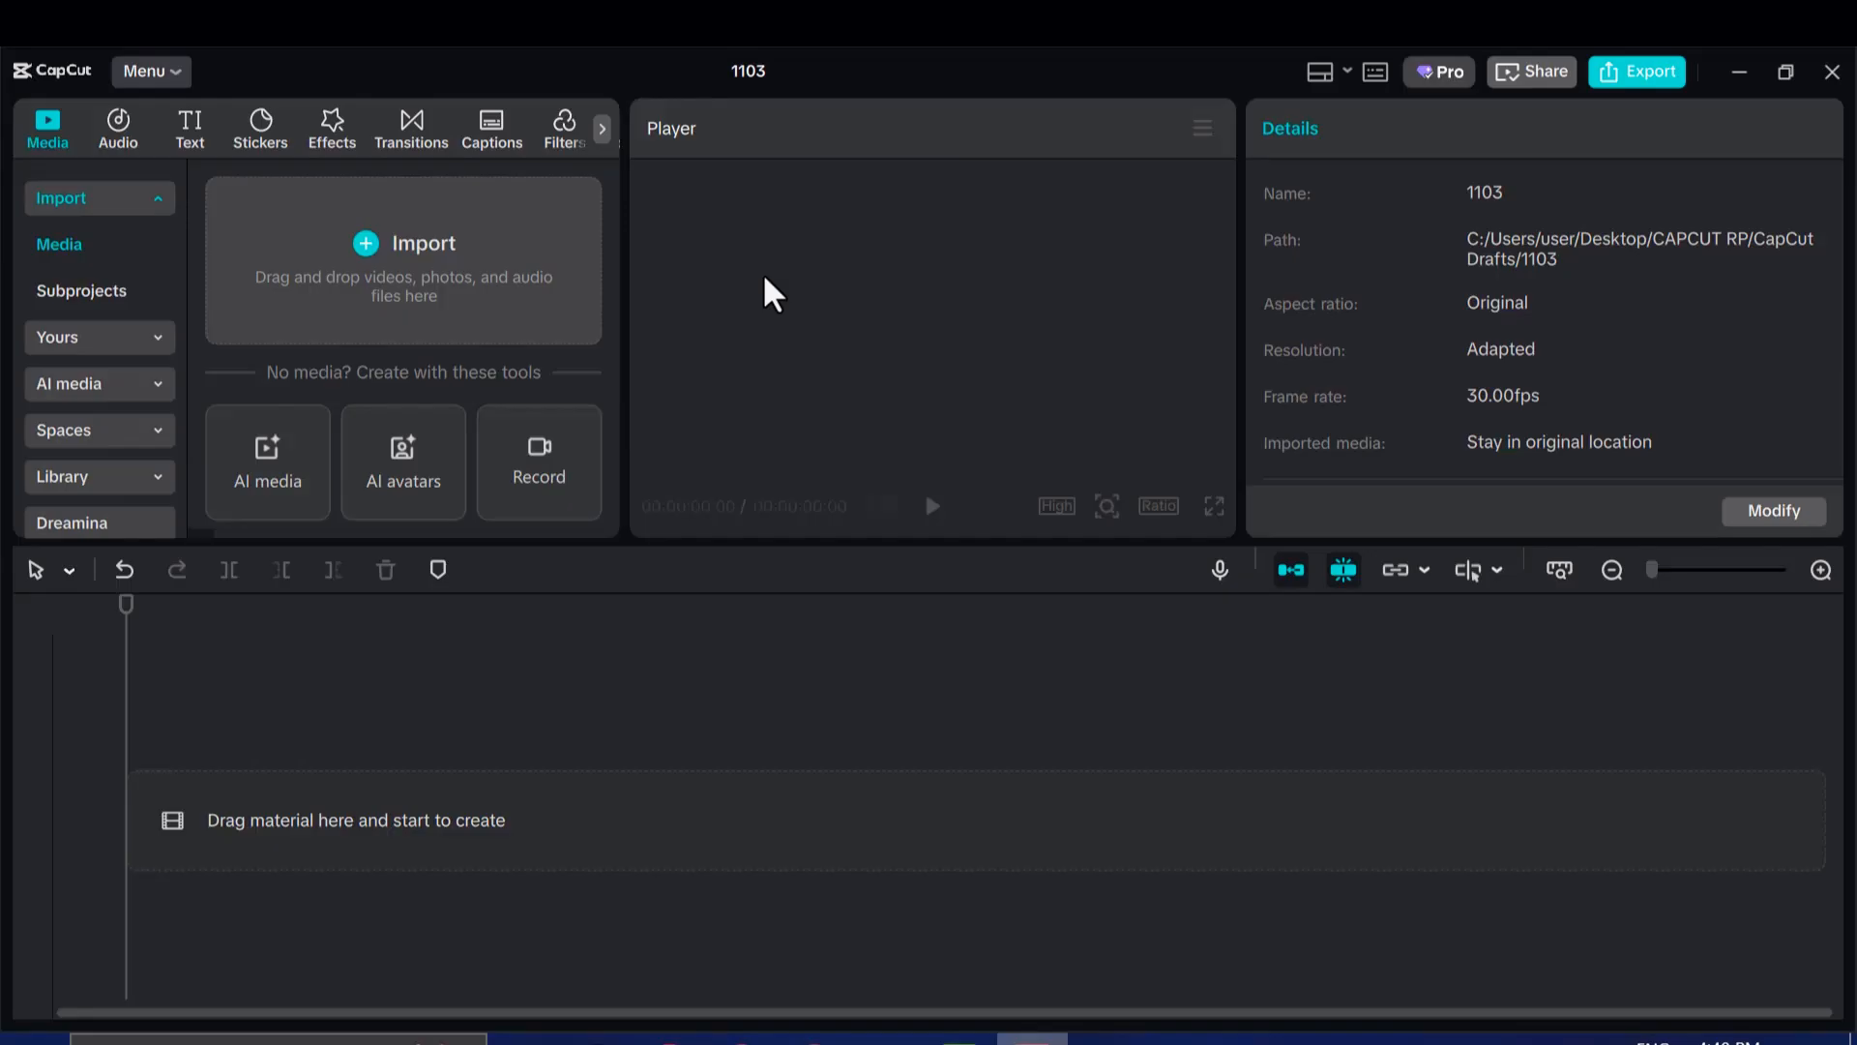
pyautogui.moveTo(1575, 441)
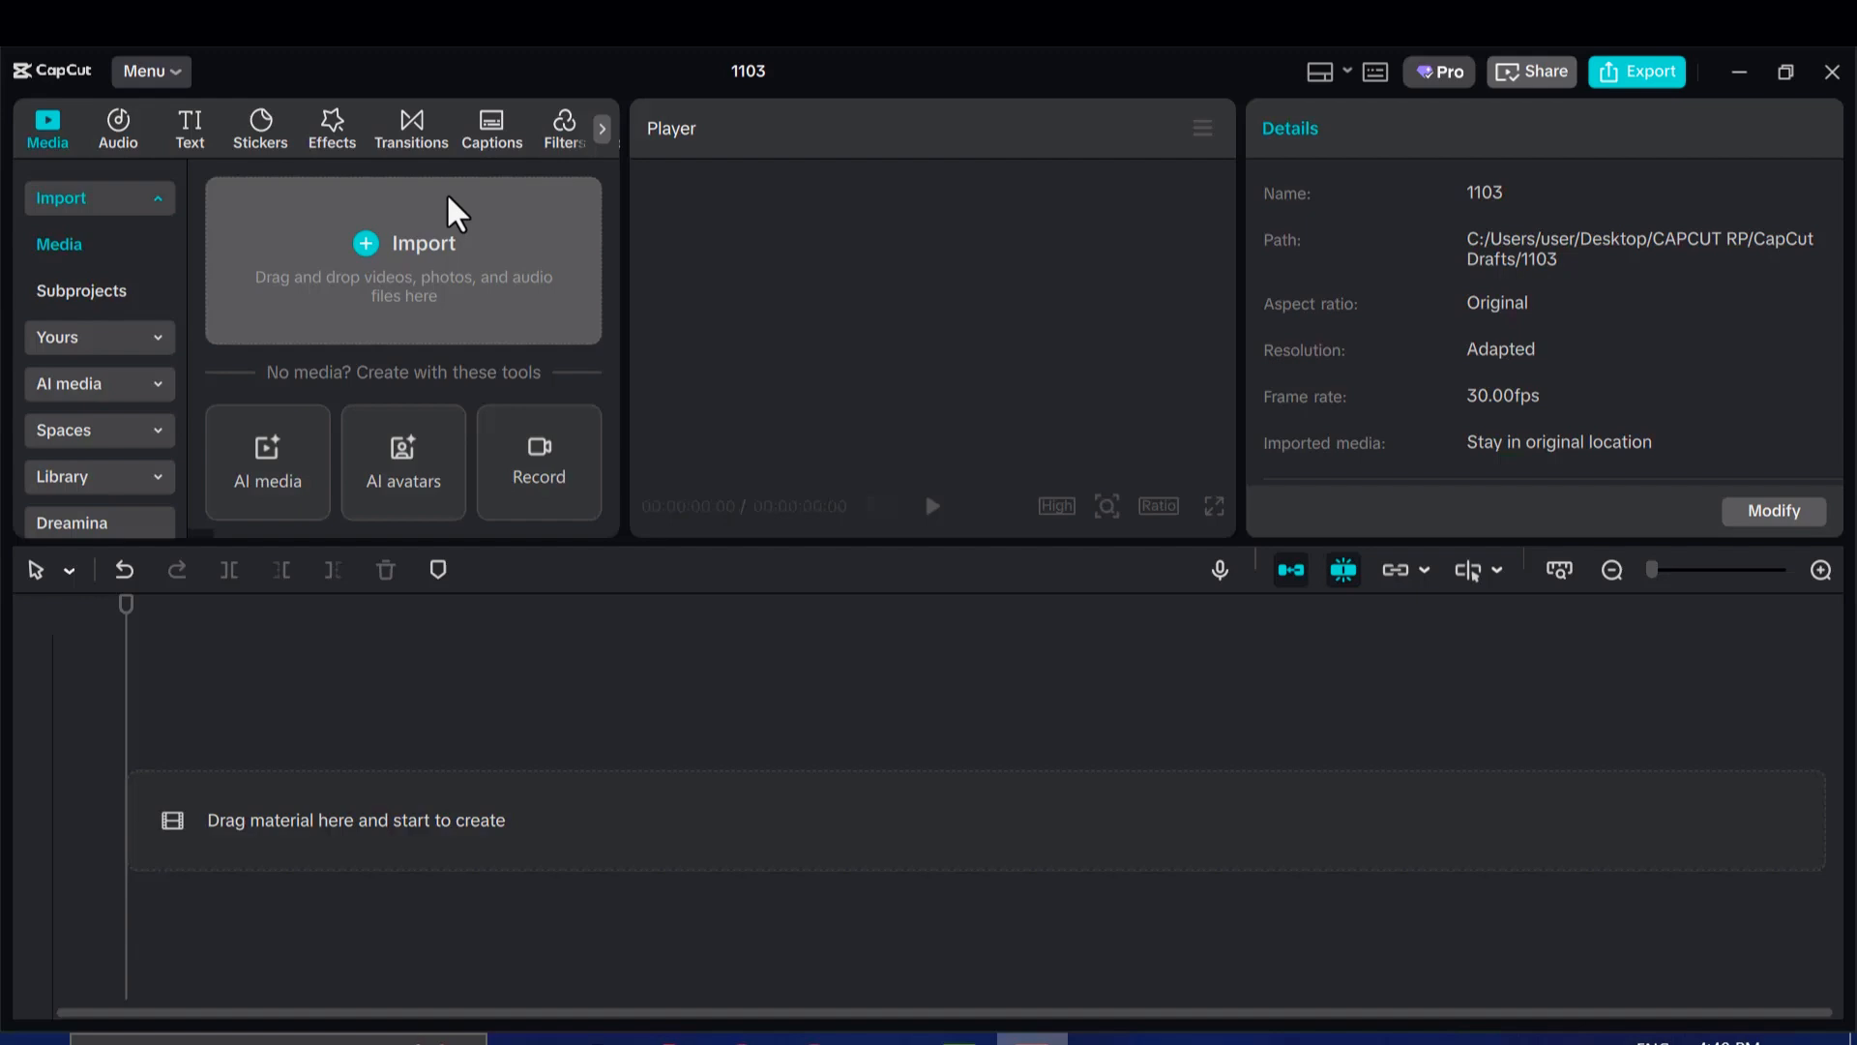
pyautogui.moveTo(492, 224)
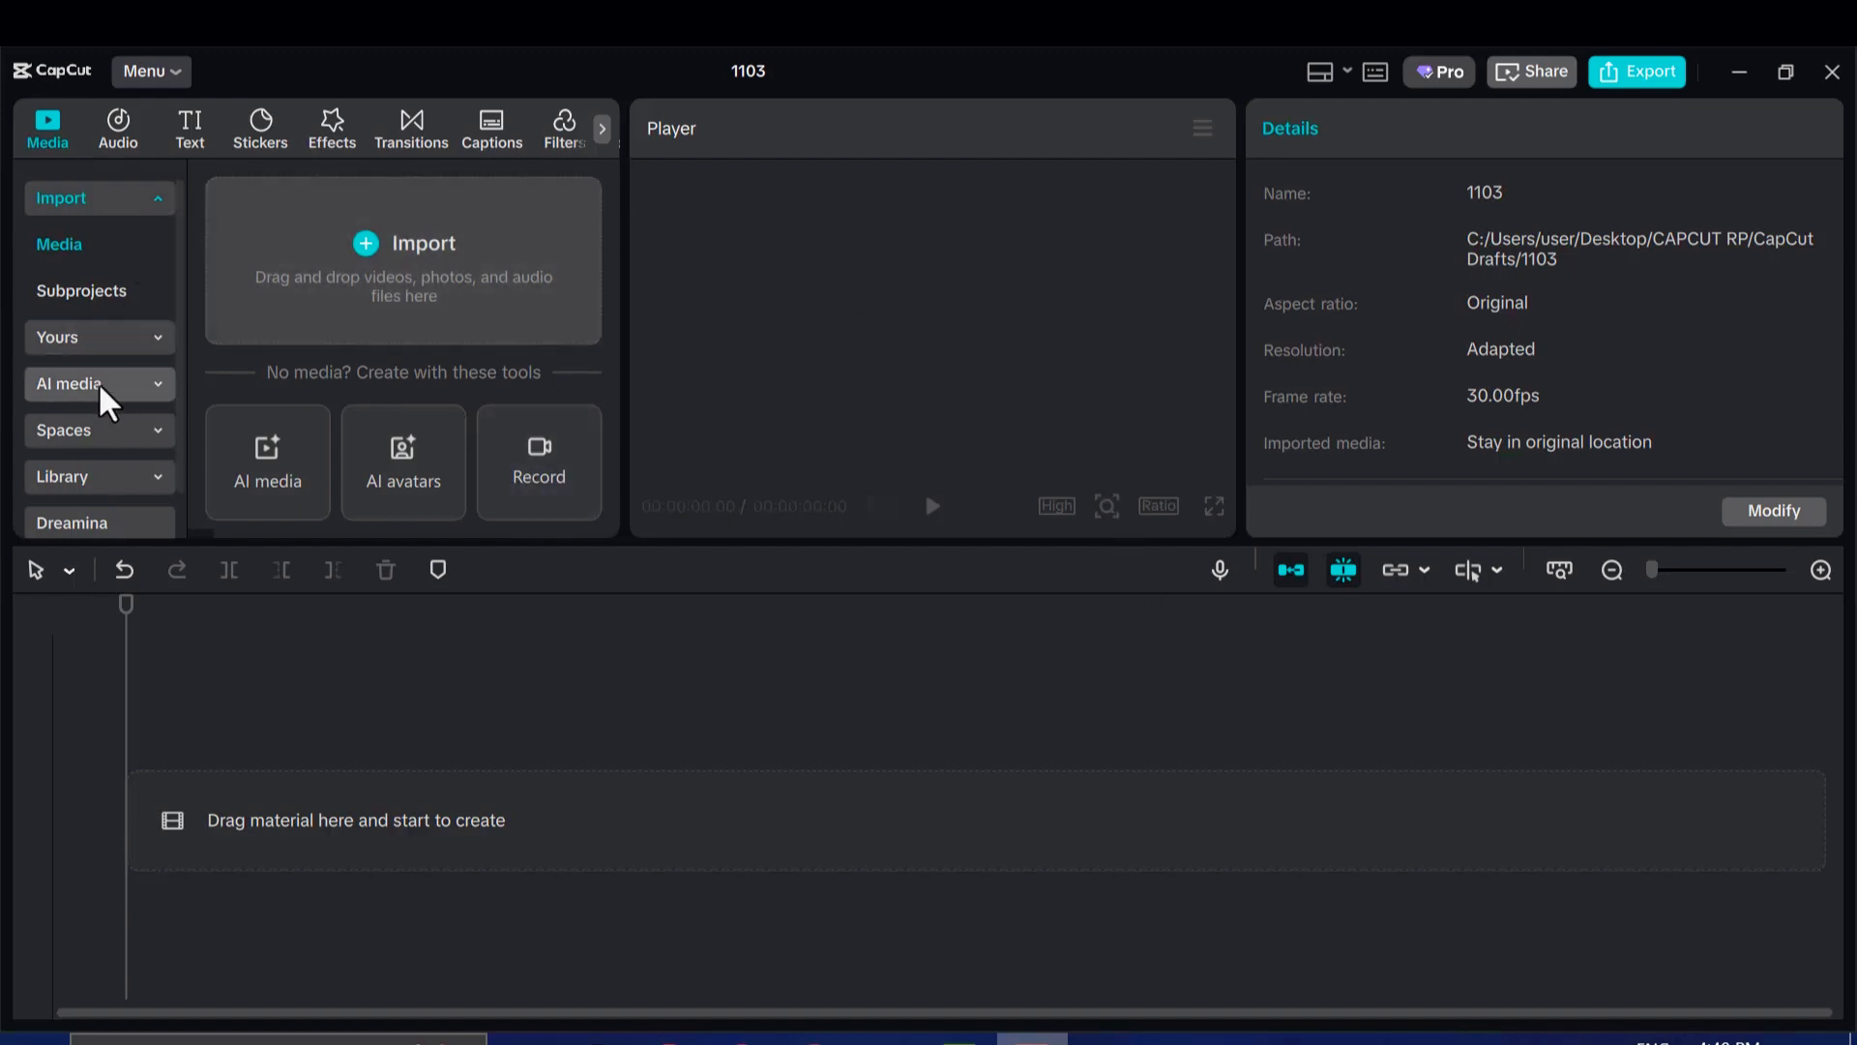
# Expand AI media in the Media sidebar and switch to AI video generation.
pyautogui.click(77, 383)
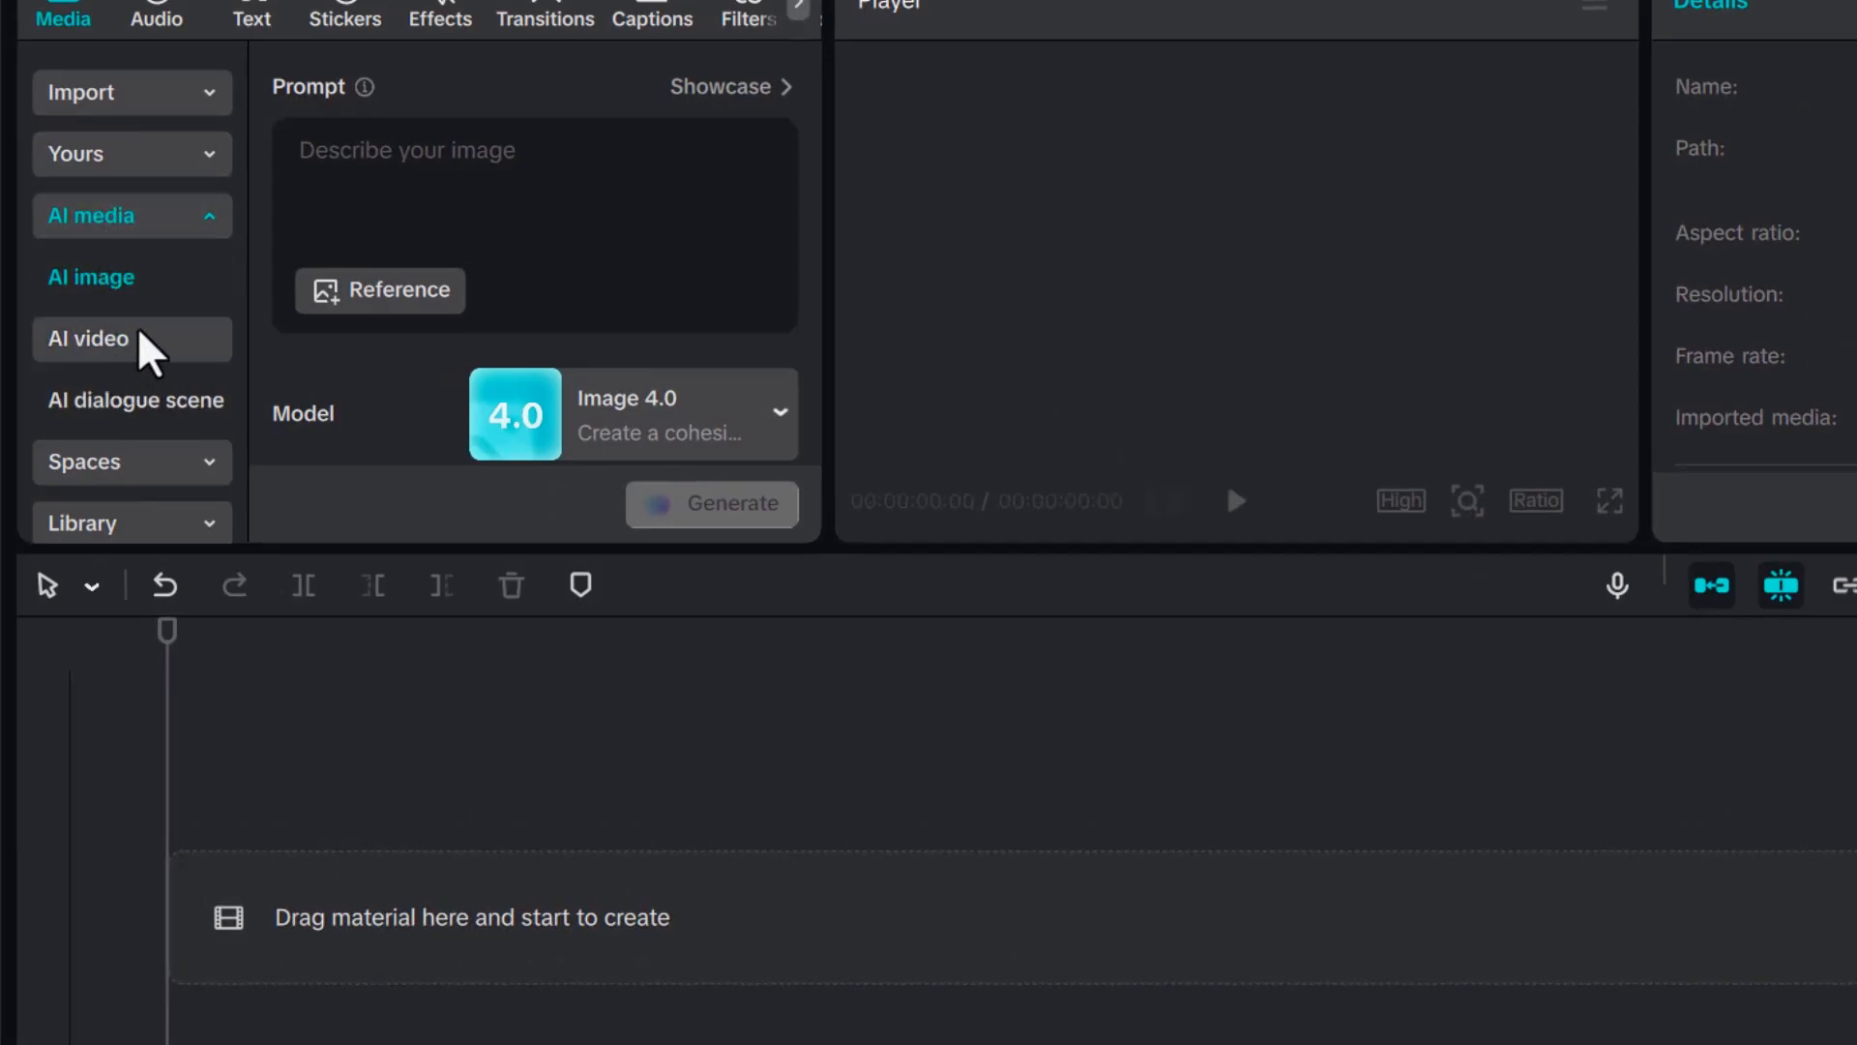
pyautogui.click(87, 338)
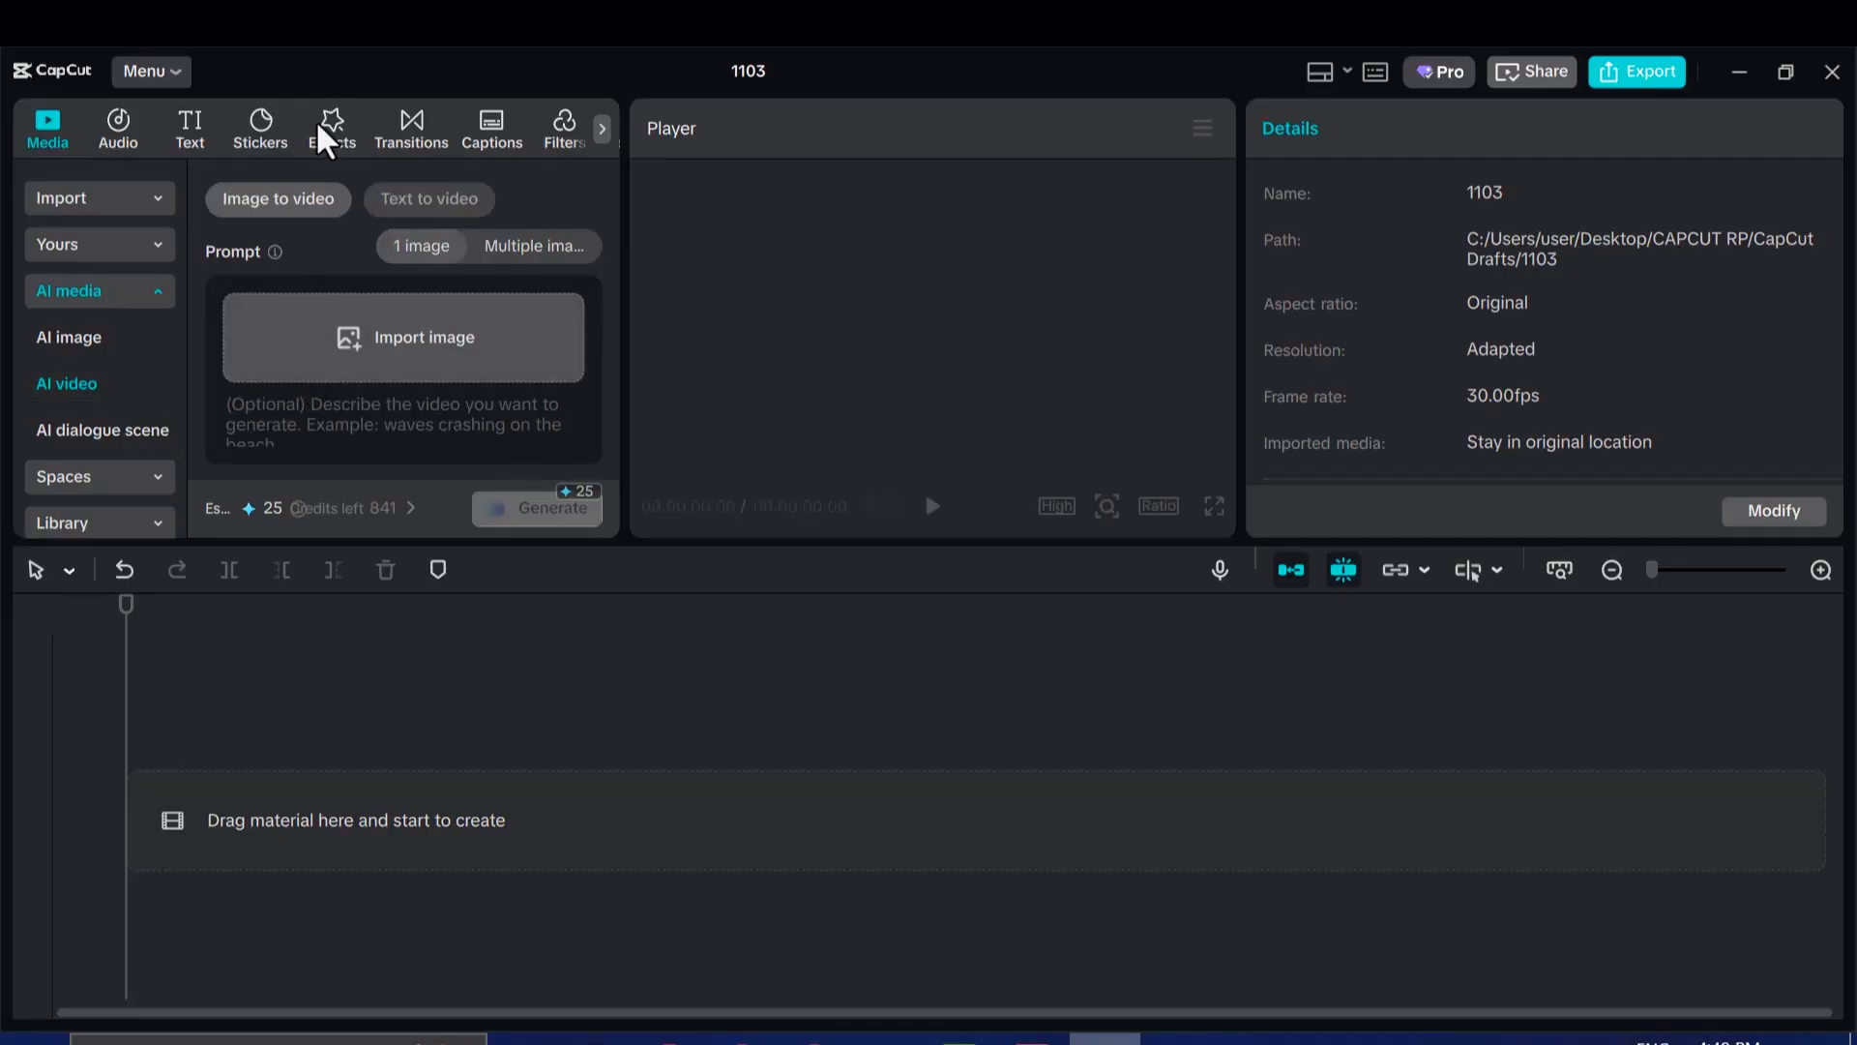
pyautogui.moveTo(647, 362)
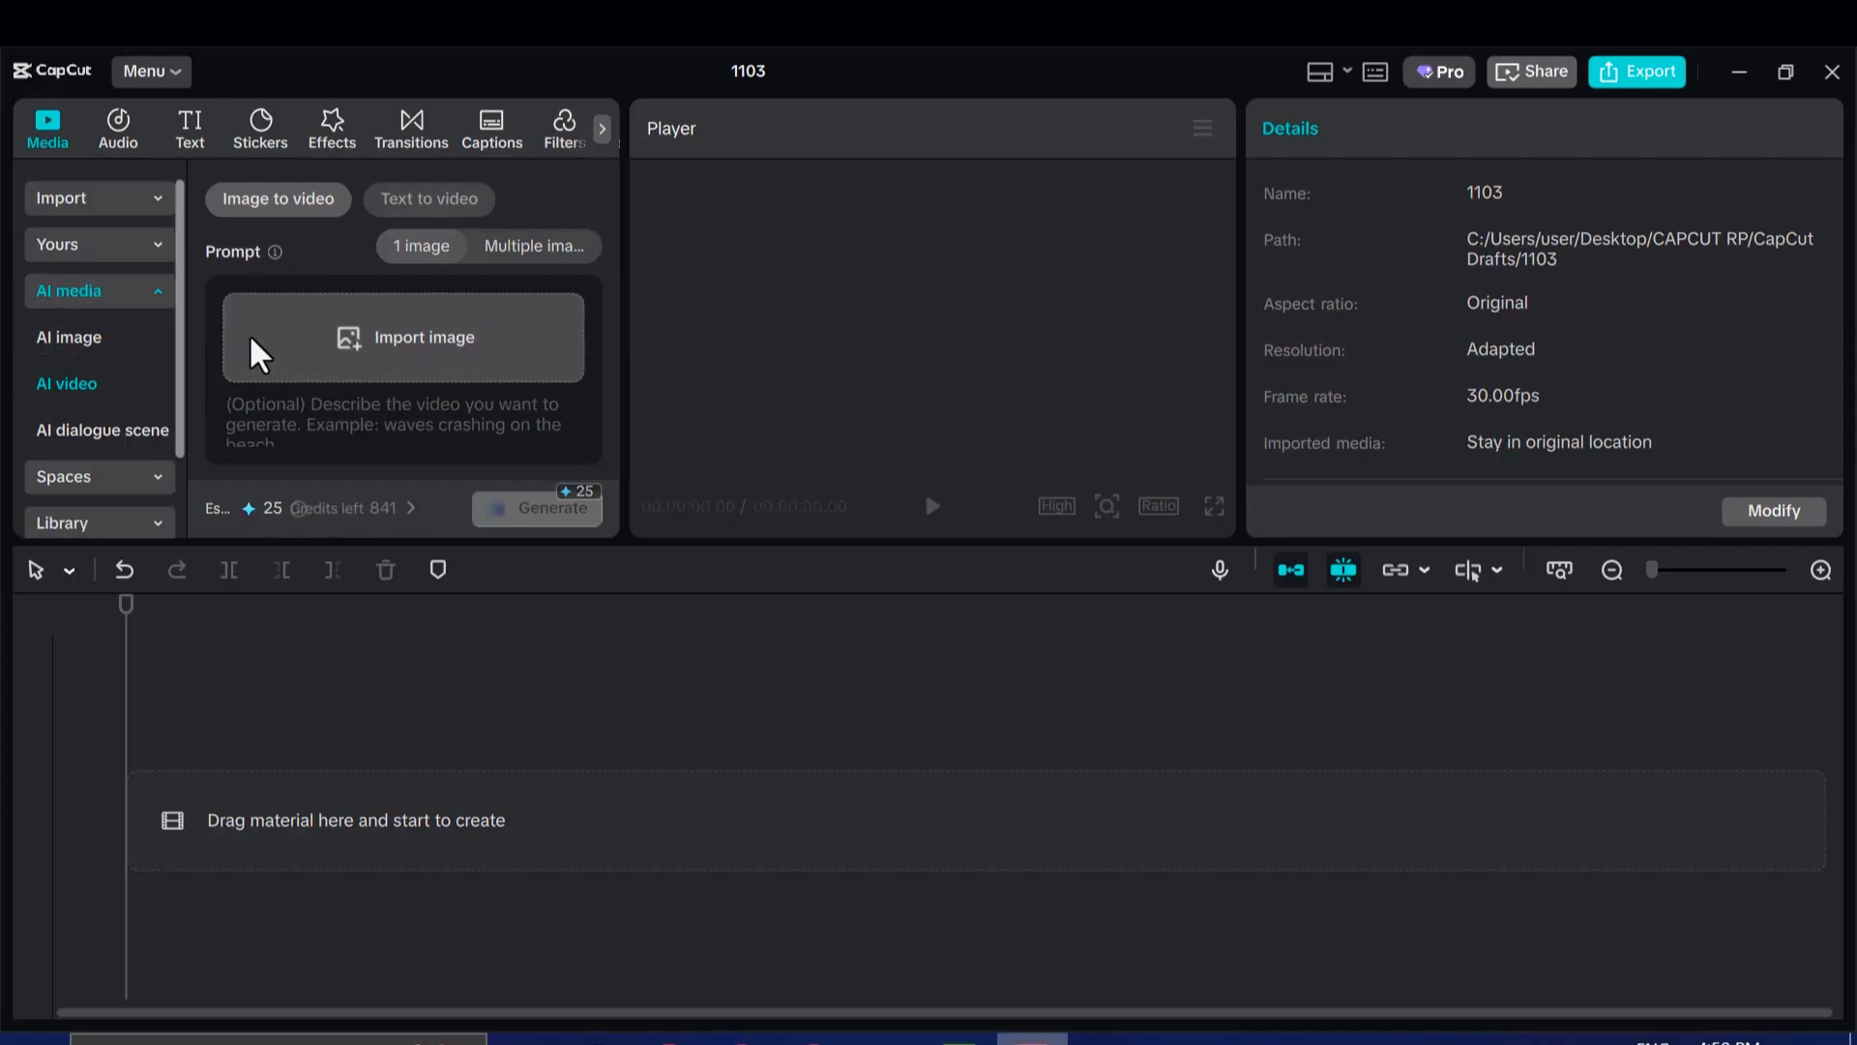
pyautogui.moveTo(203, 375)
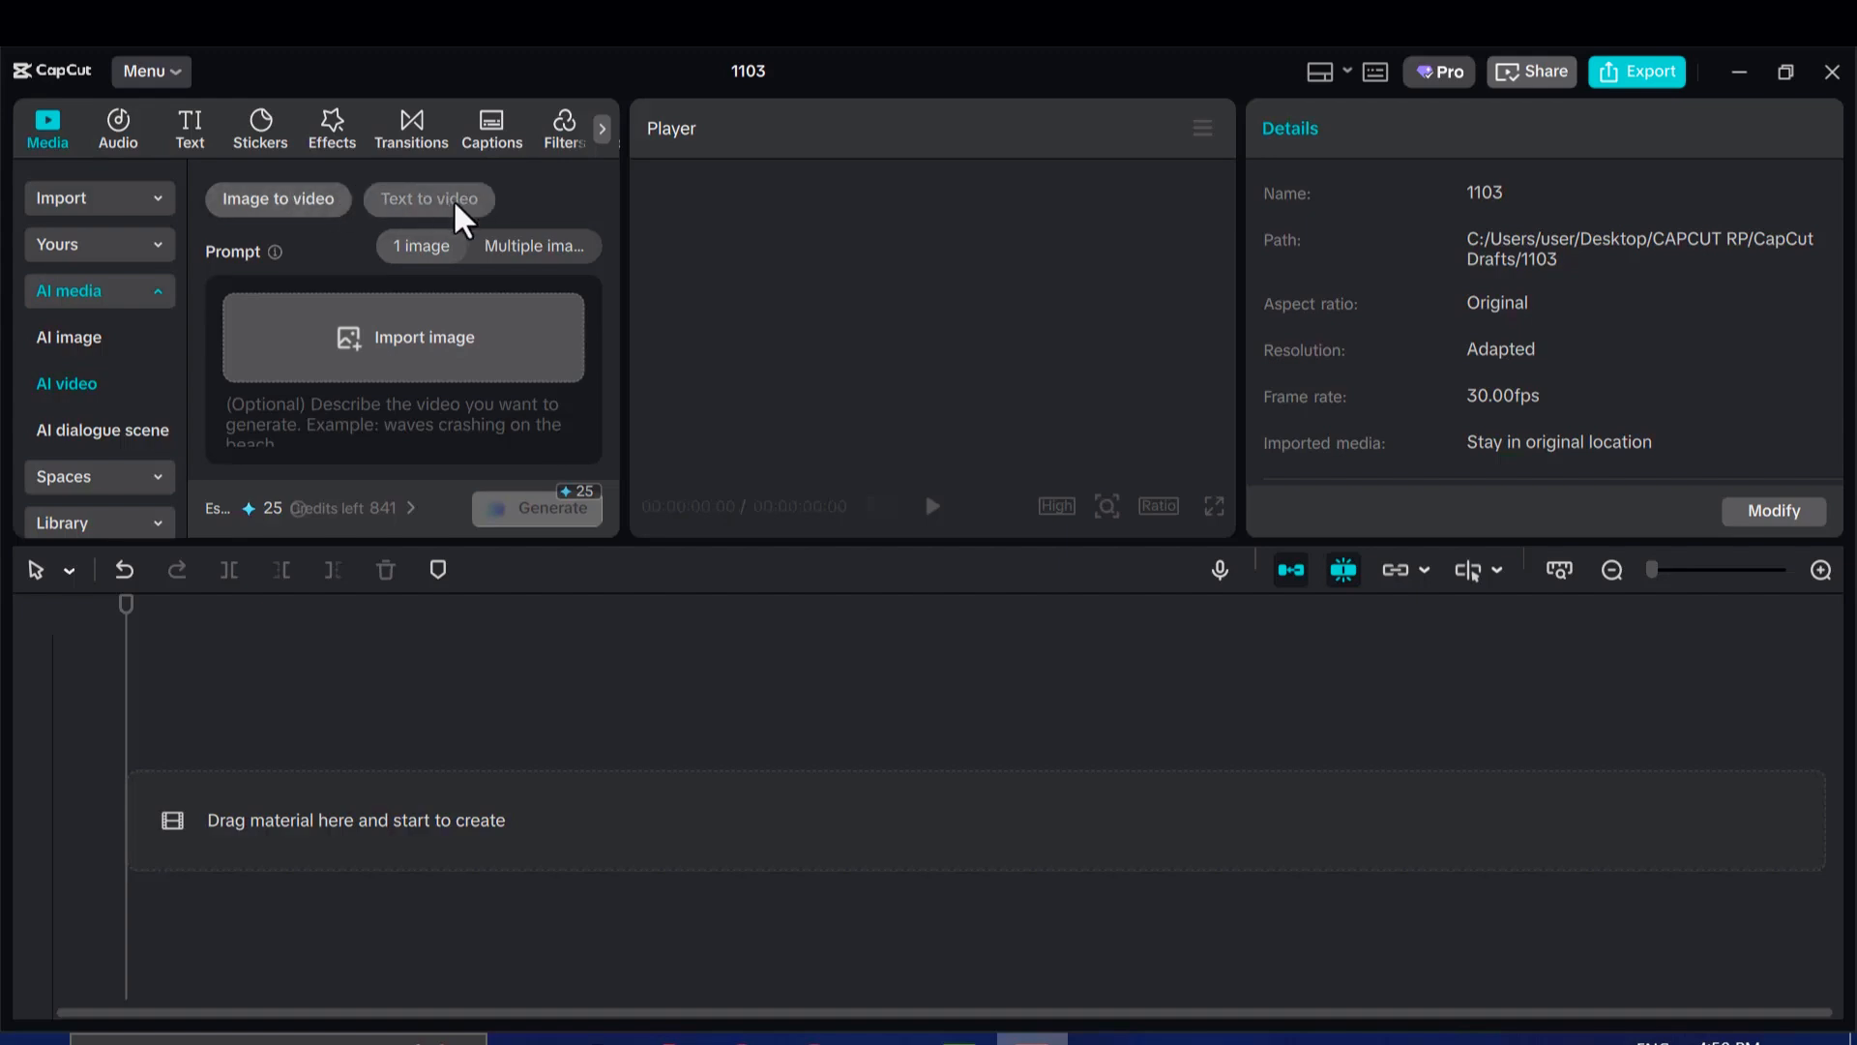
pyautogui.click(430, 197)
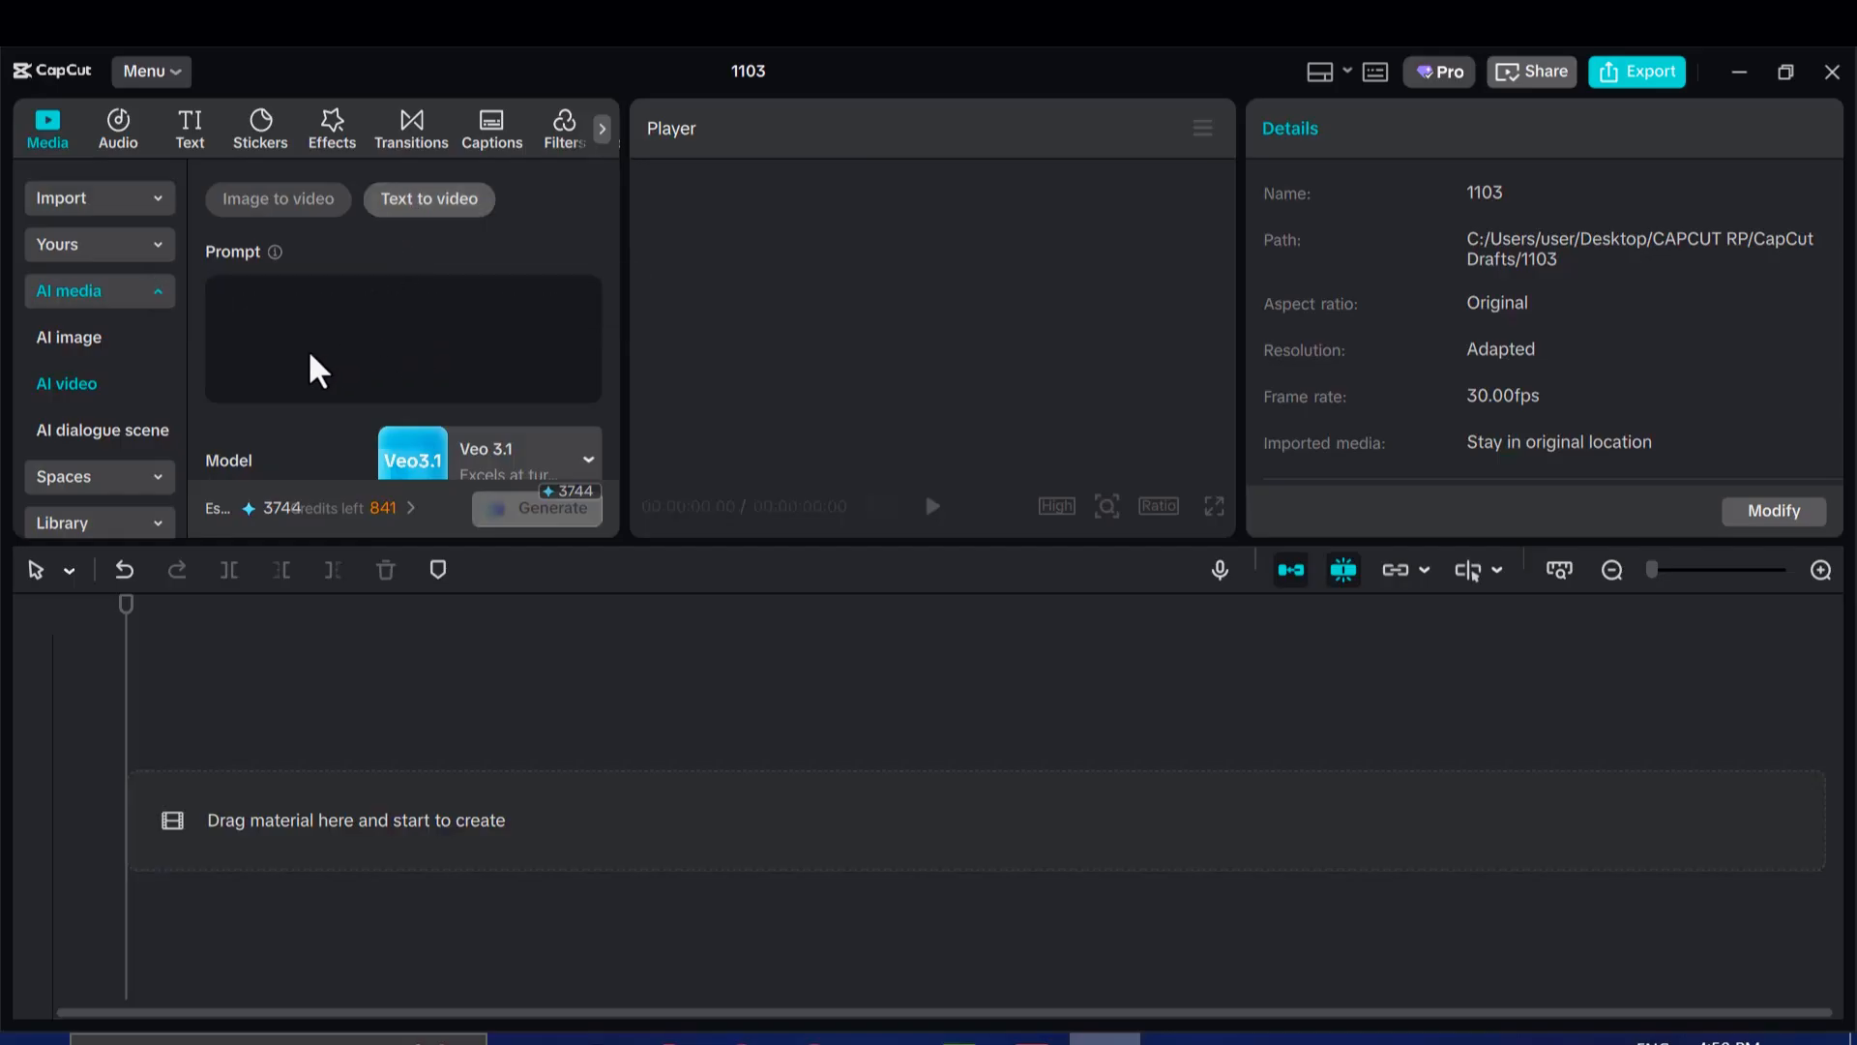
pyautogui.moveTo(414, 356)
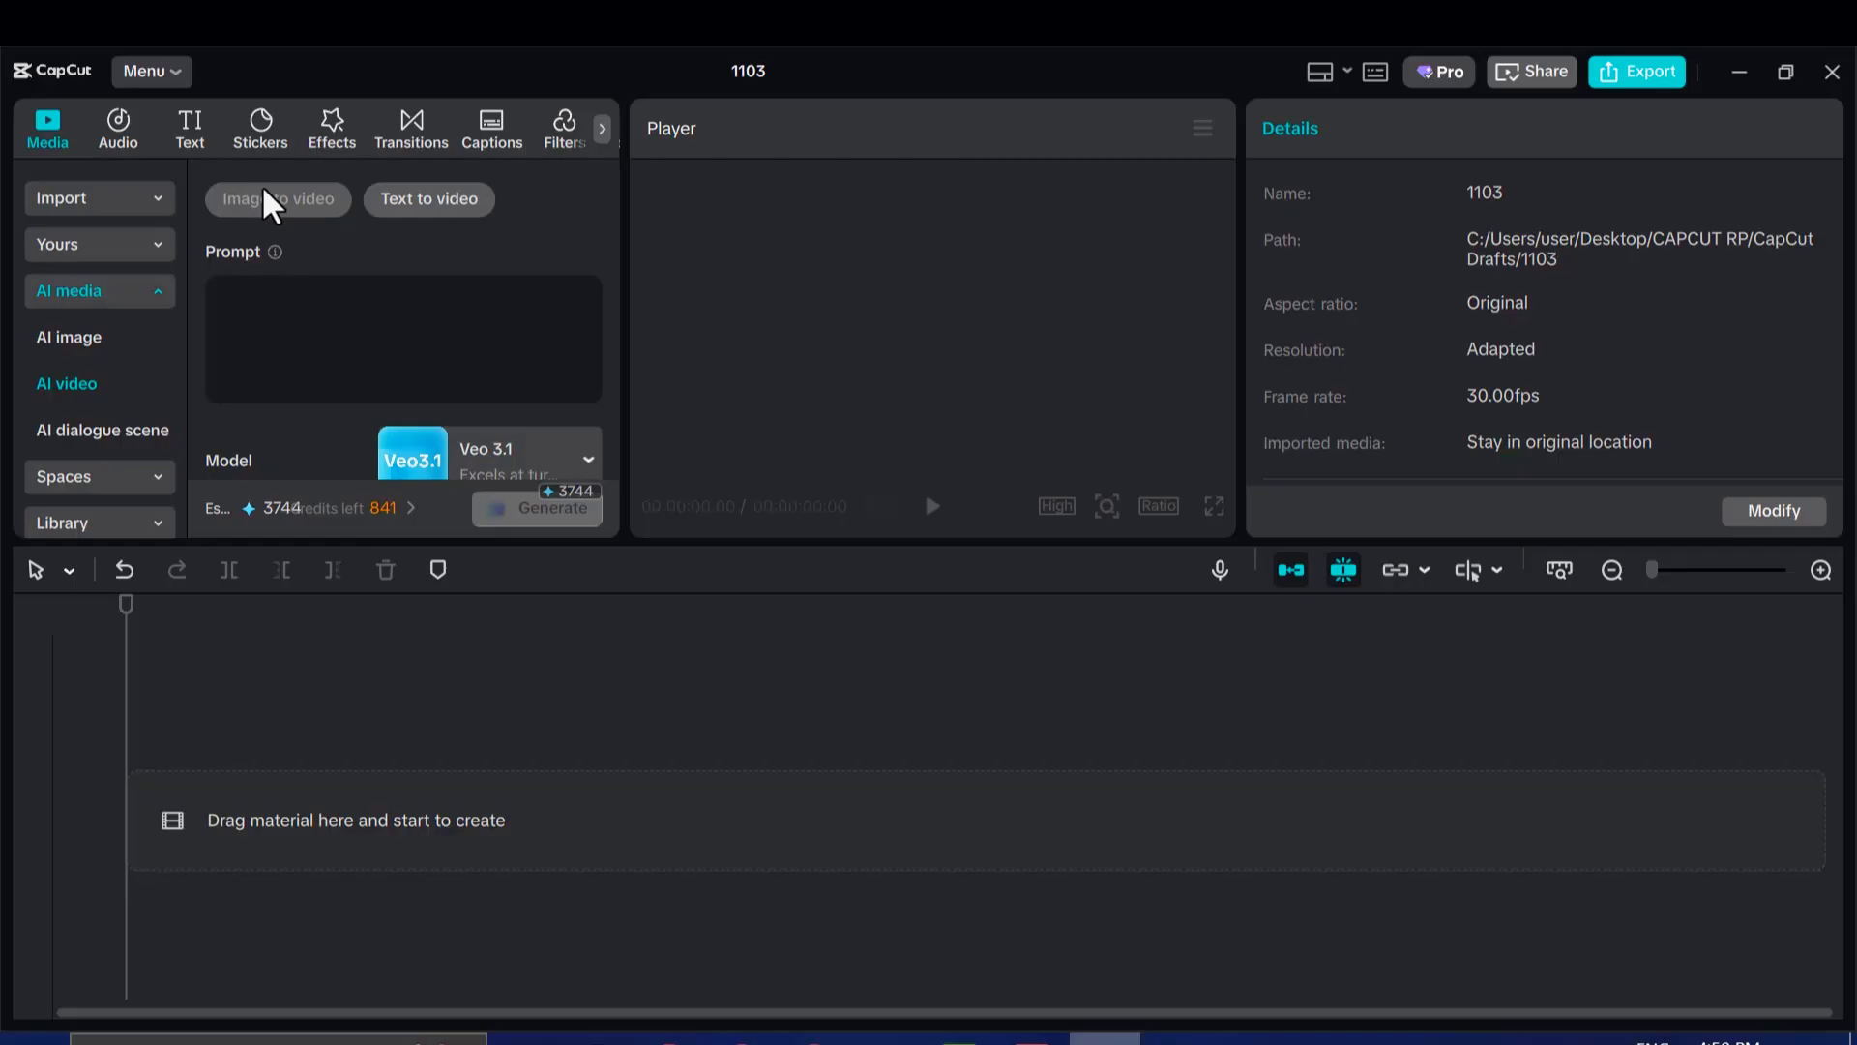
pyautogui.click(276, 197)
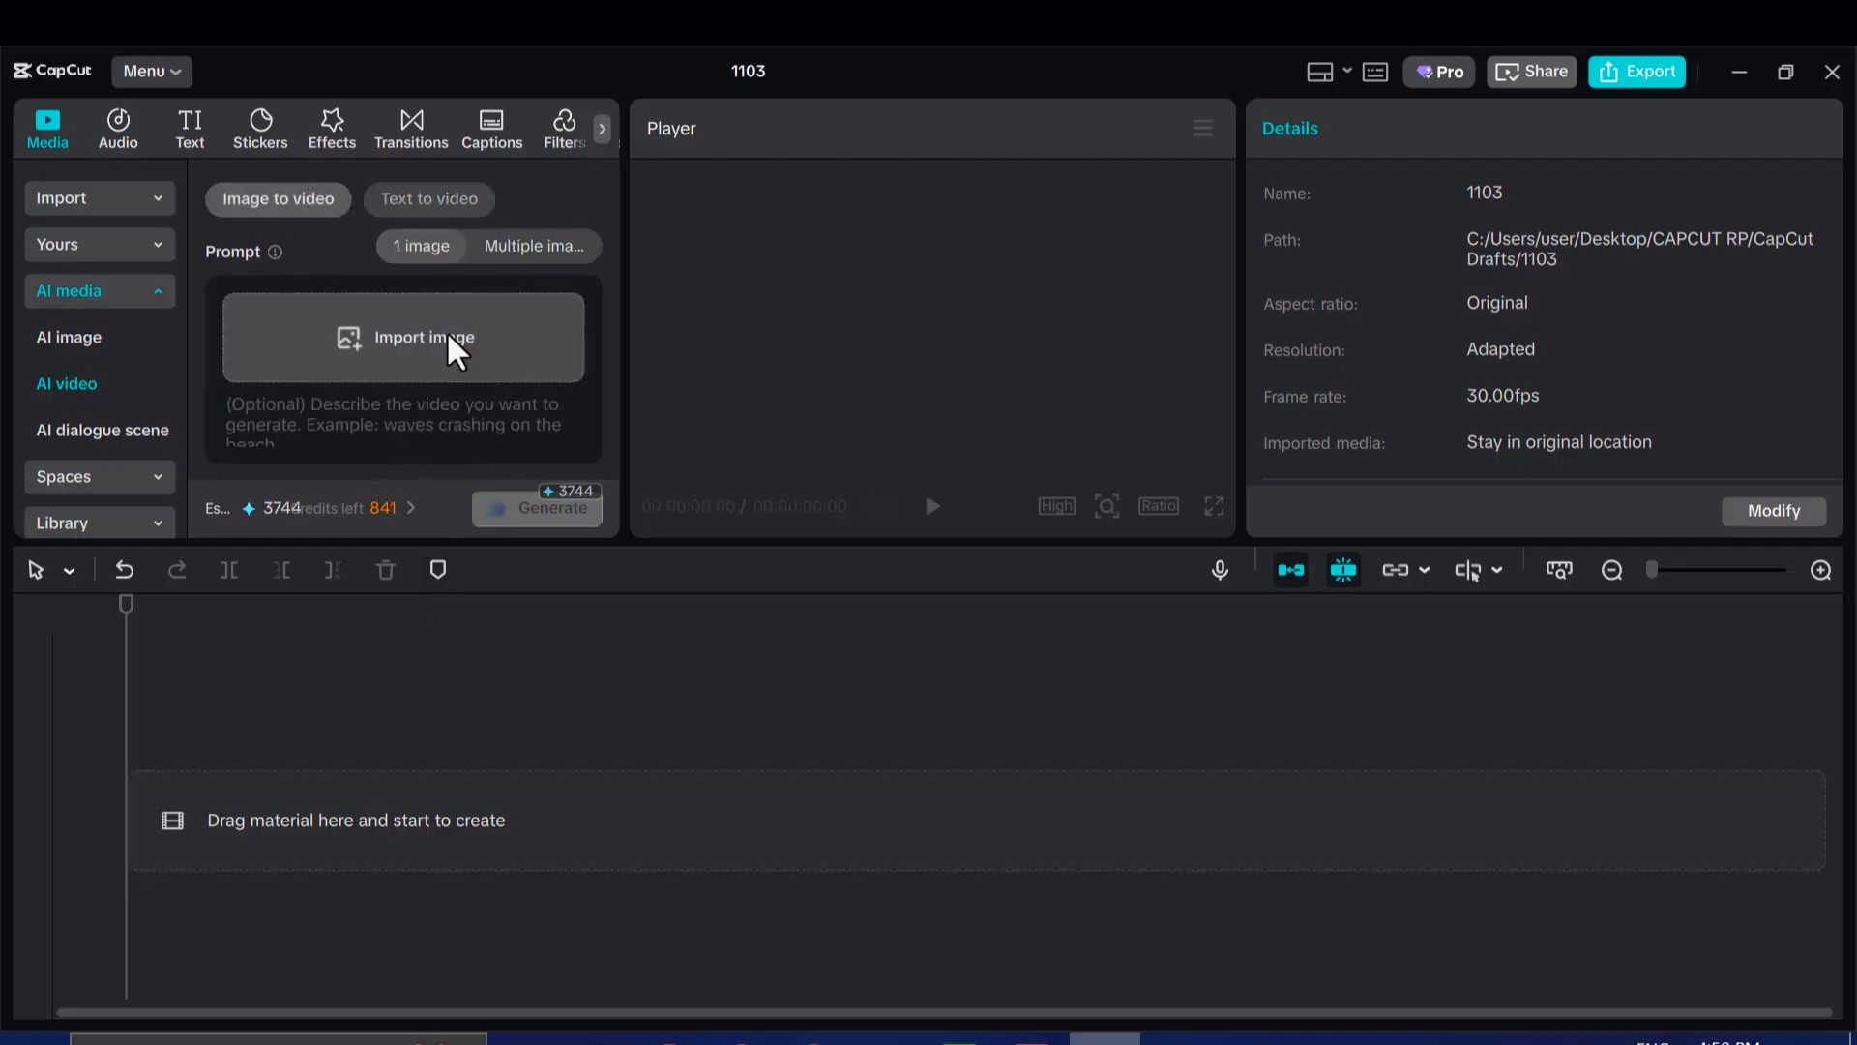
pyautogui.moveTo(383, 445)
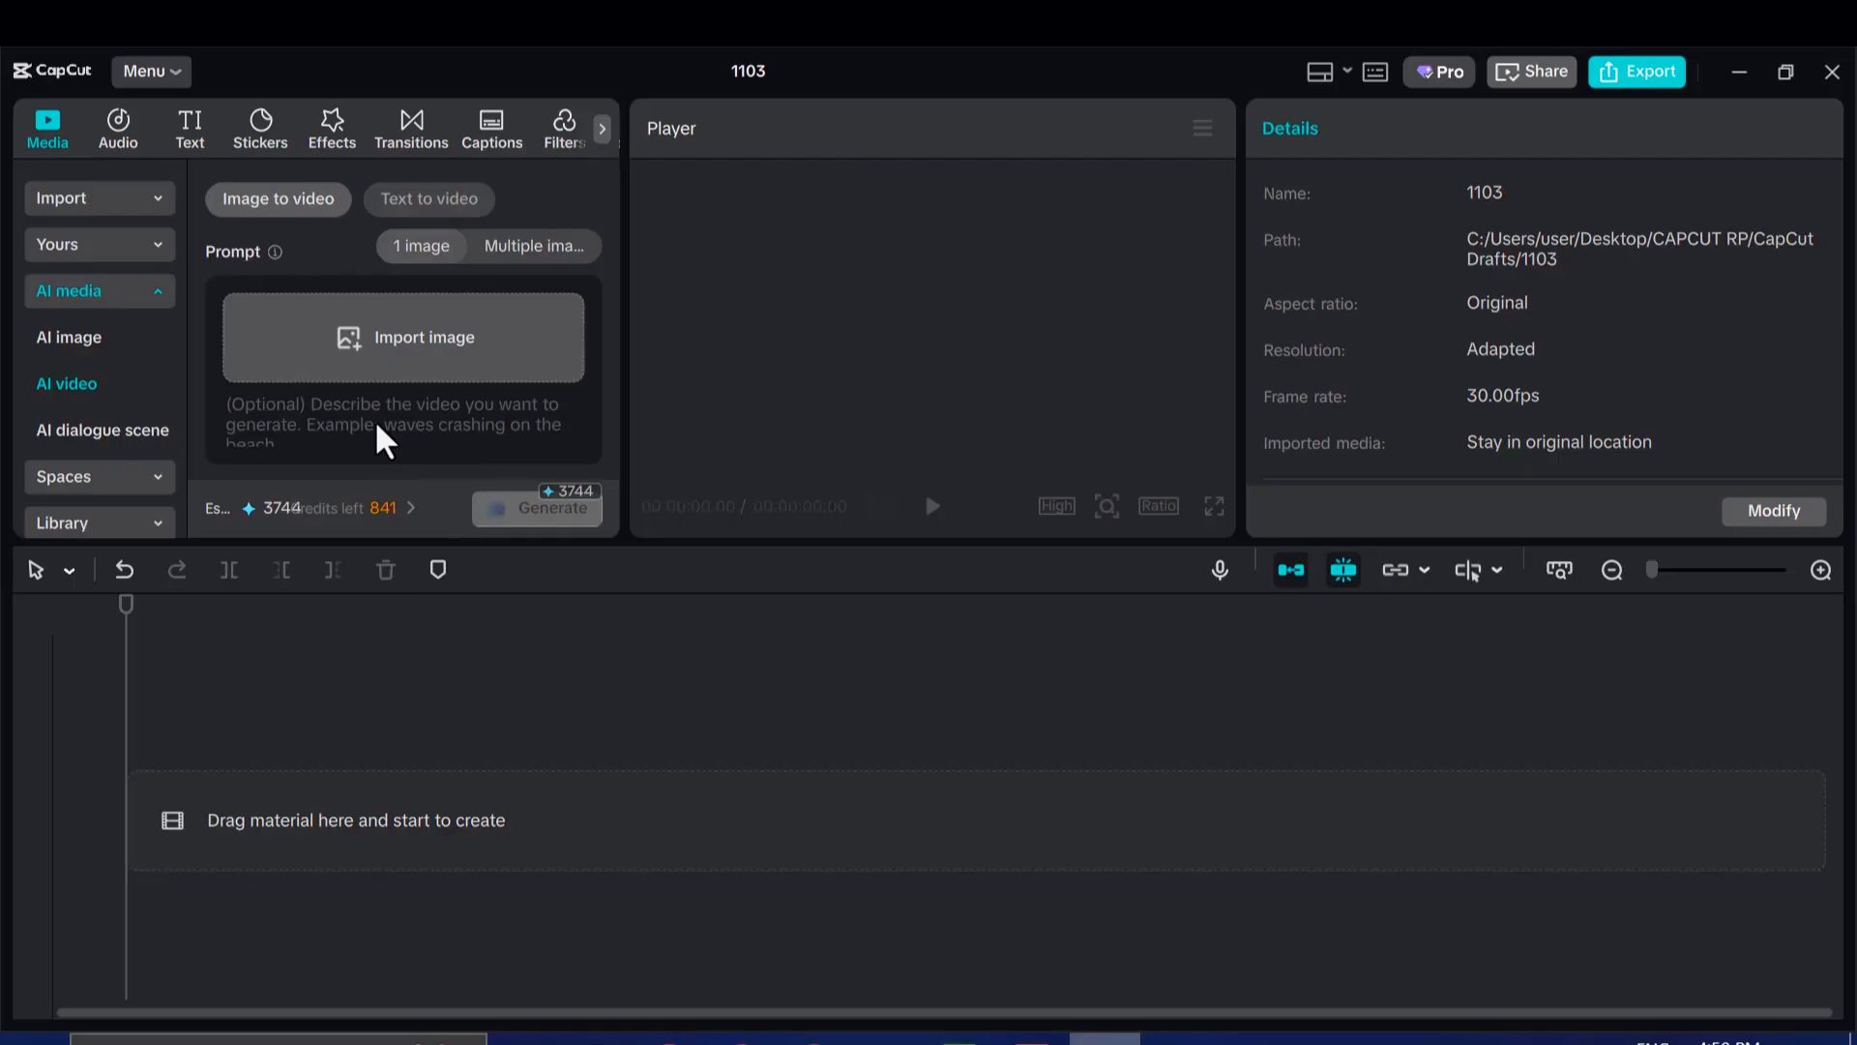
pyautogui.click(403, 414)
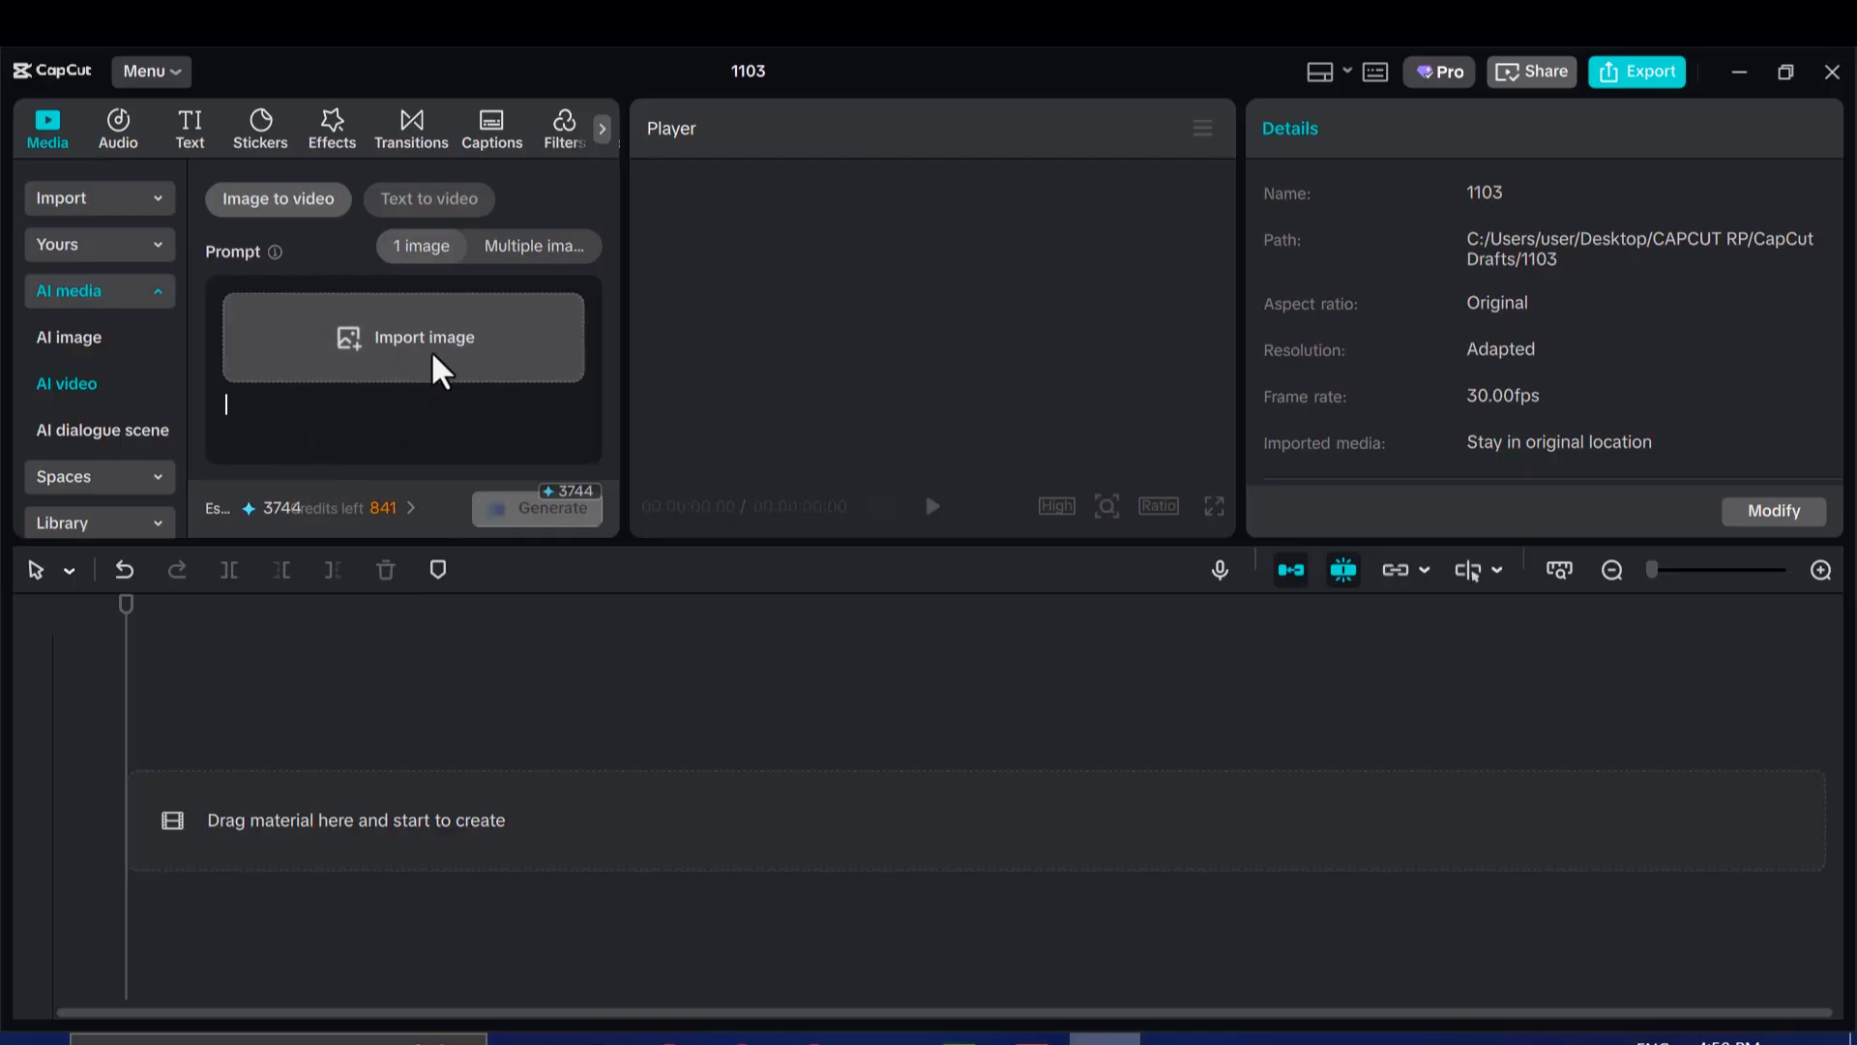
pyautogui.moveTo(439, 351)
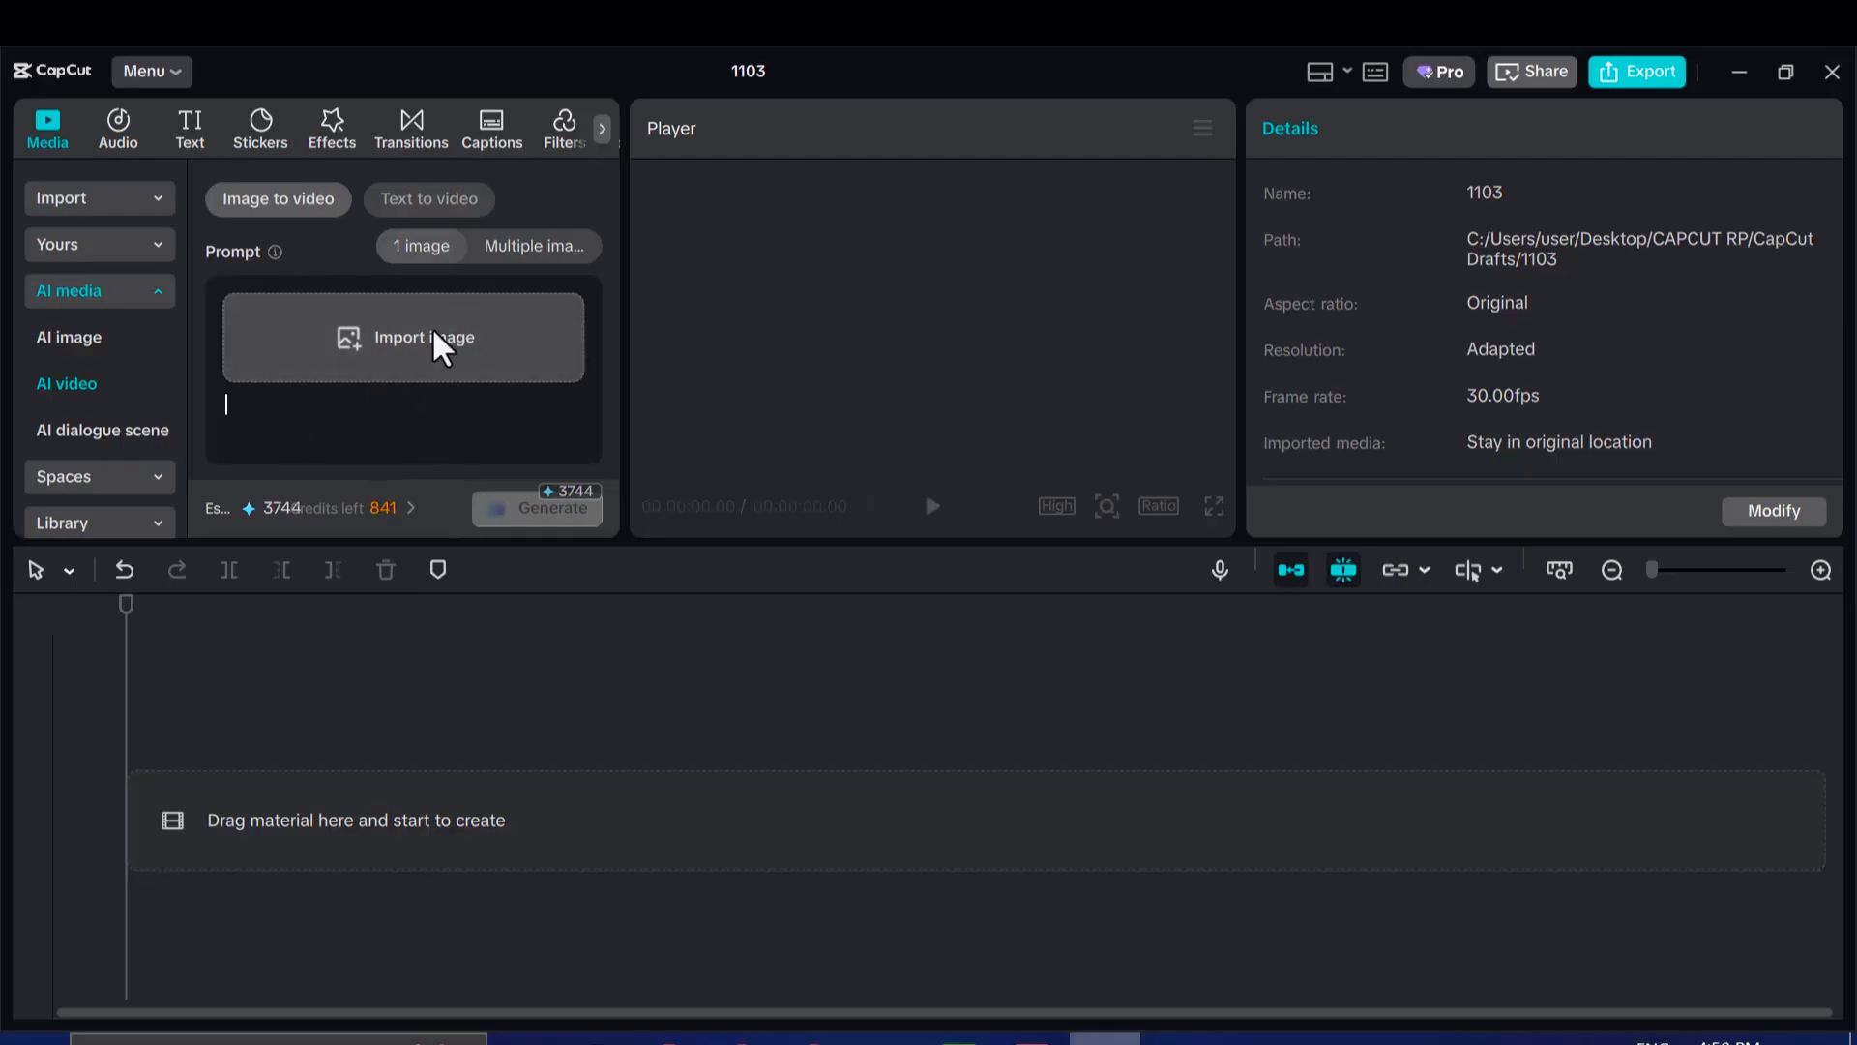
pyautogui.scroll(-3)
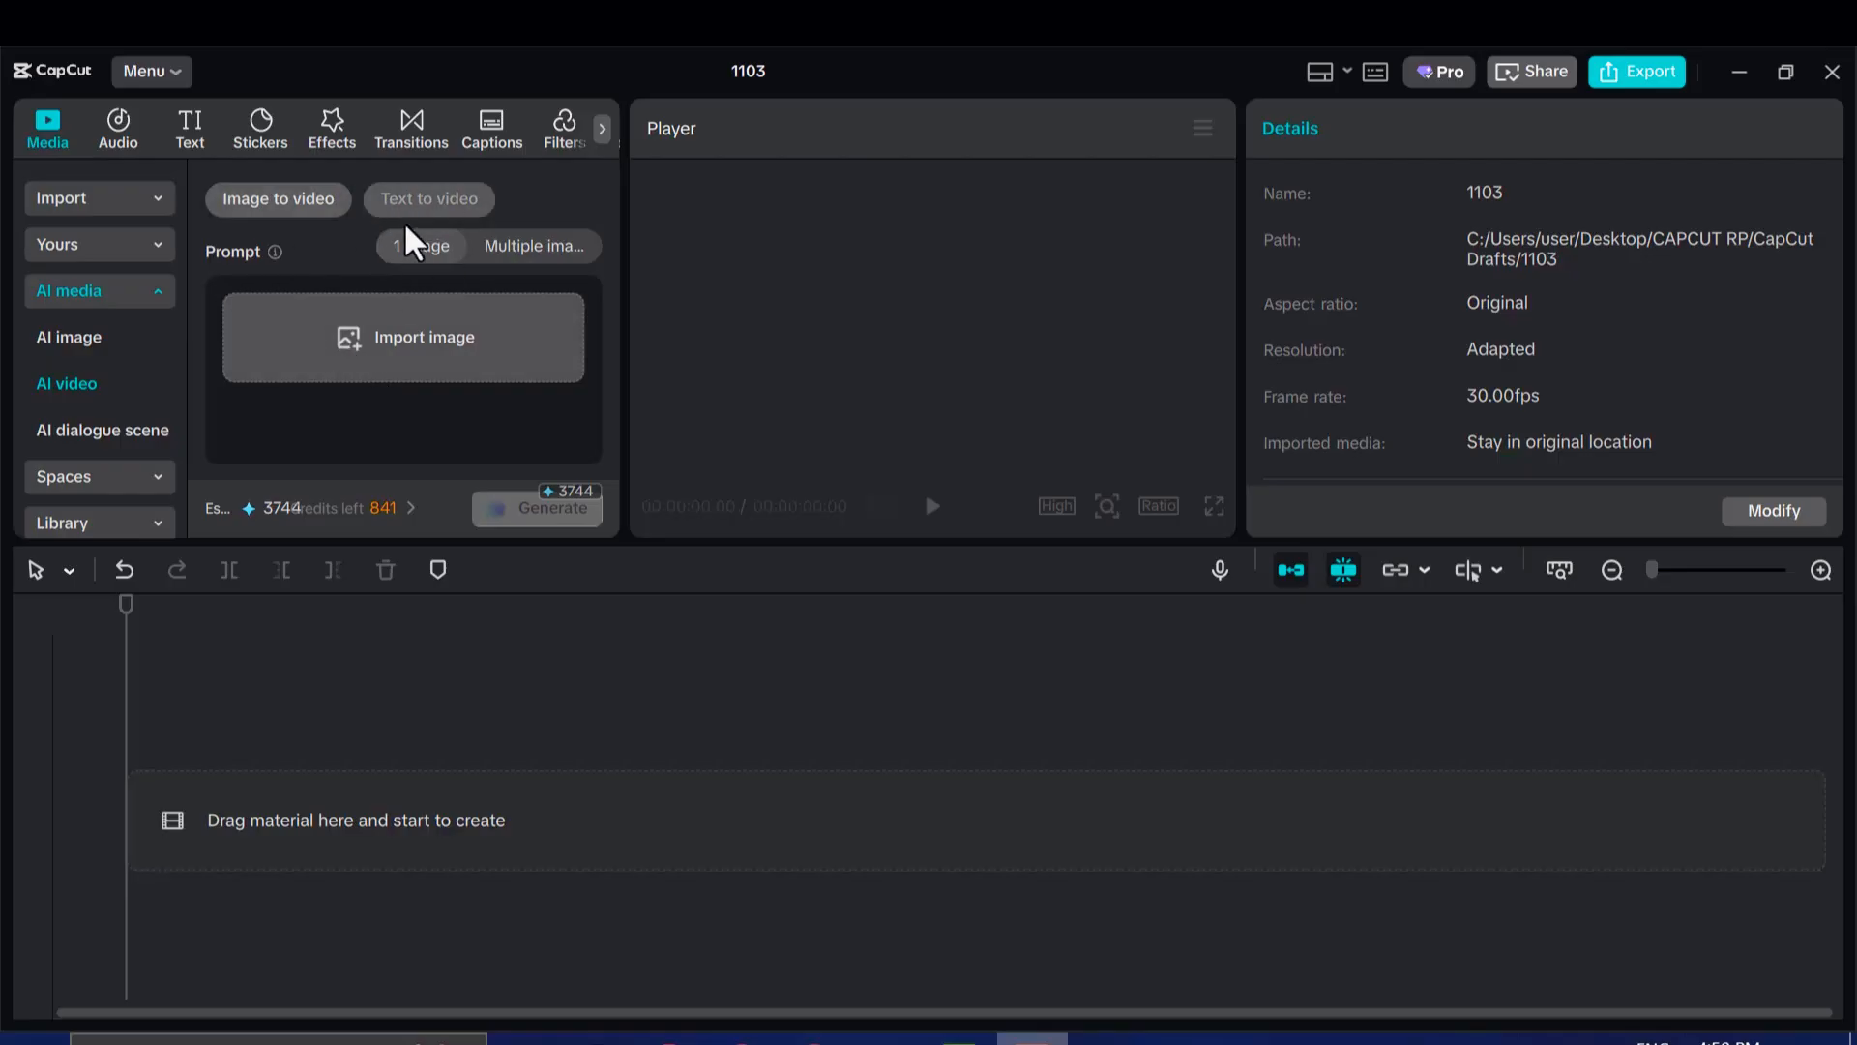
pyautogui.click(428, 197)
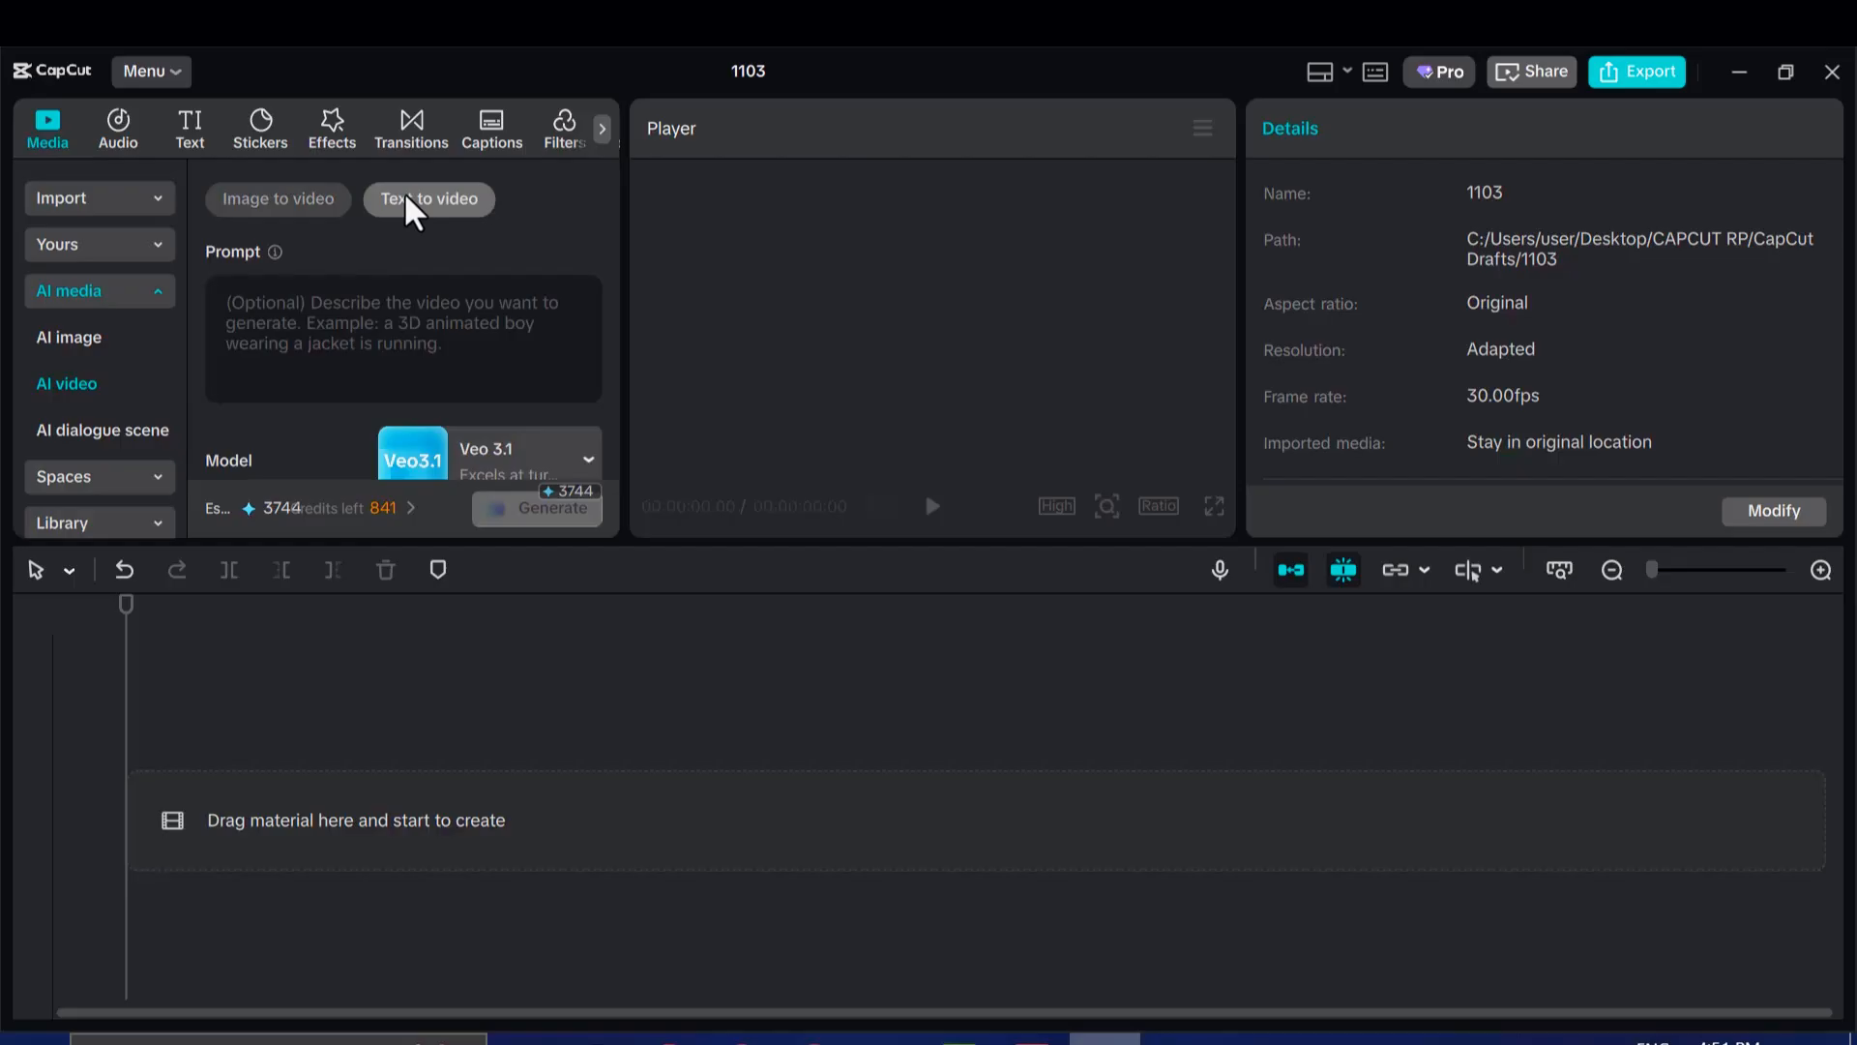
pyautogui.click(278, 197)
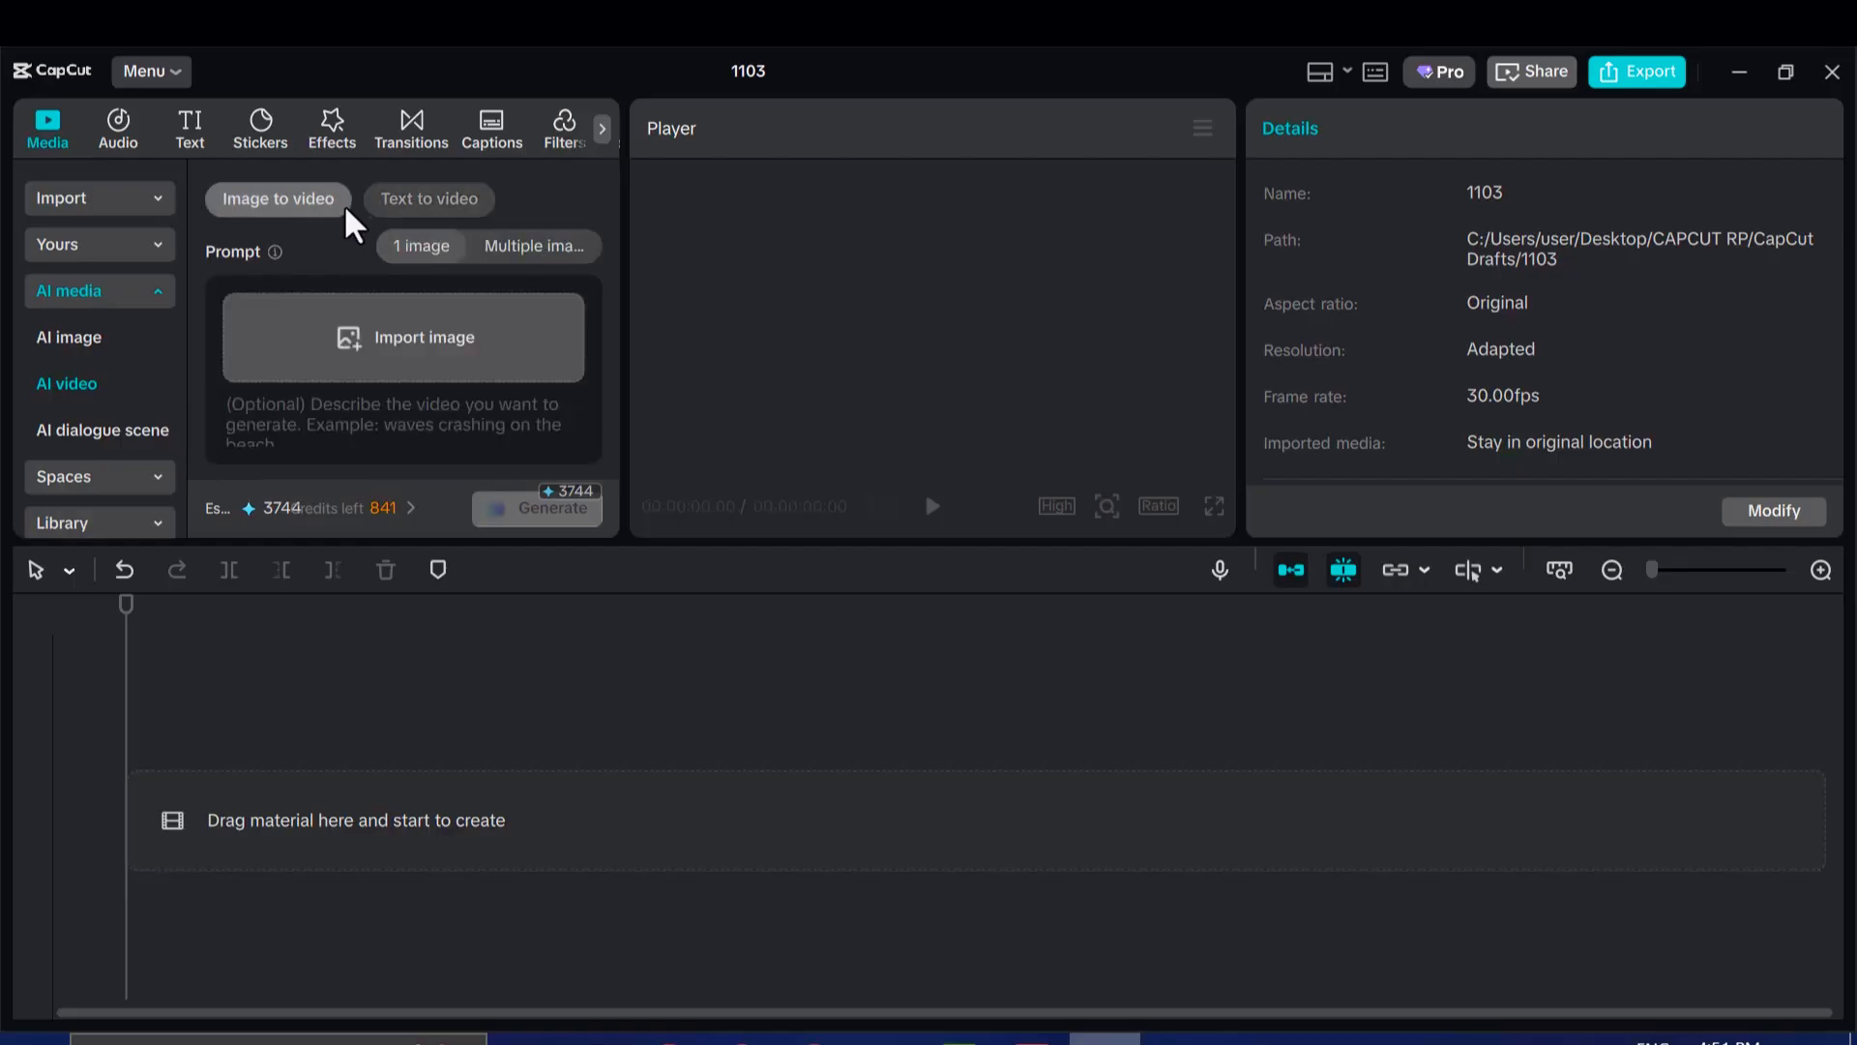
# Review the model list for Veo 3.1 and reveal its 8-second-only Duration setting.
pyautogui.click(429, 199)
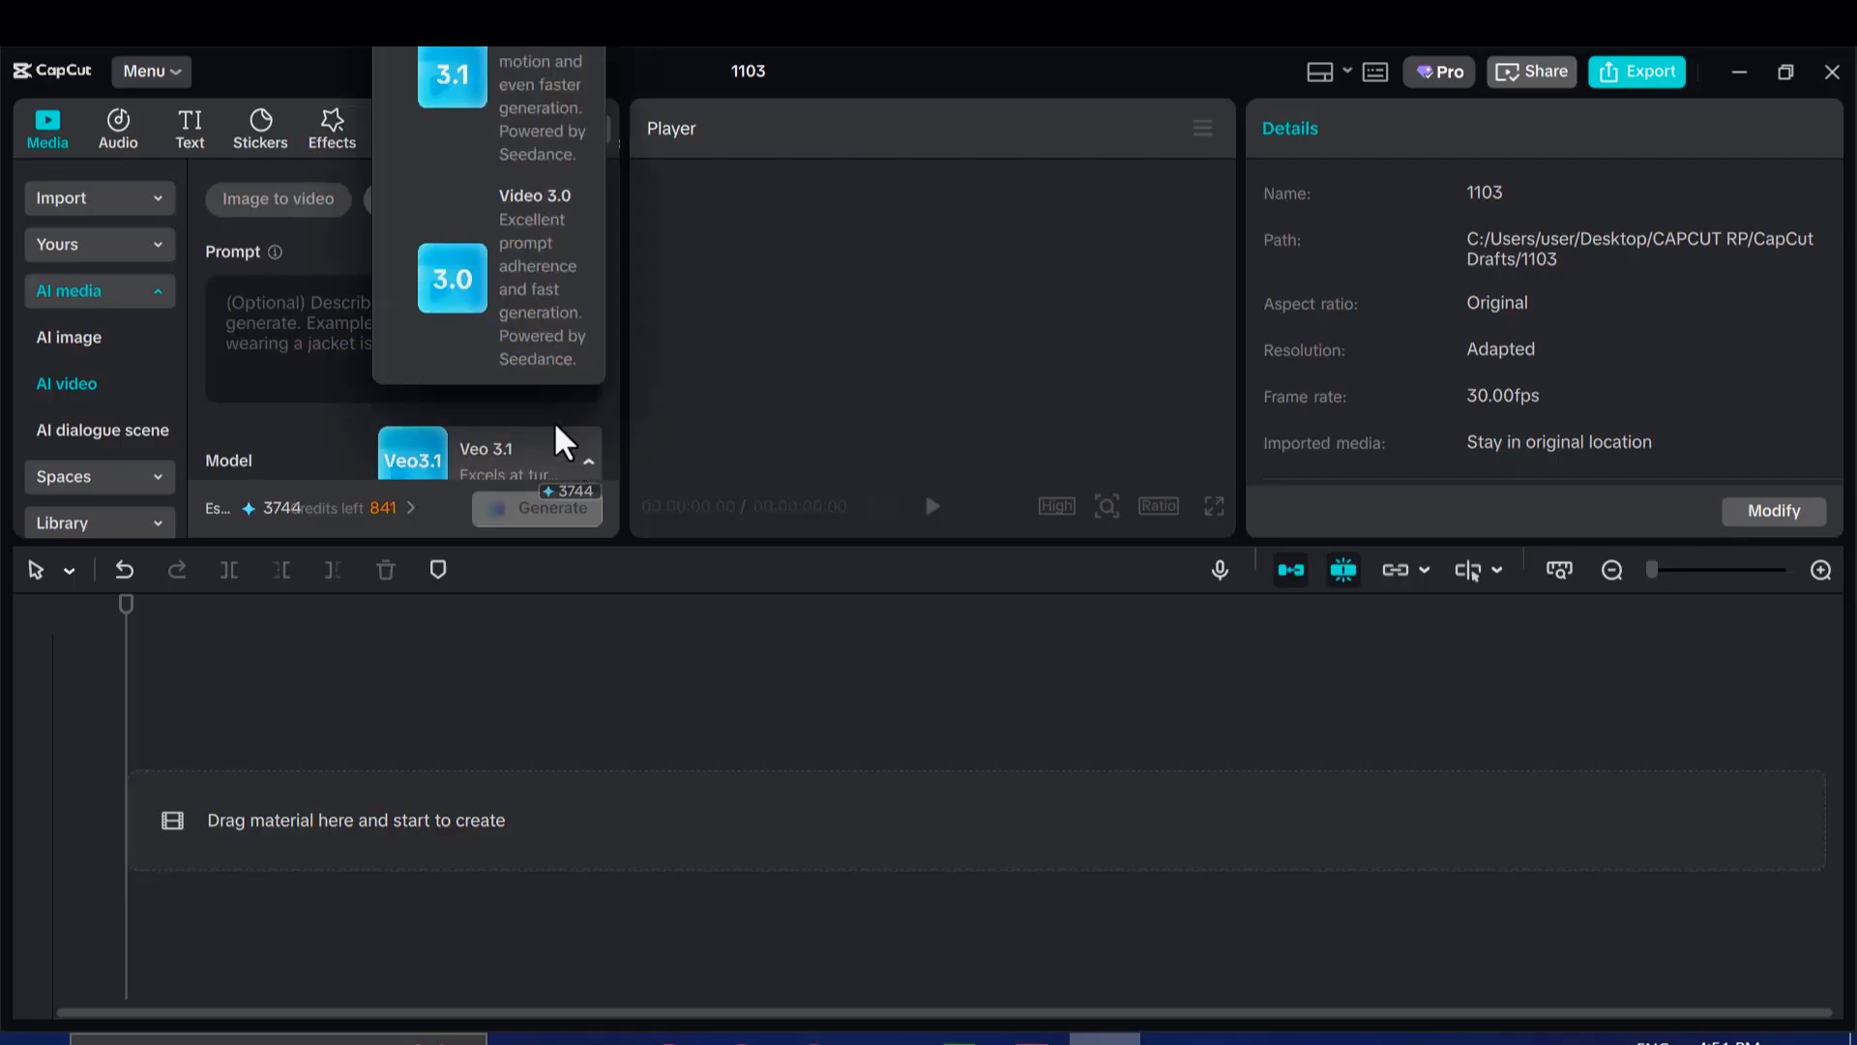
pyautogui.moveTo(526, 358)
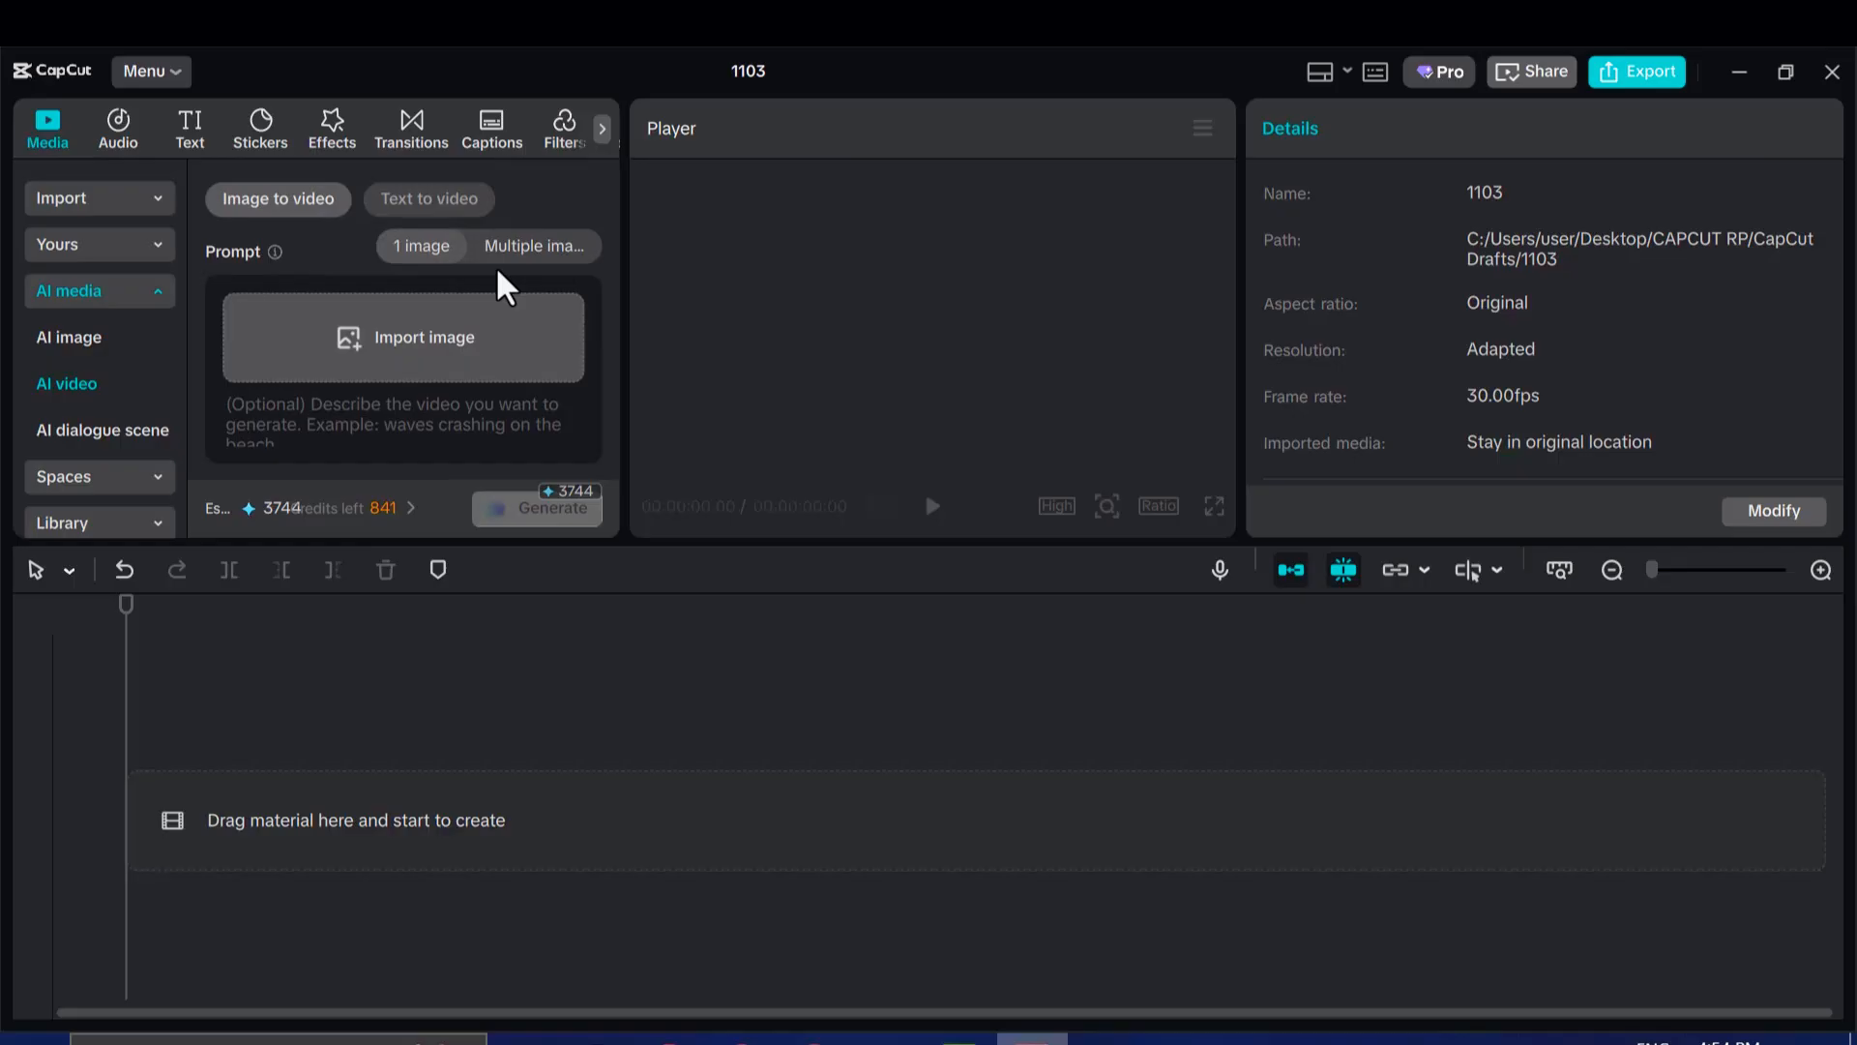
pyautogui.click(402, 408)
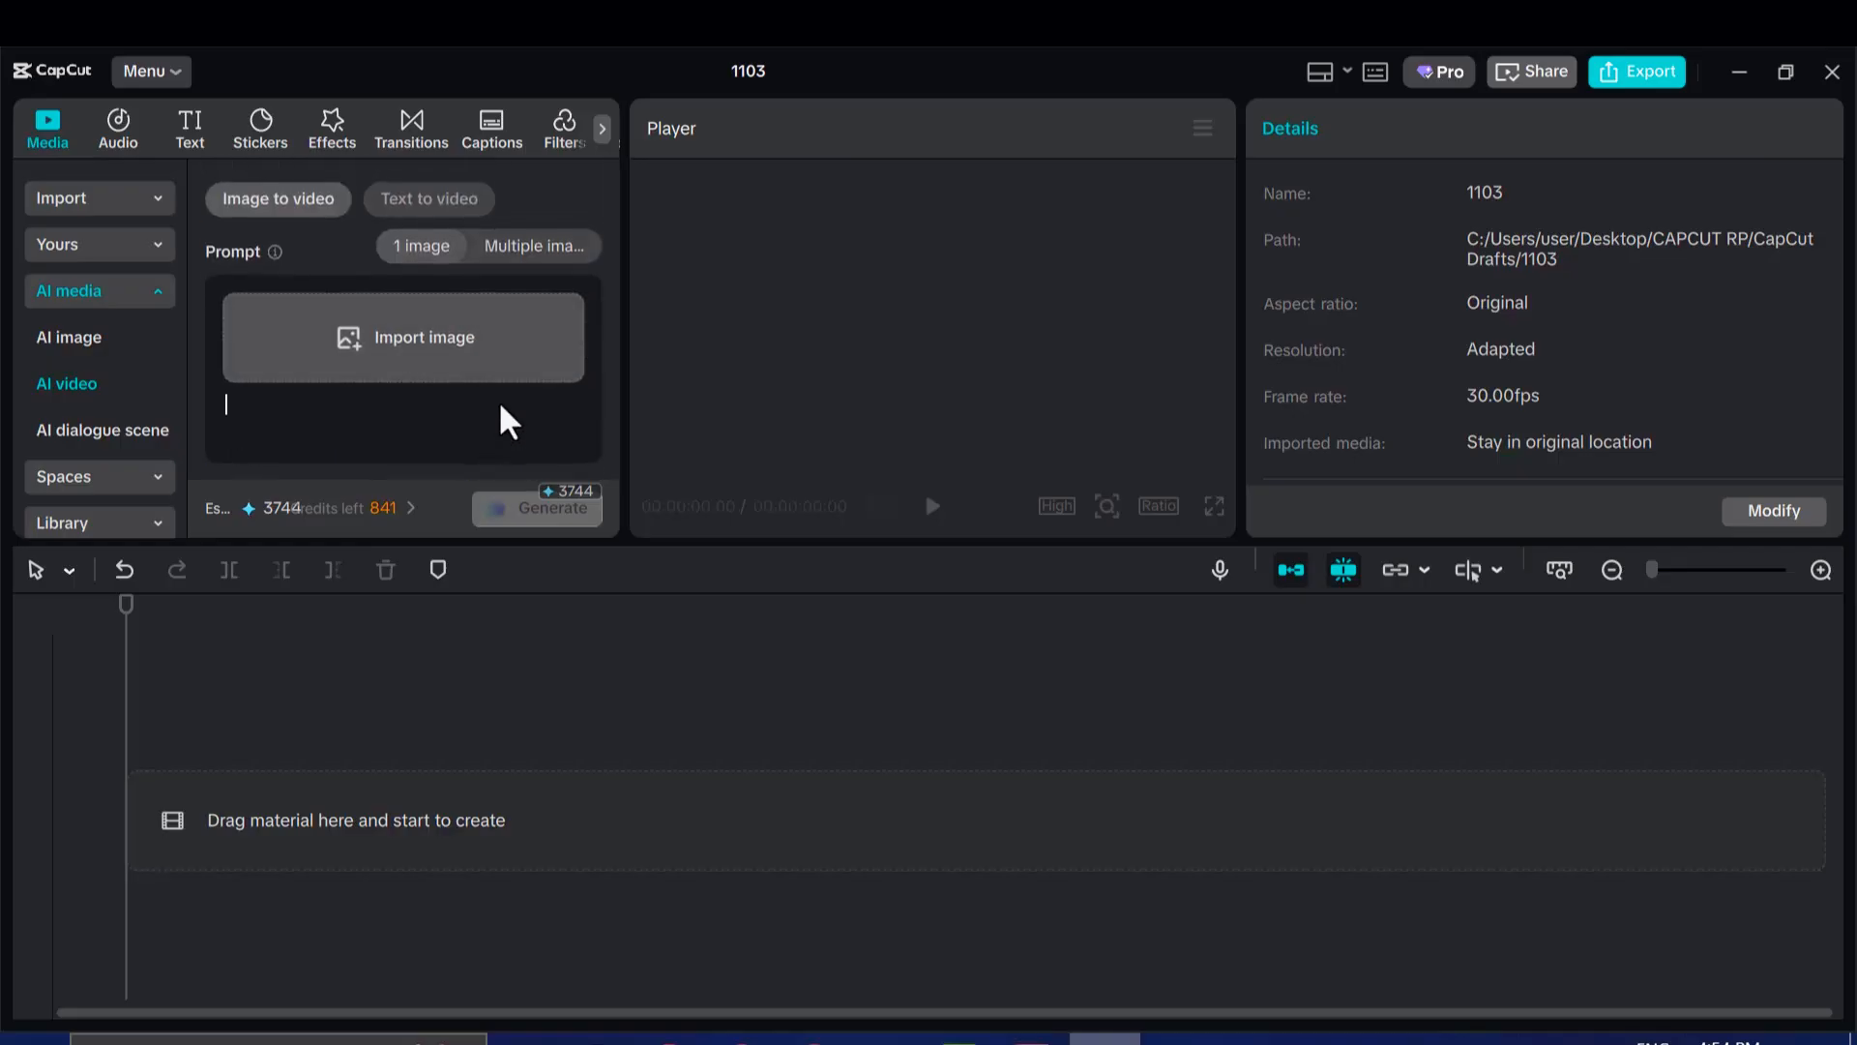
pyautogui.scroll(-3)
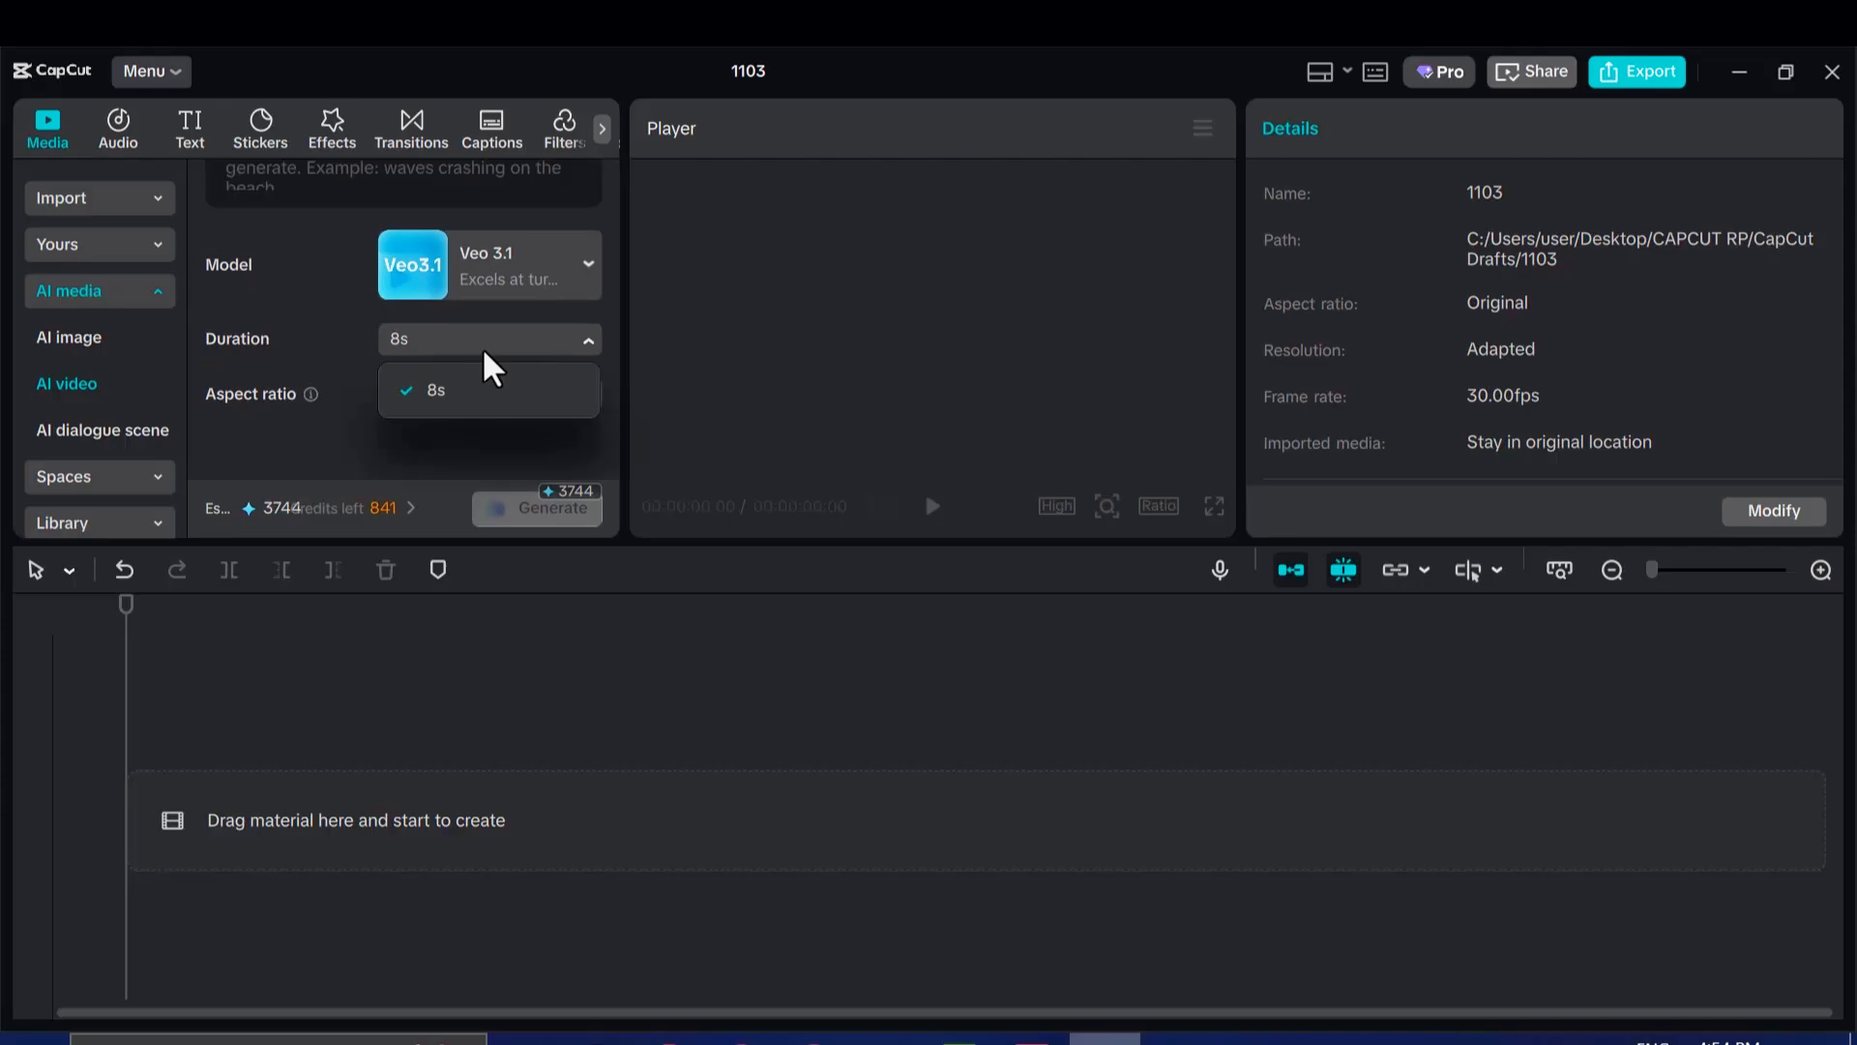
# Try Sora 2's 12-second length, return to 8 seconds and confirm the 16:9 aspect ratio.
pyautogui.click(435, 389)
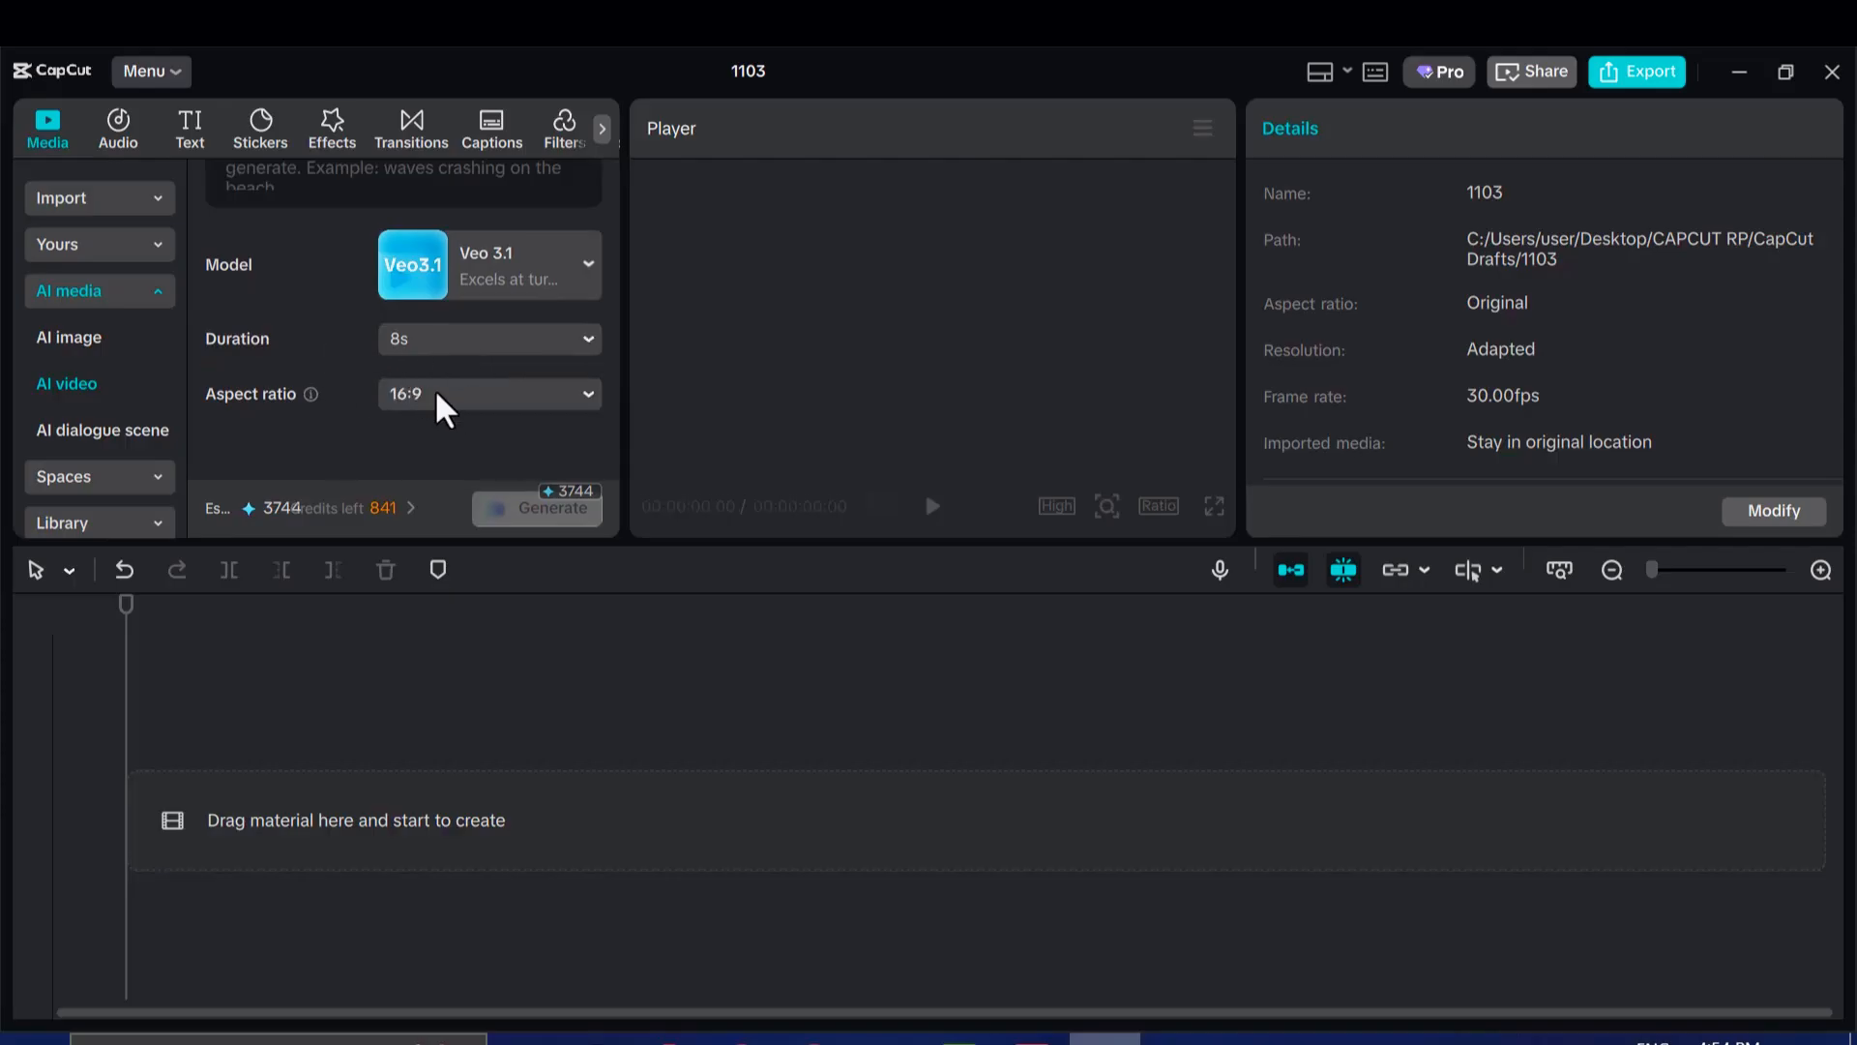
pyautogui.click(487, 392)
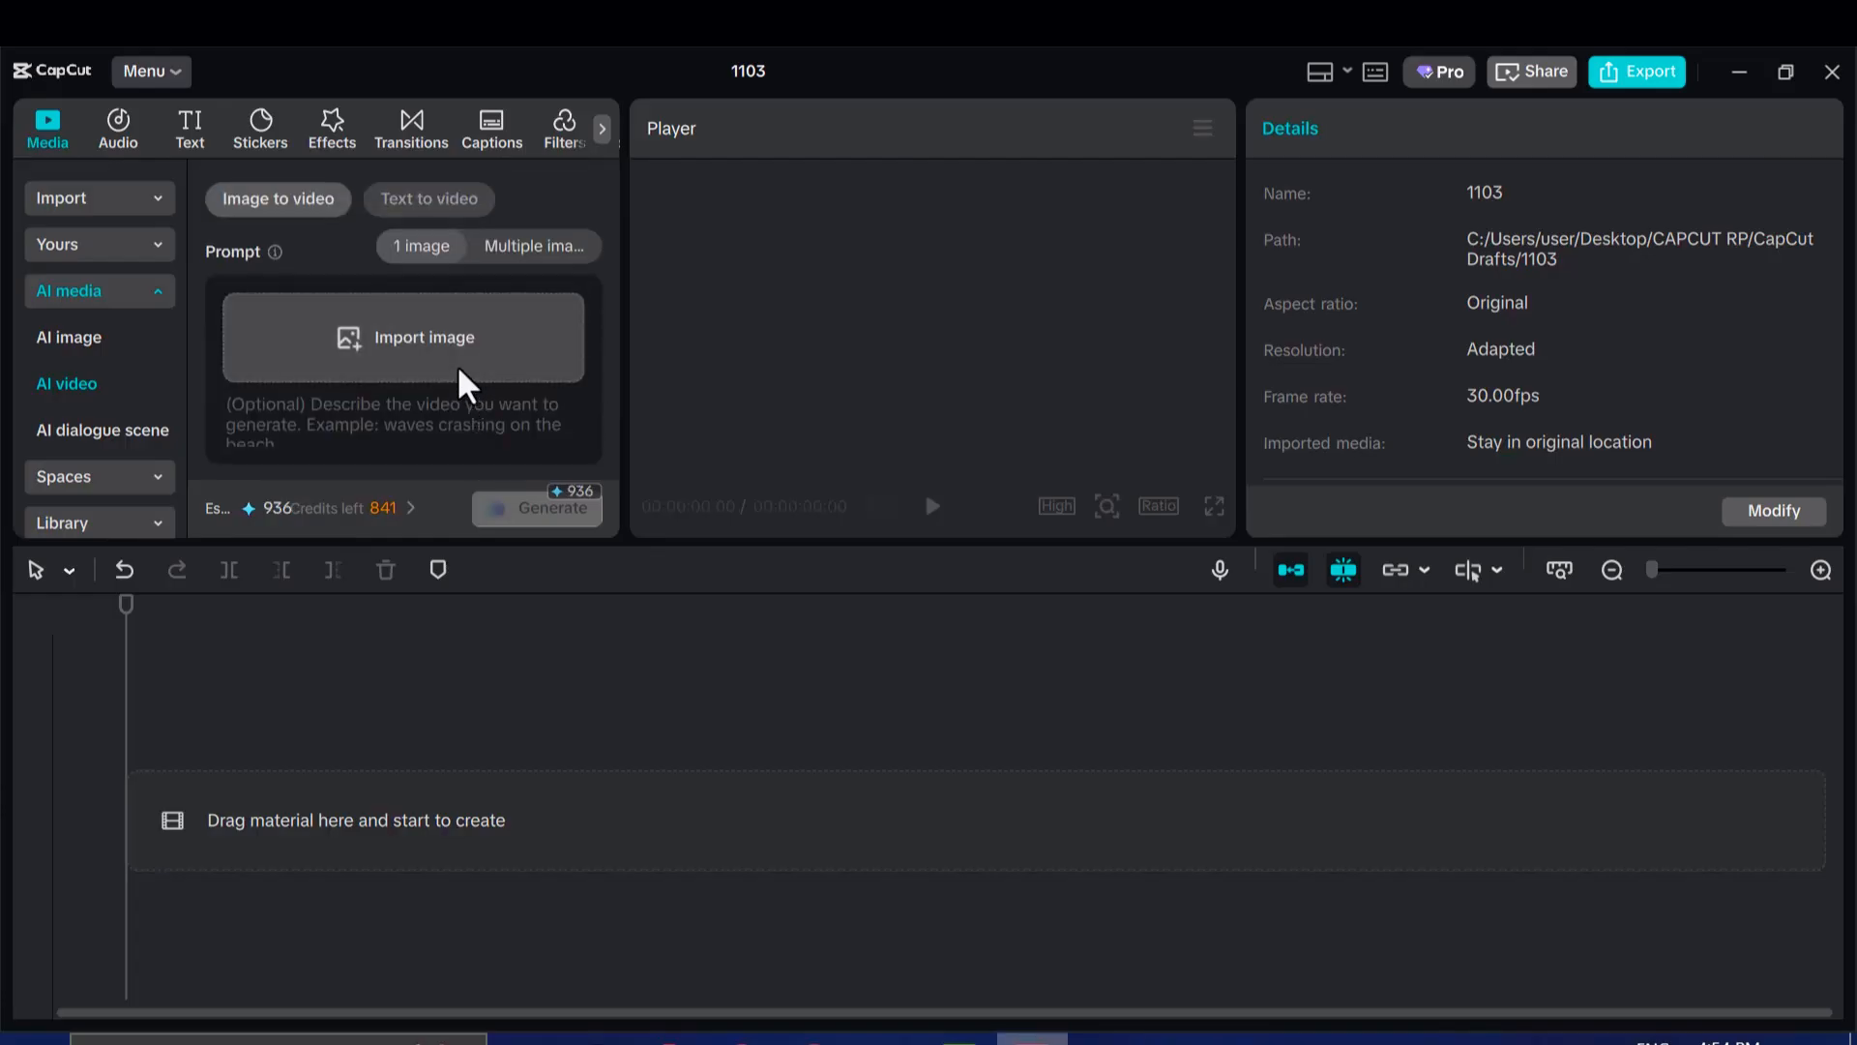
pyautogui.moveTo(350, 263)
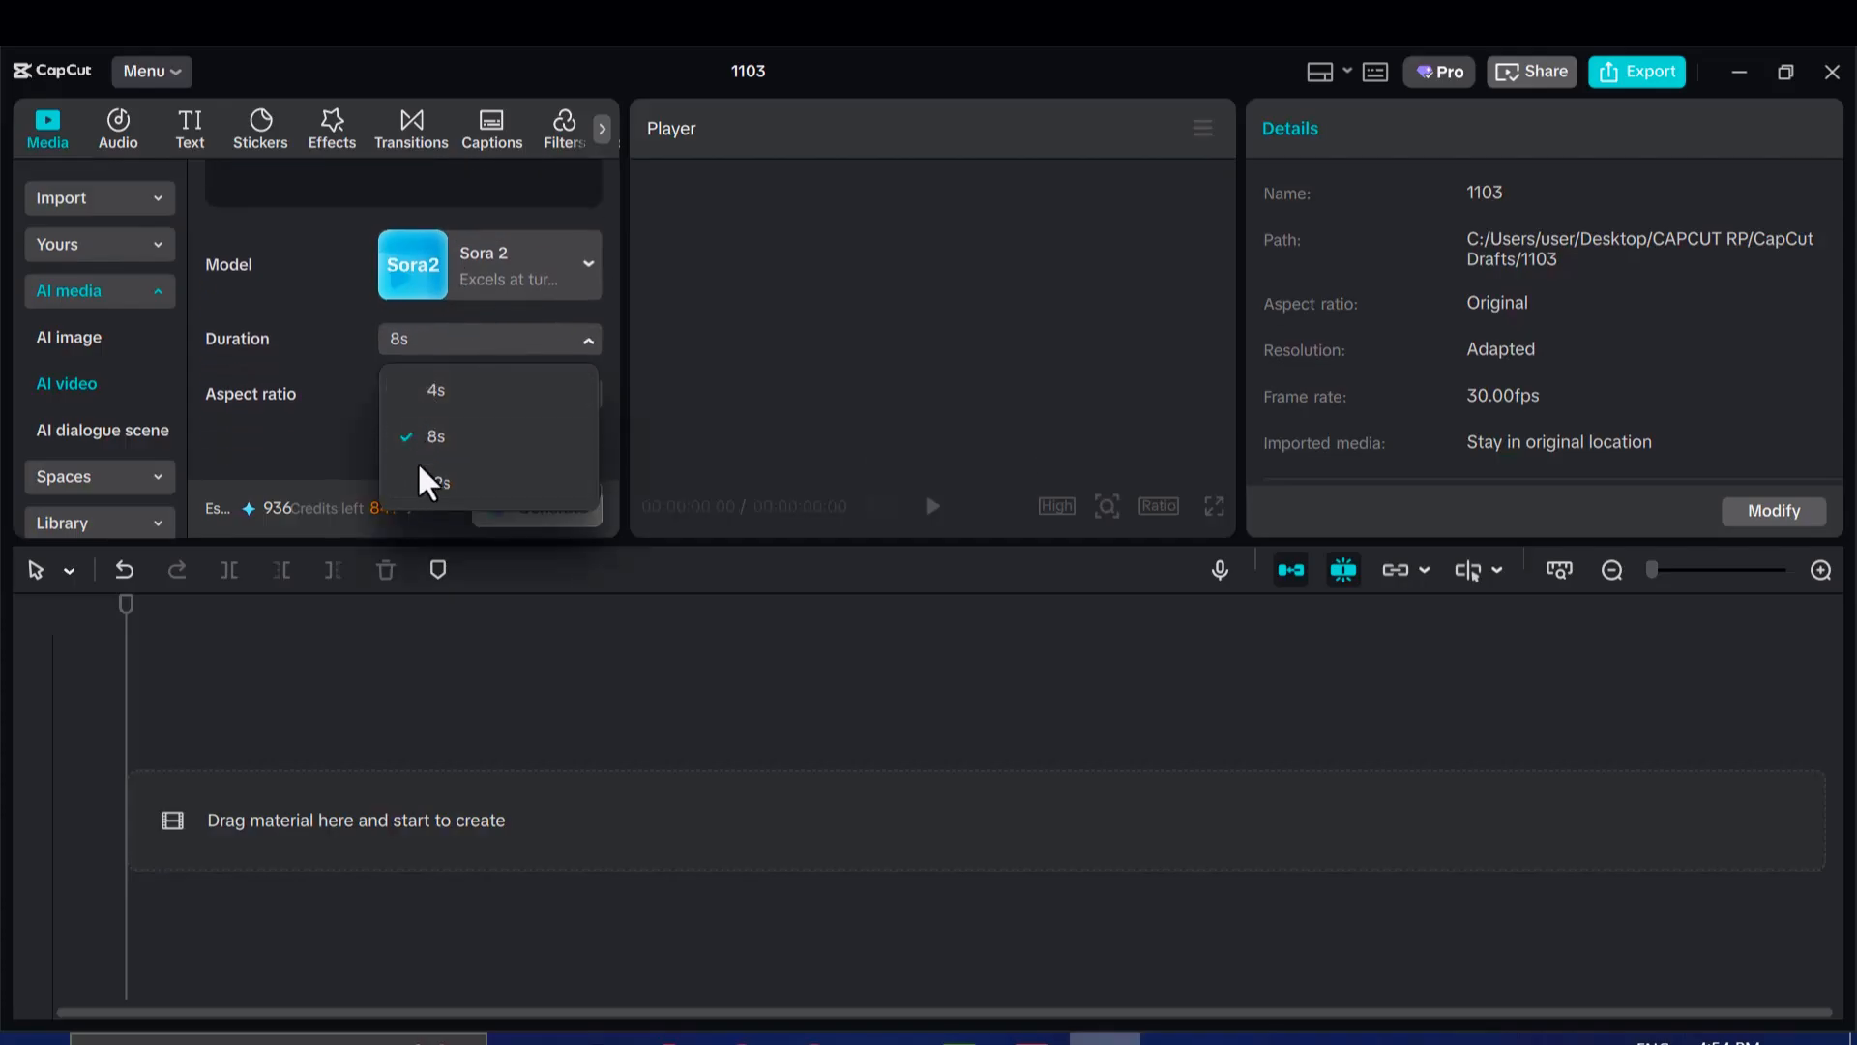
pyautogui.click(439, 482)
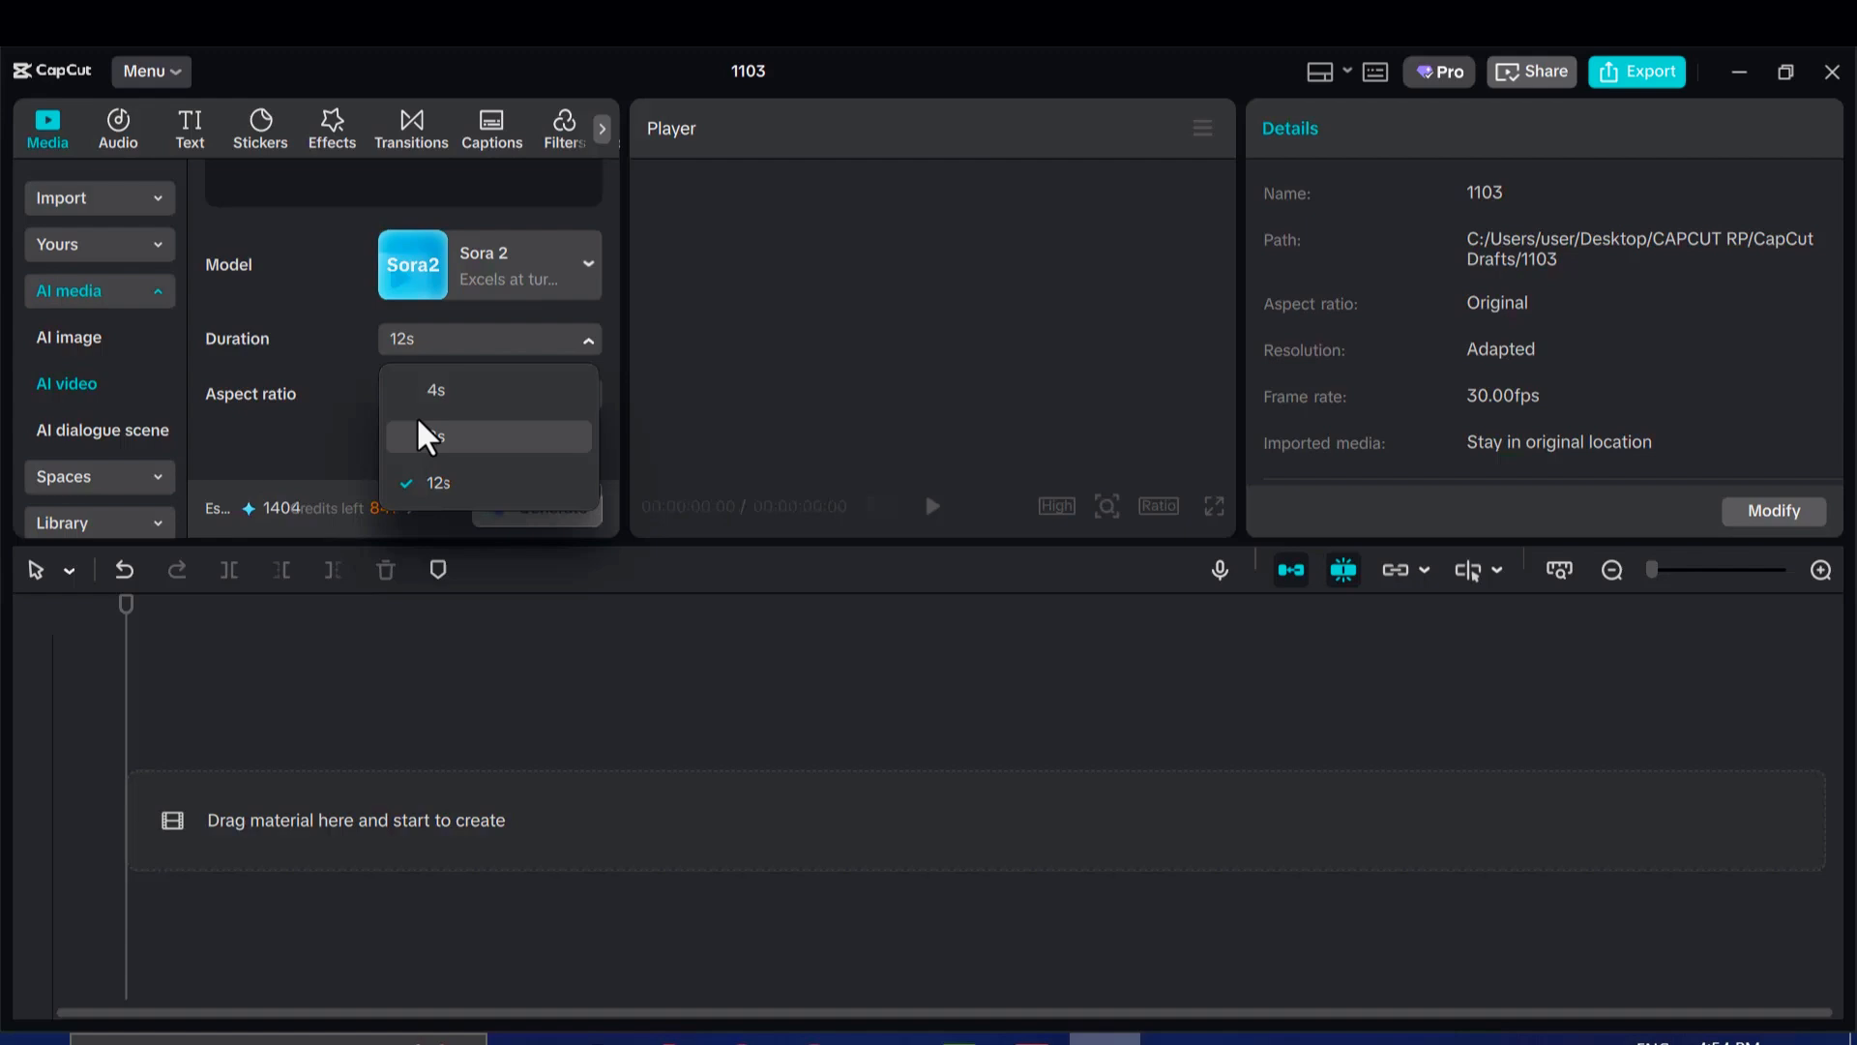
pyautogui.click(487, 435)
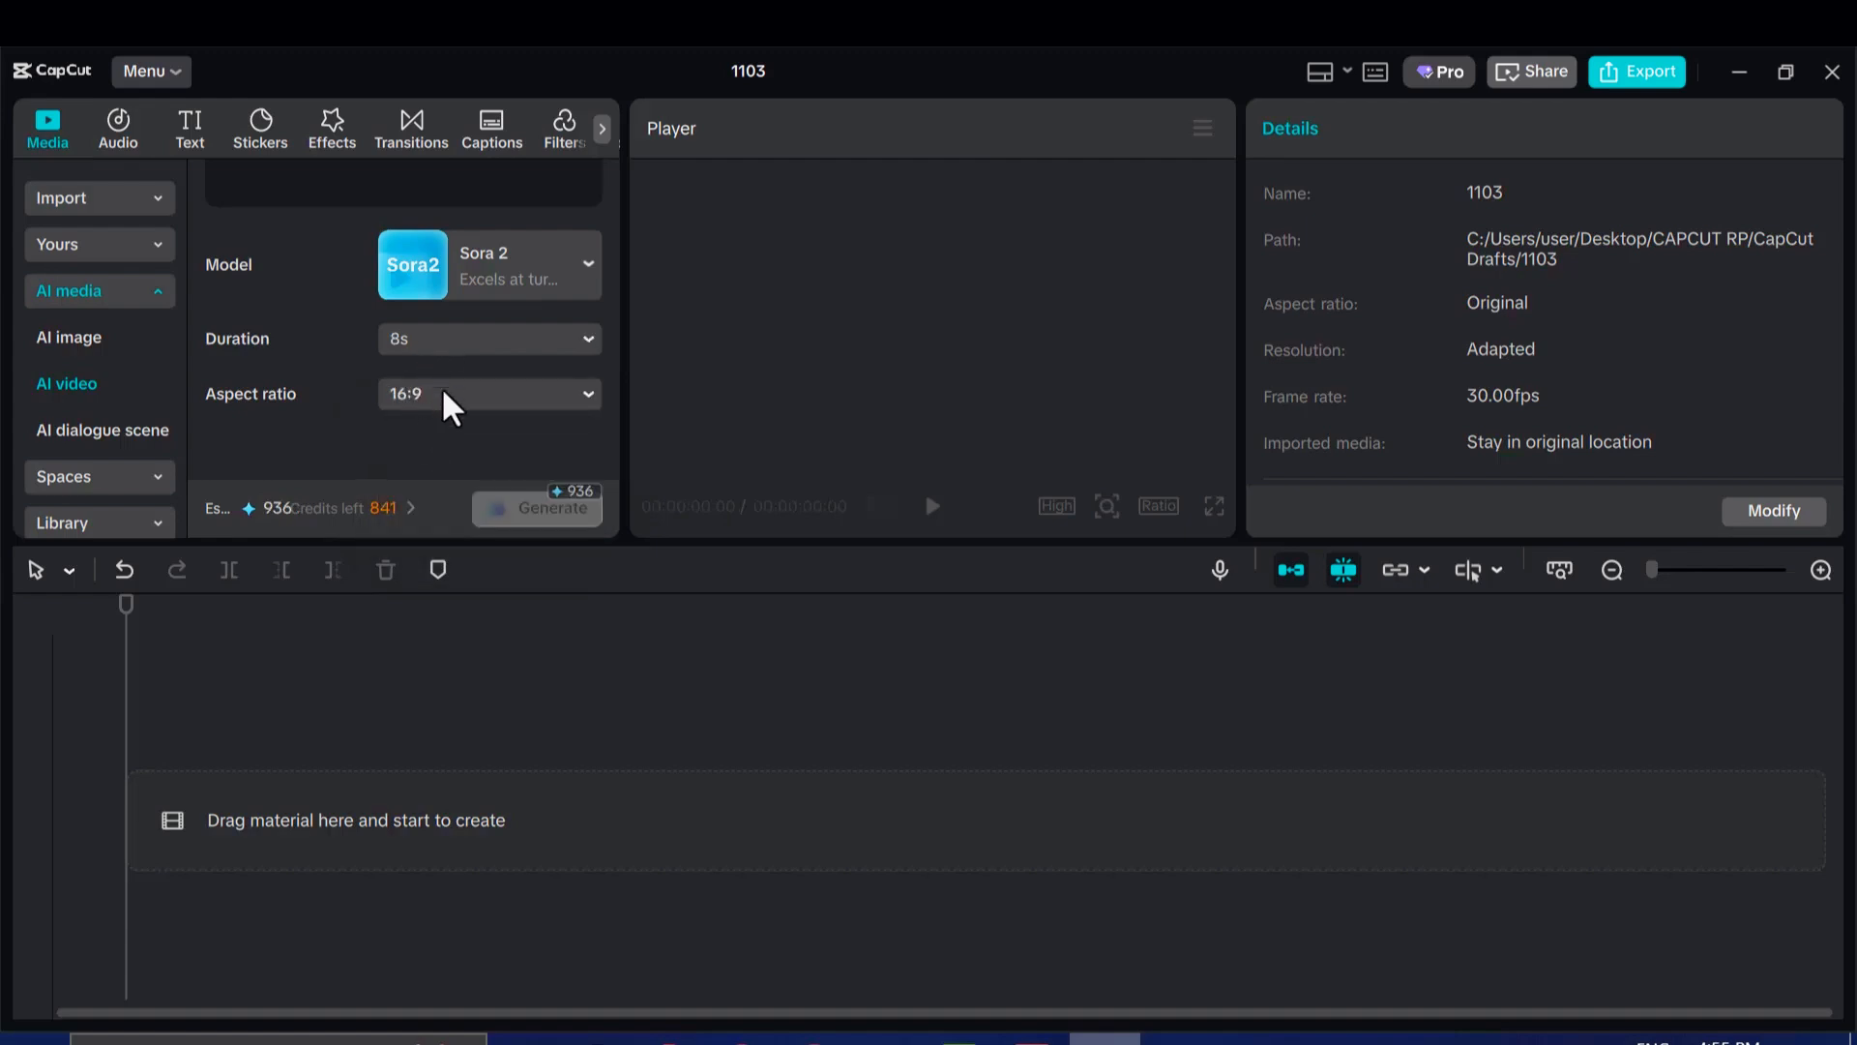
pyautogui.click(488, 393)
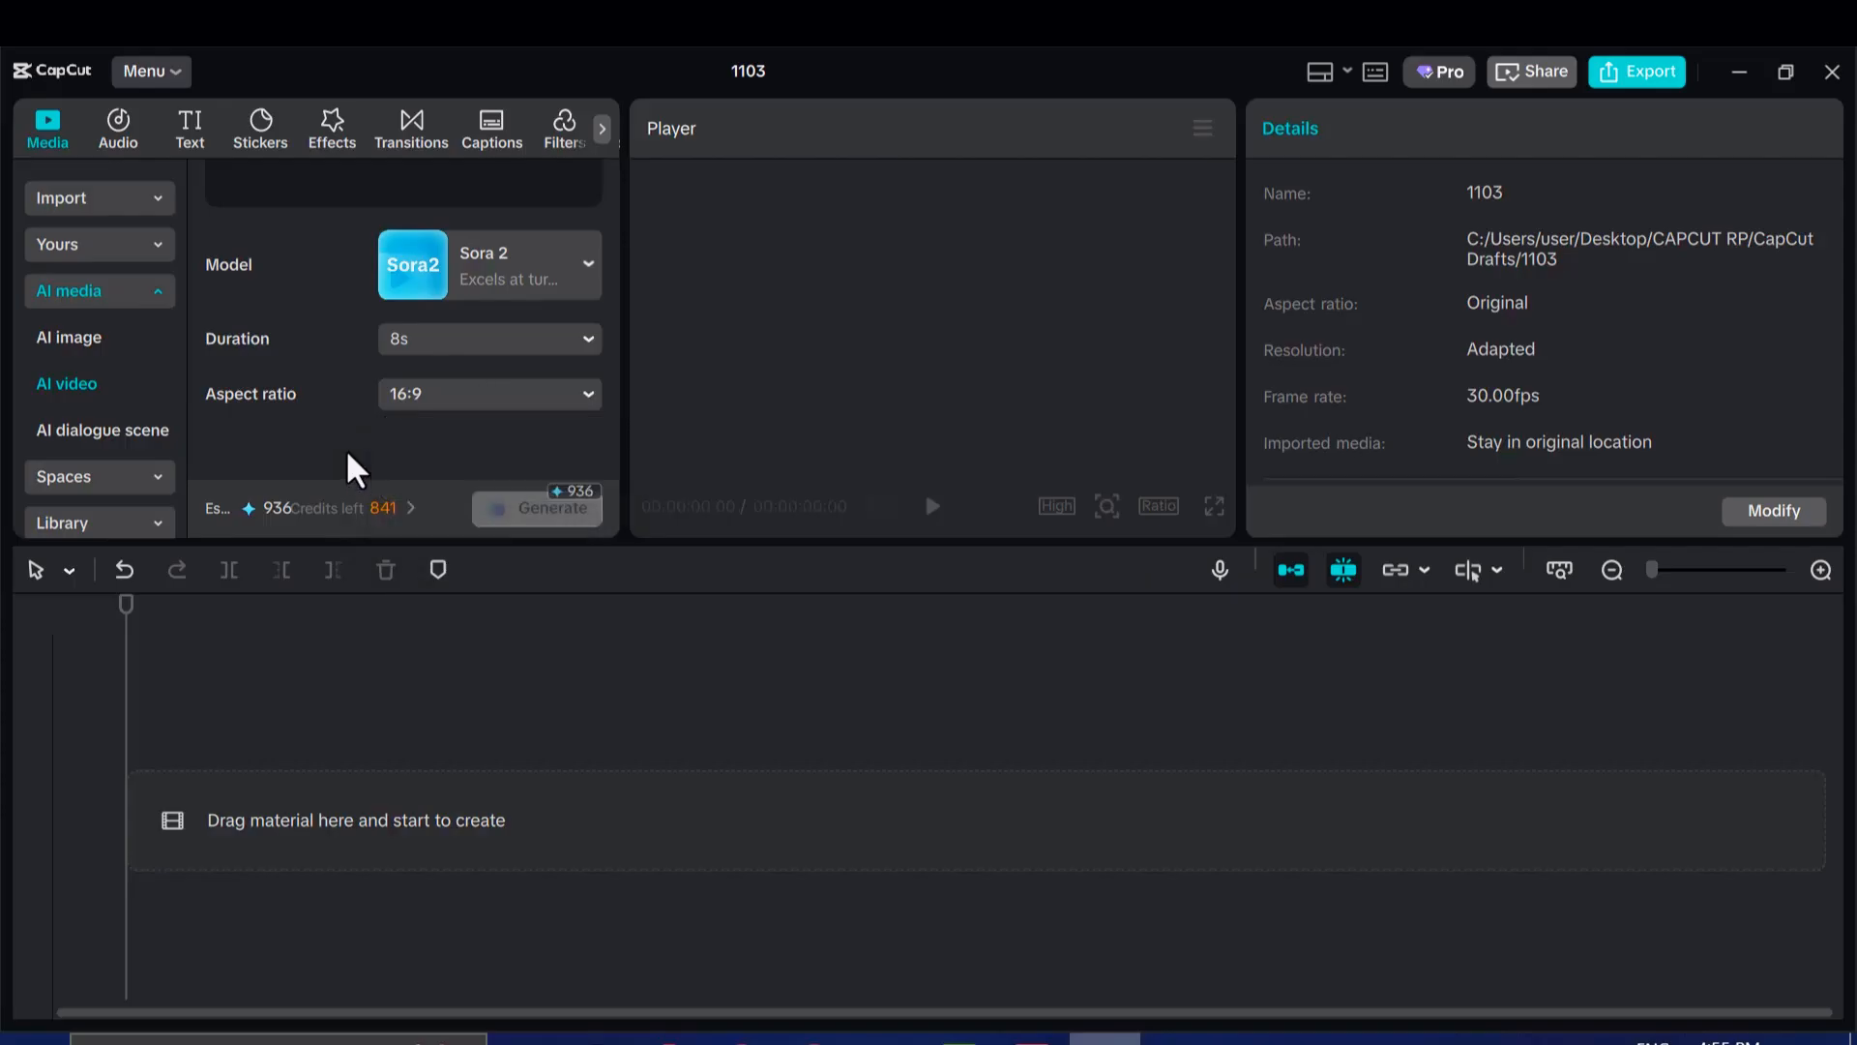
pyautogui.moveTo(558, 445)
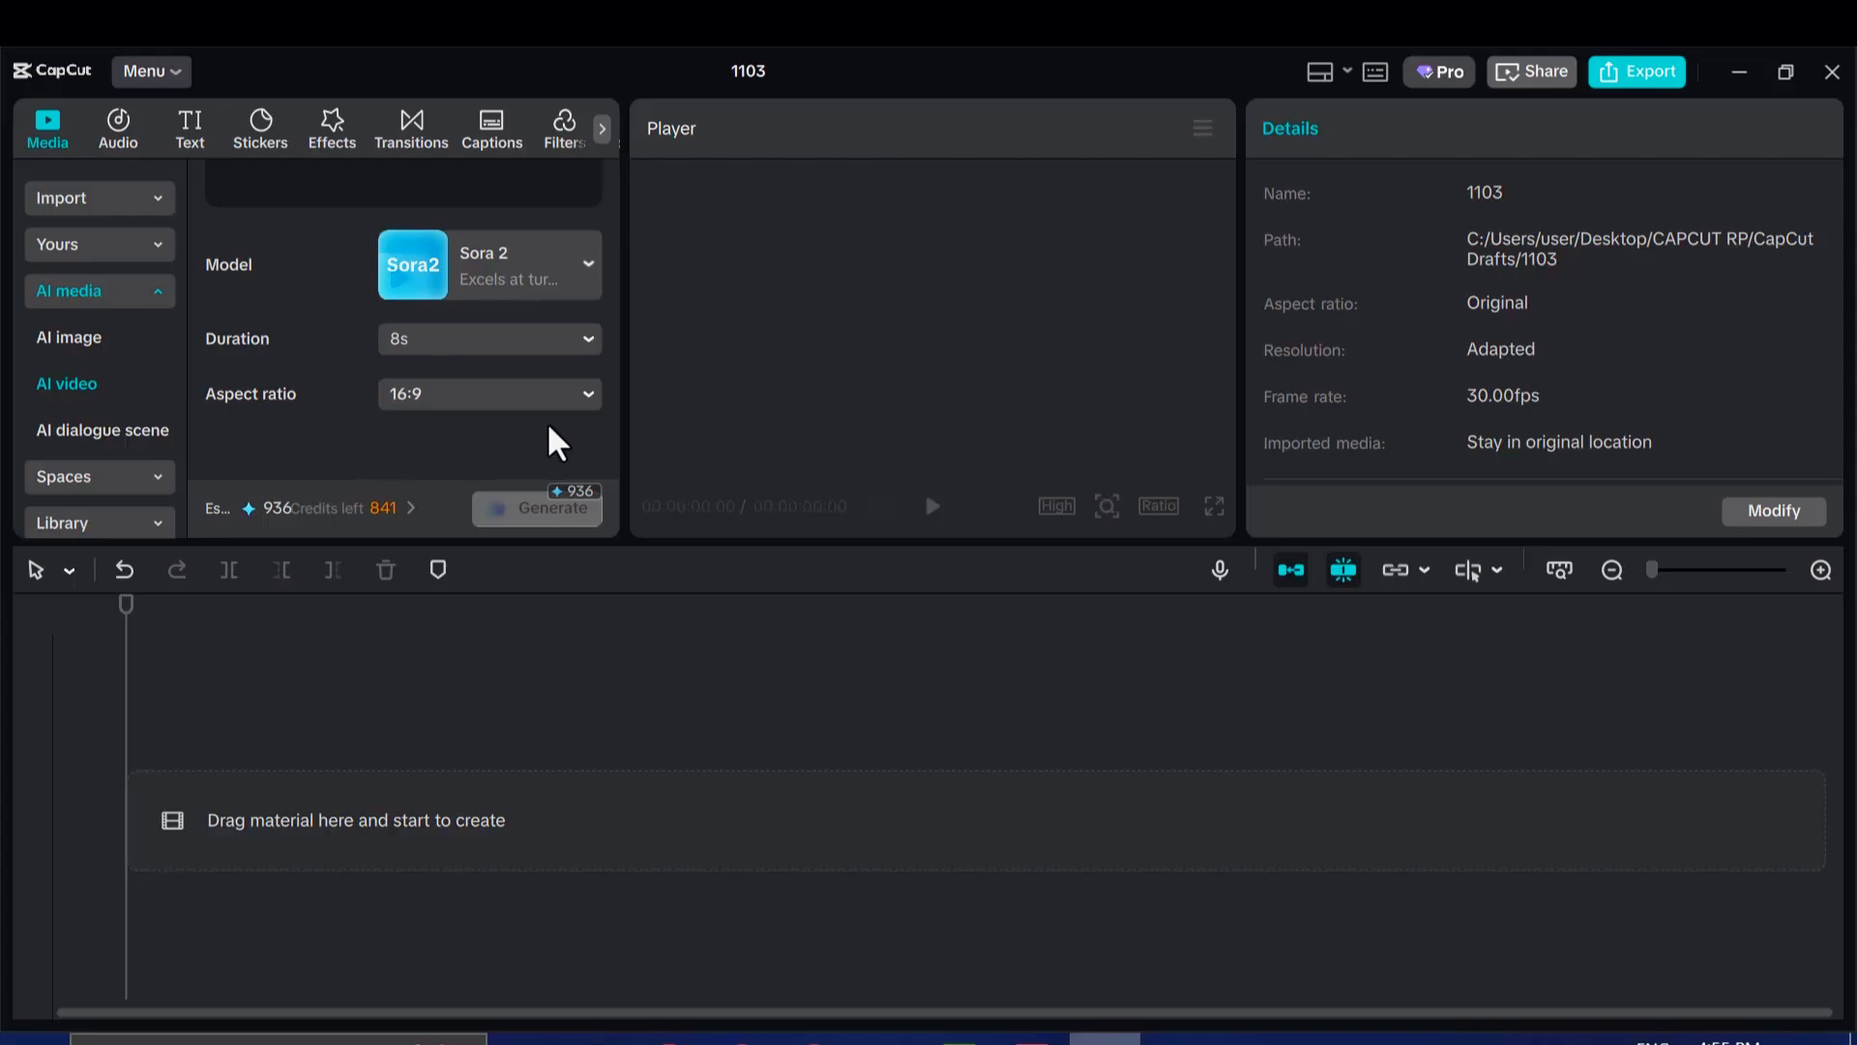
pyautogui.moveTo(557, 404)
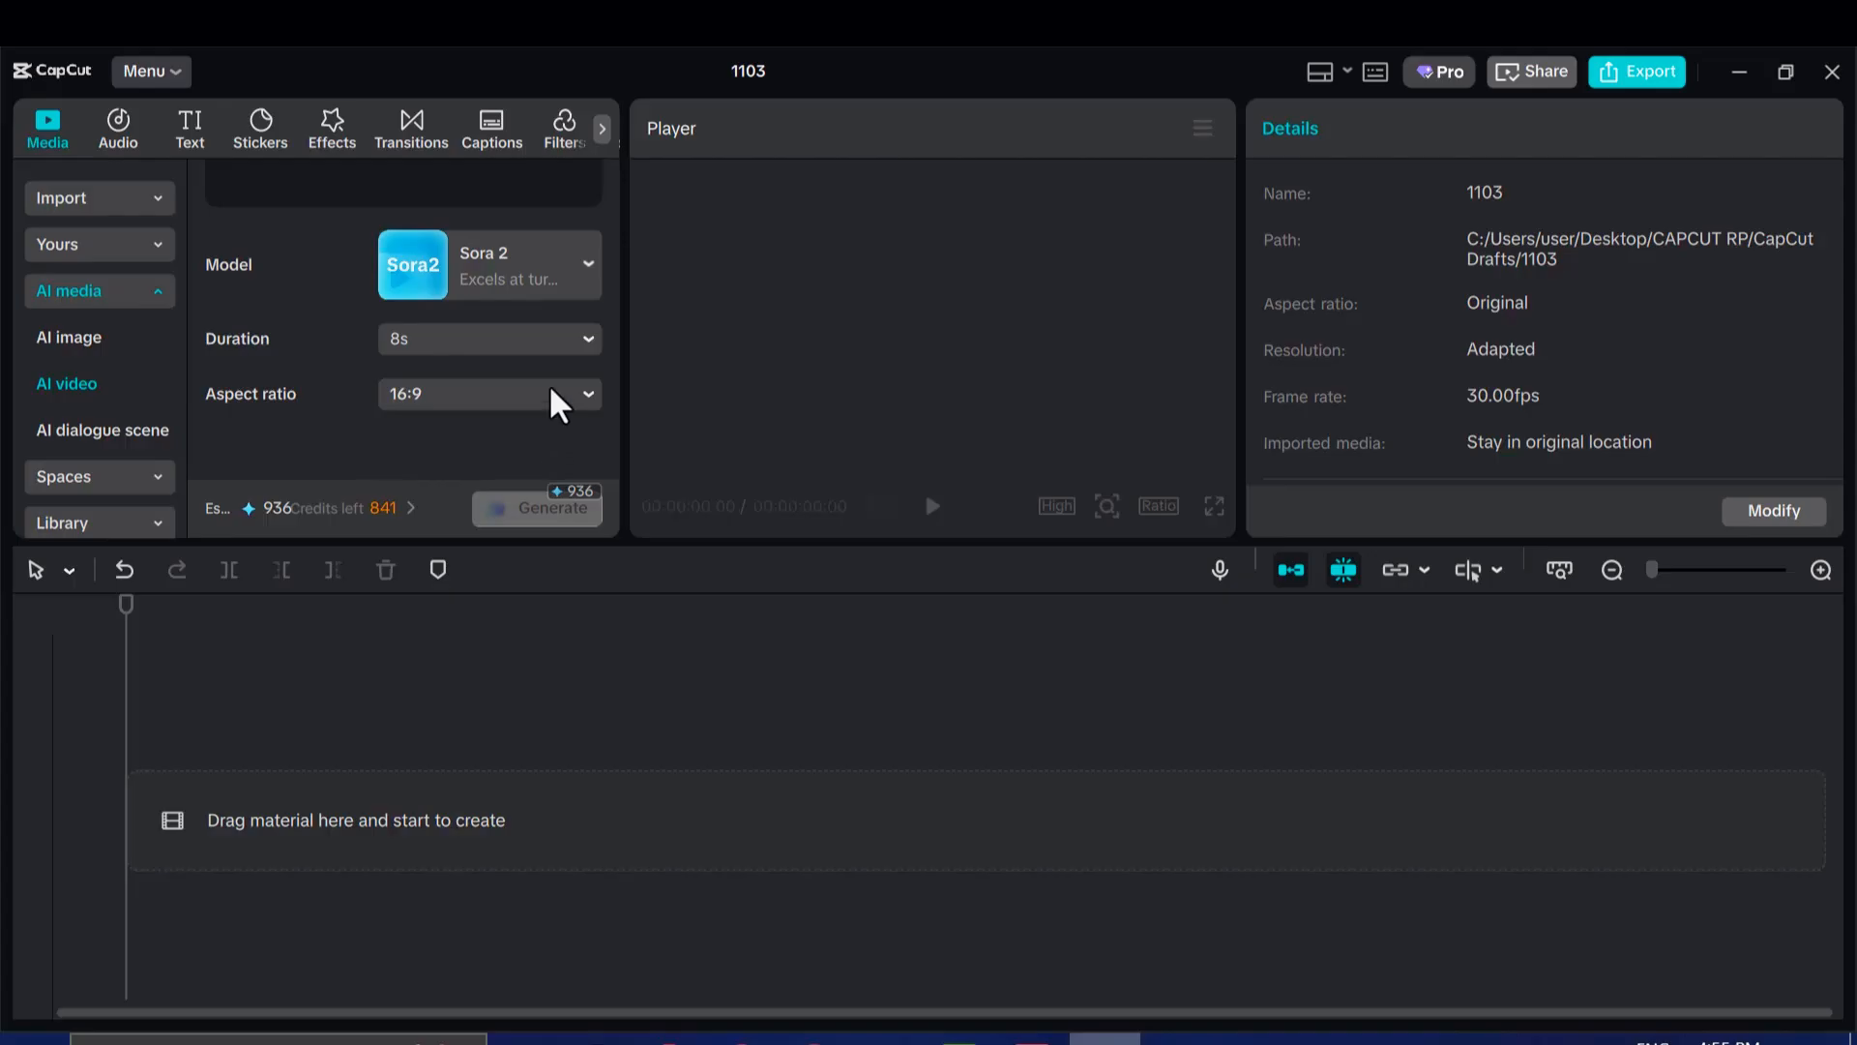
pyautogui.moveTo(439, 441)
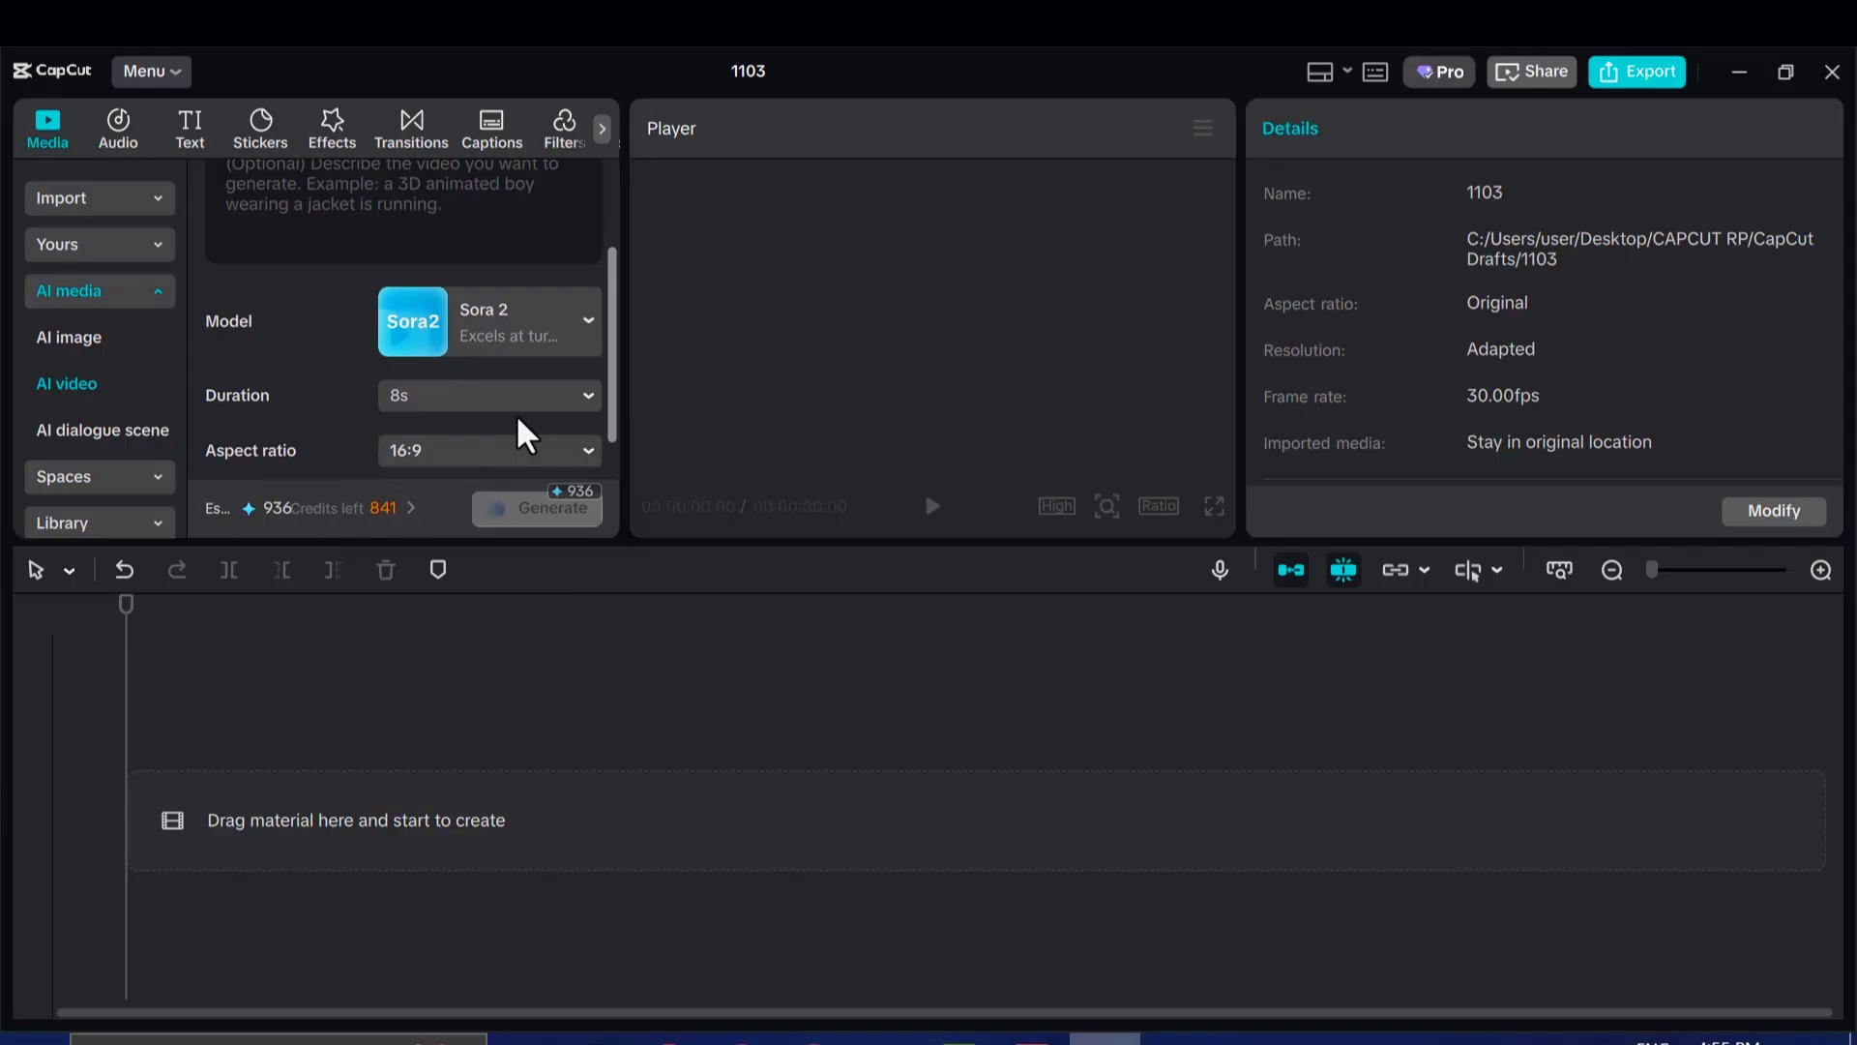
pyautogui.moveTo(394, 403)
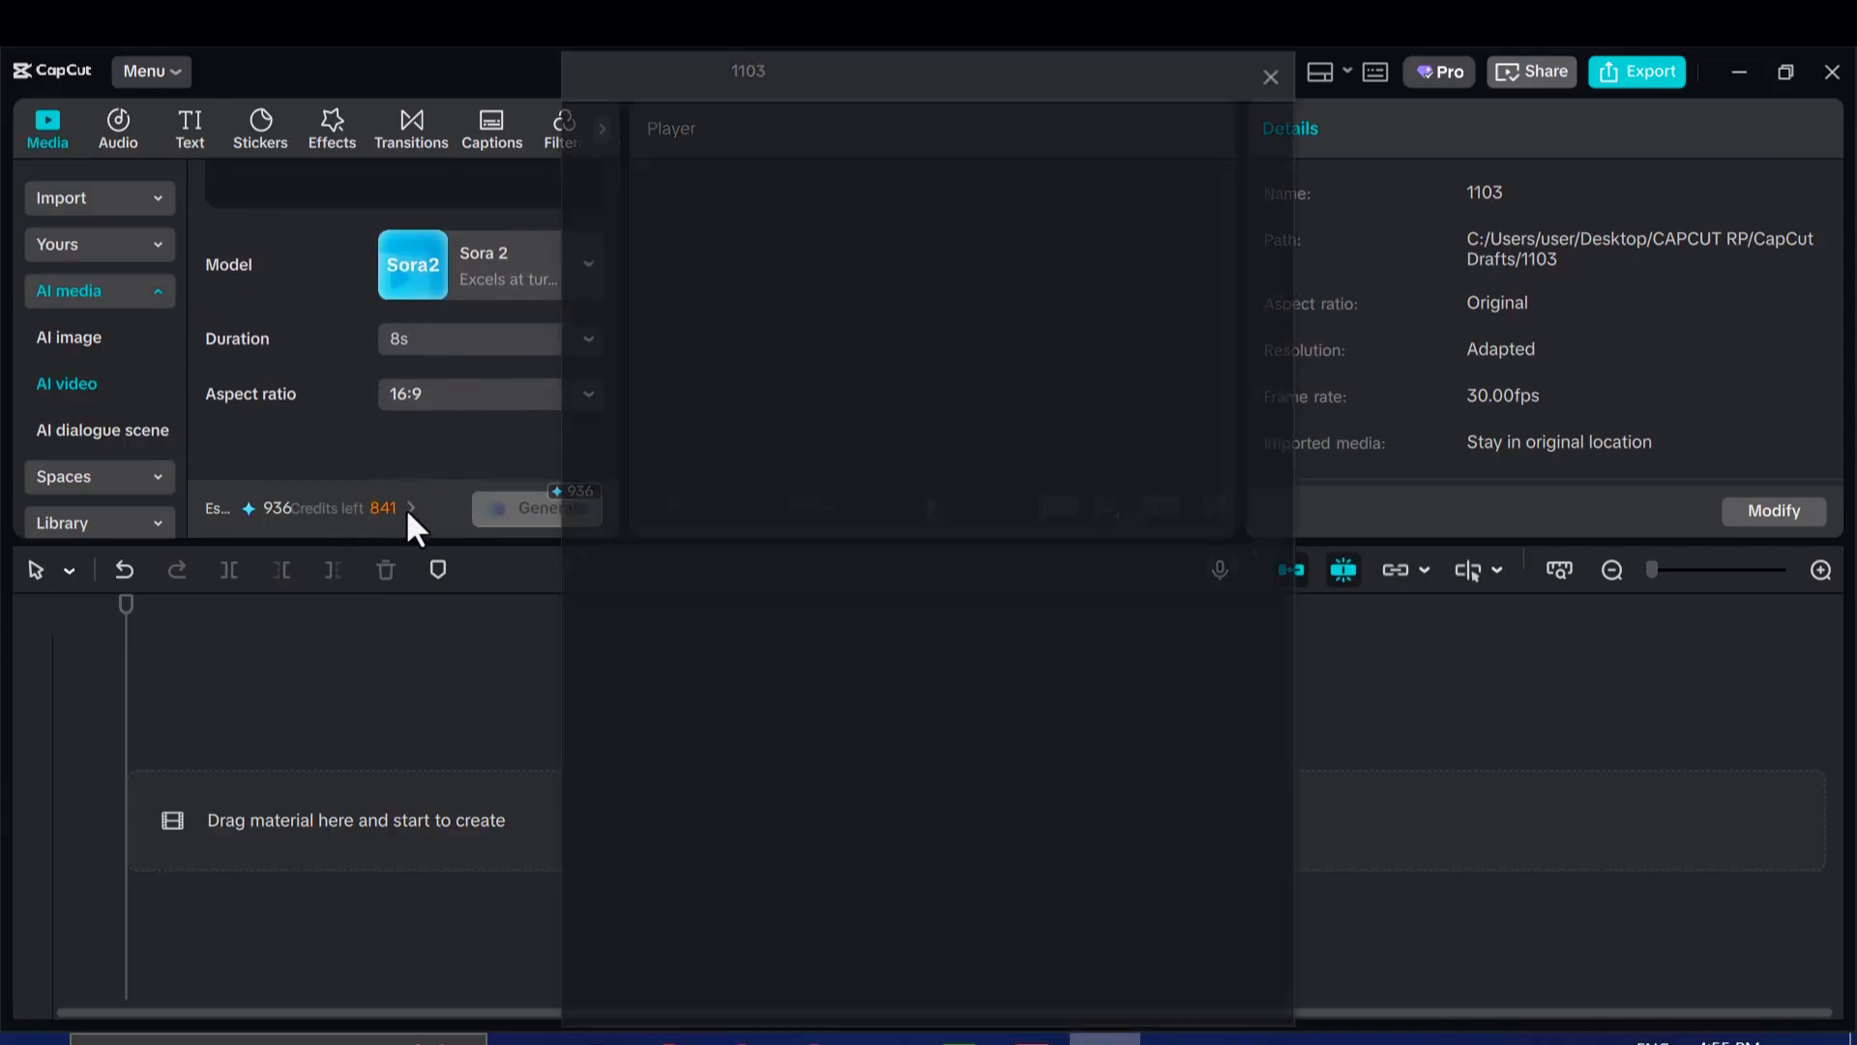
# View the 841-credit balance panel, close it and return to the AI video panel.
pyautogui.click(377, 509)
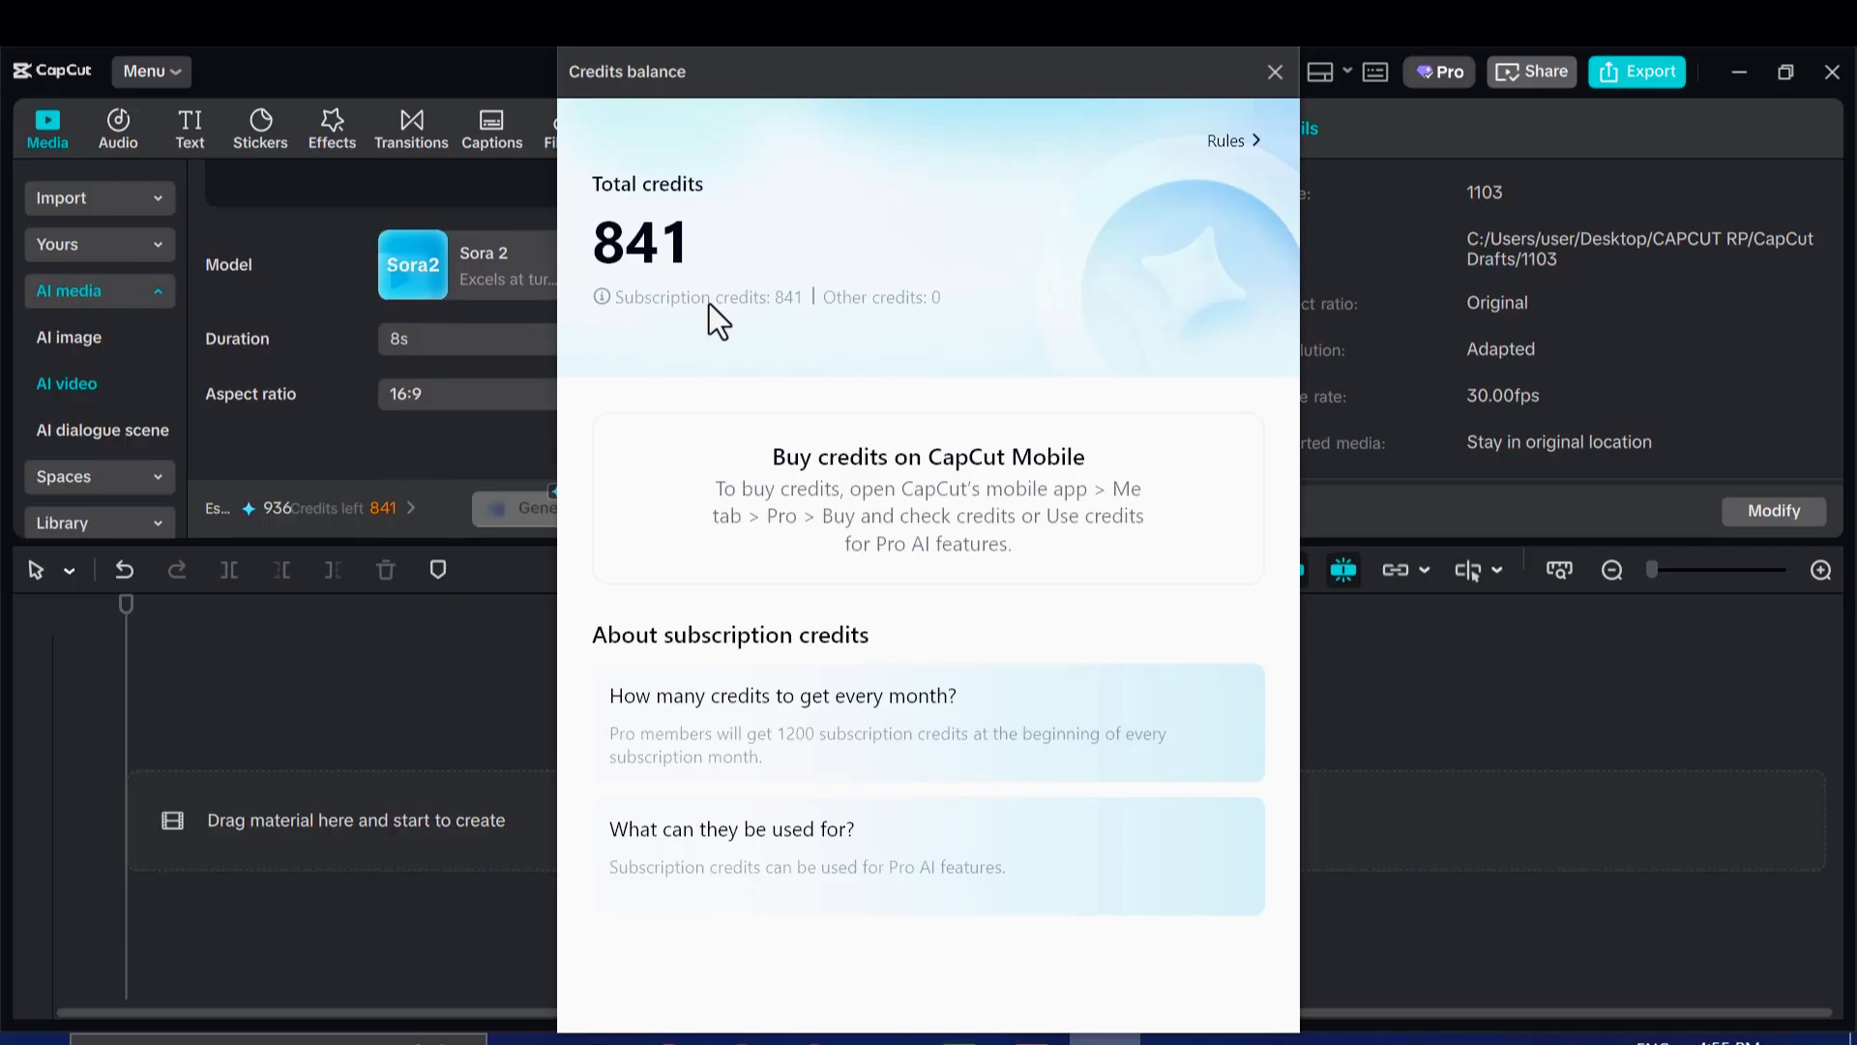
pyautogui.click(1275, 72)
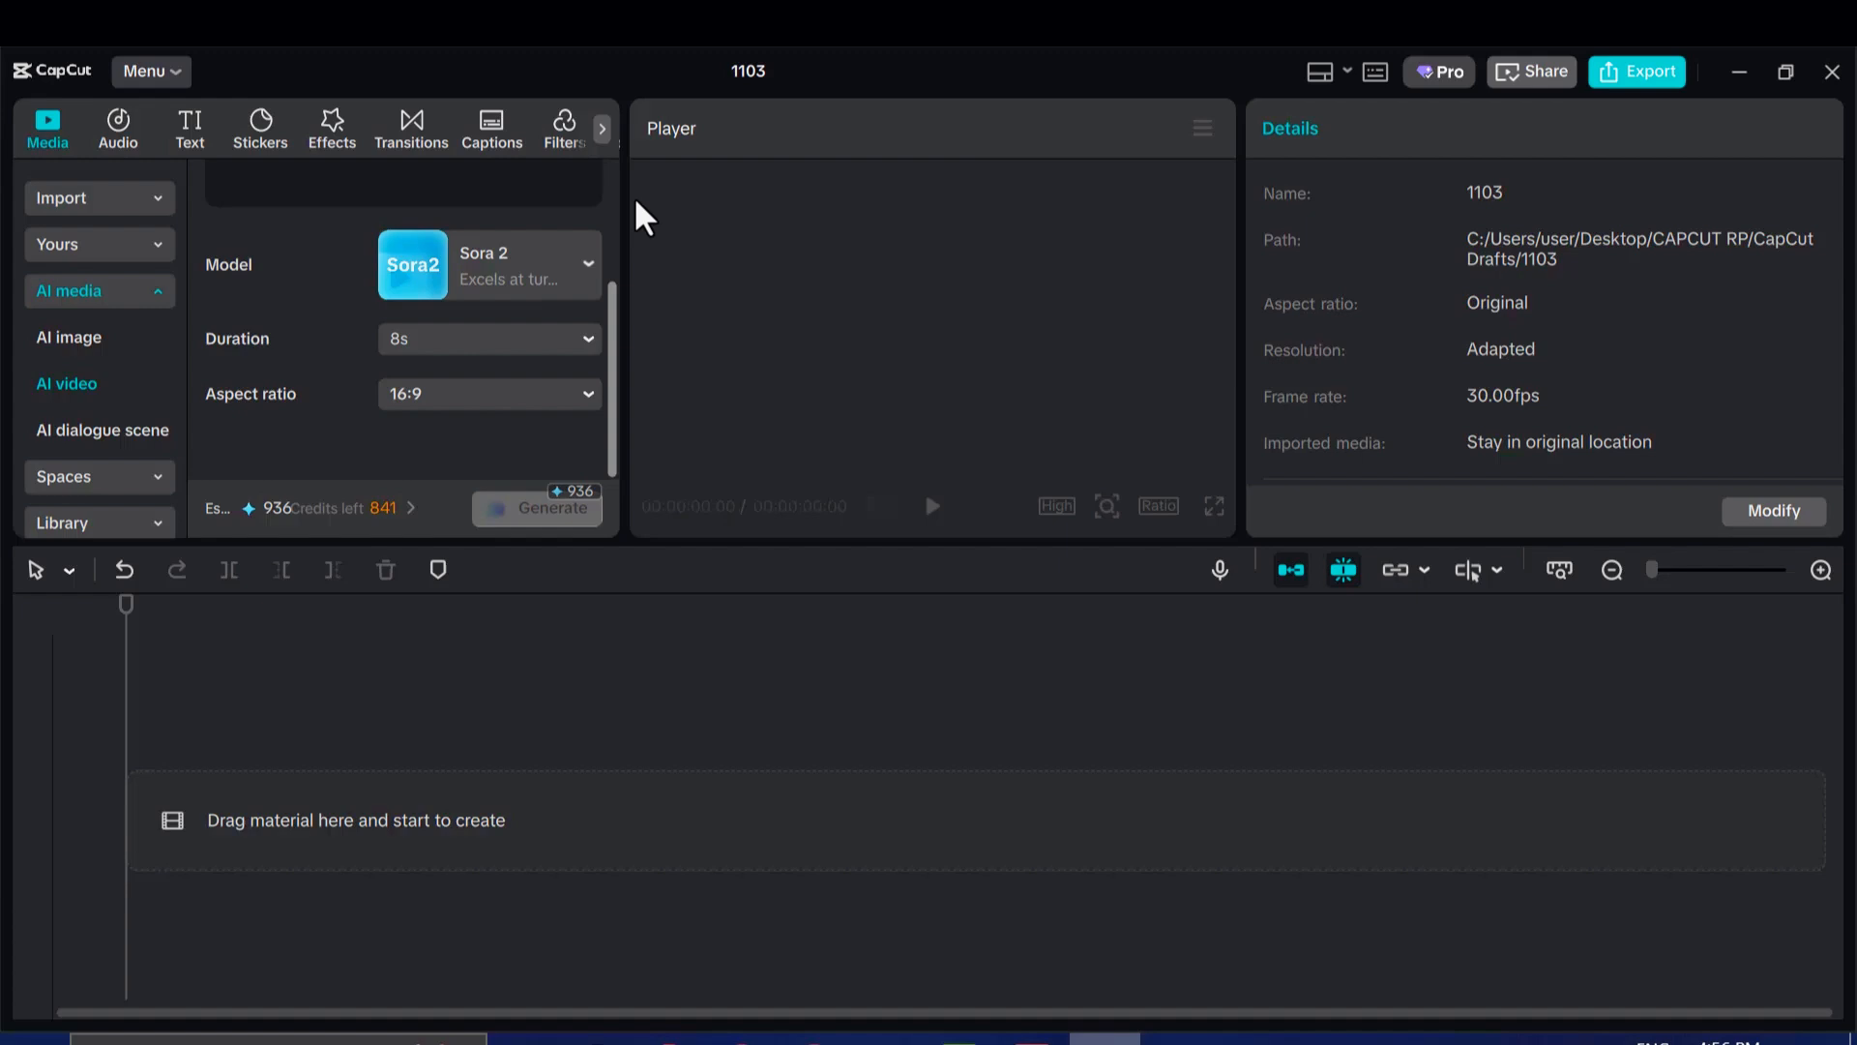
pyautogui.click(276, 198)
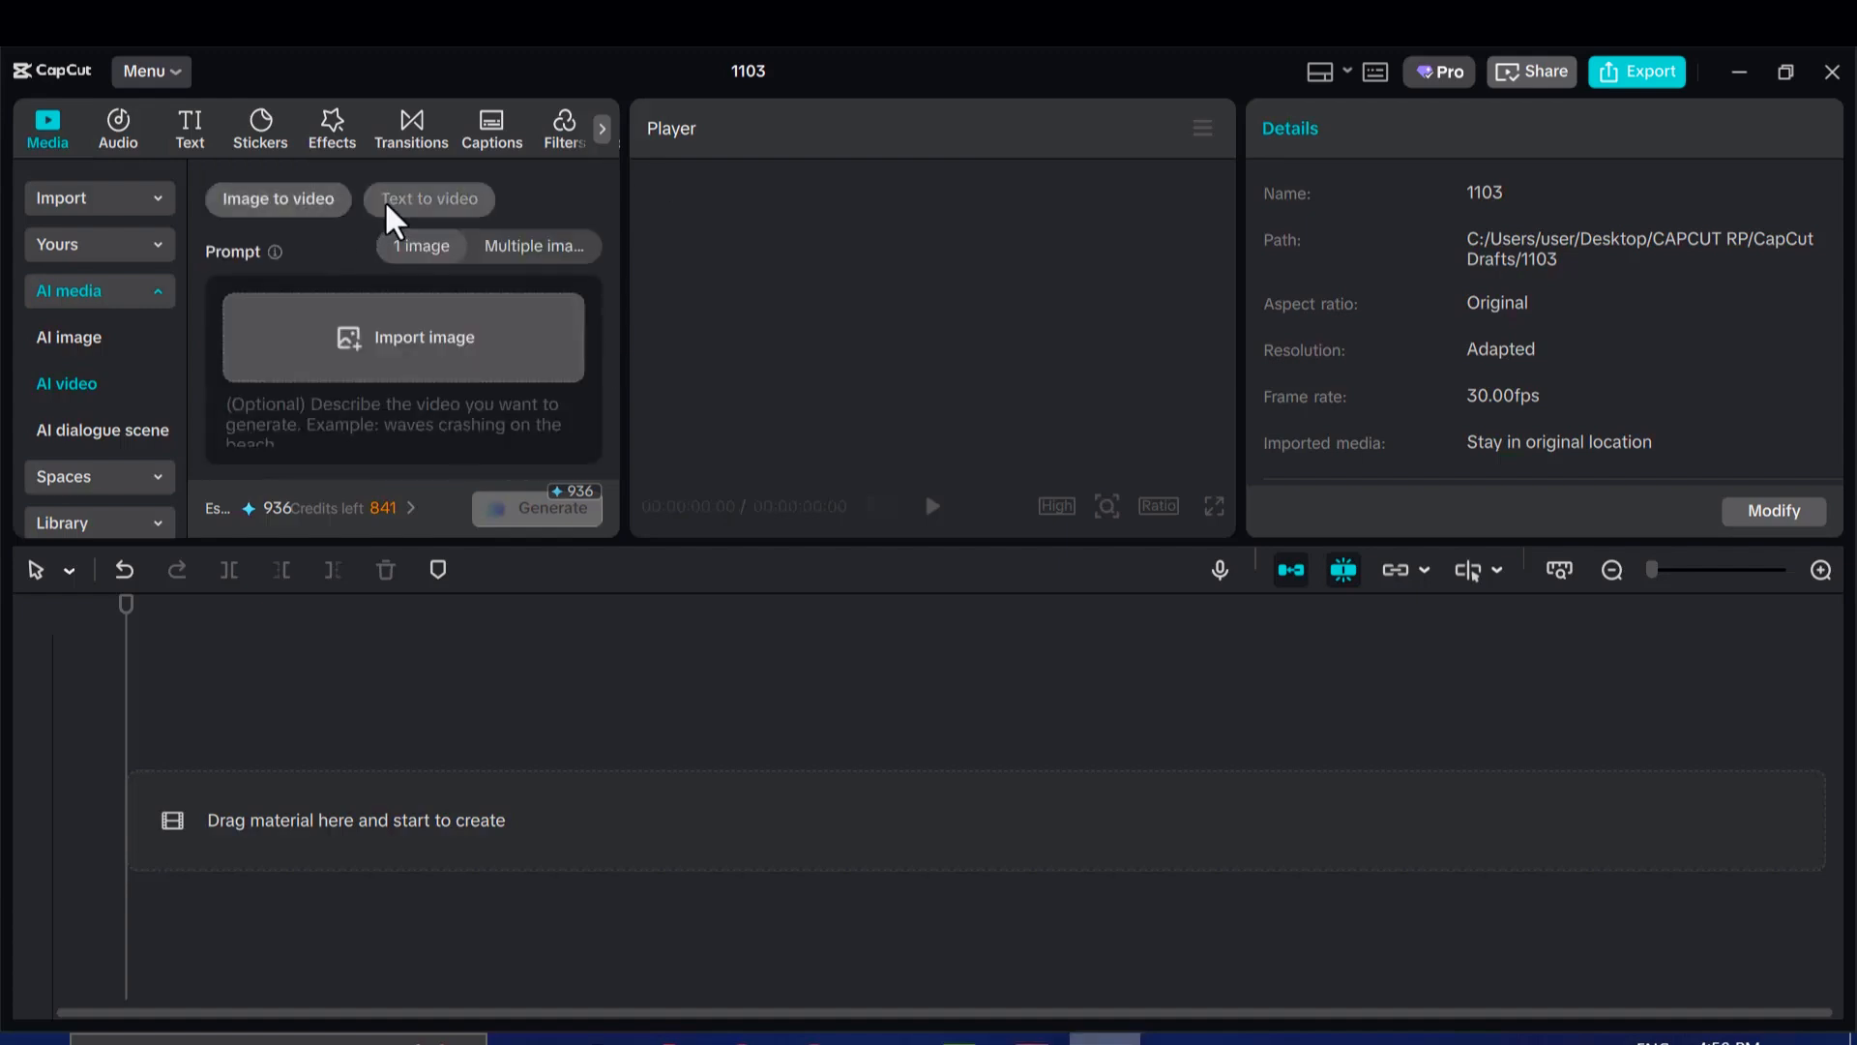
# Switch to text-to-video mode and paste the savanna drone-shot prompt.
pyautogui.click(430, 199)
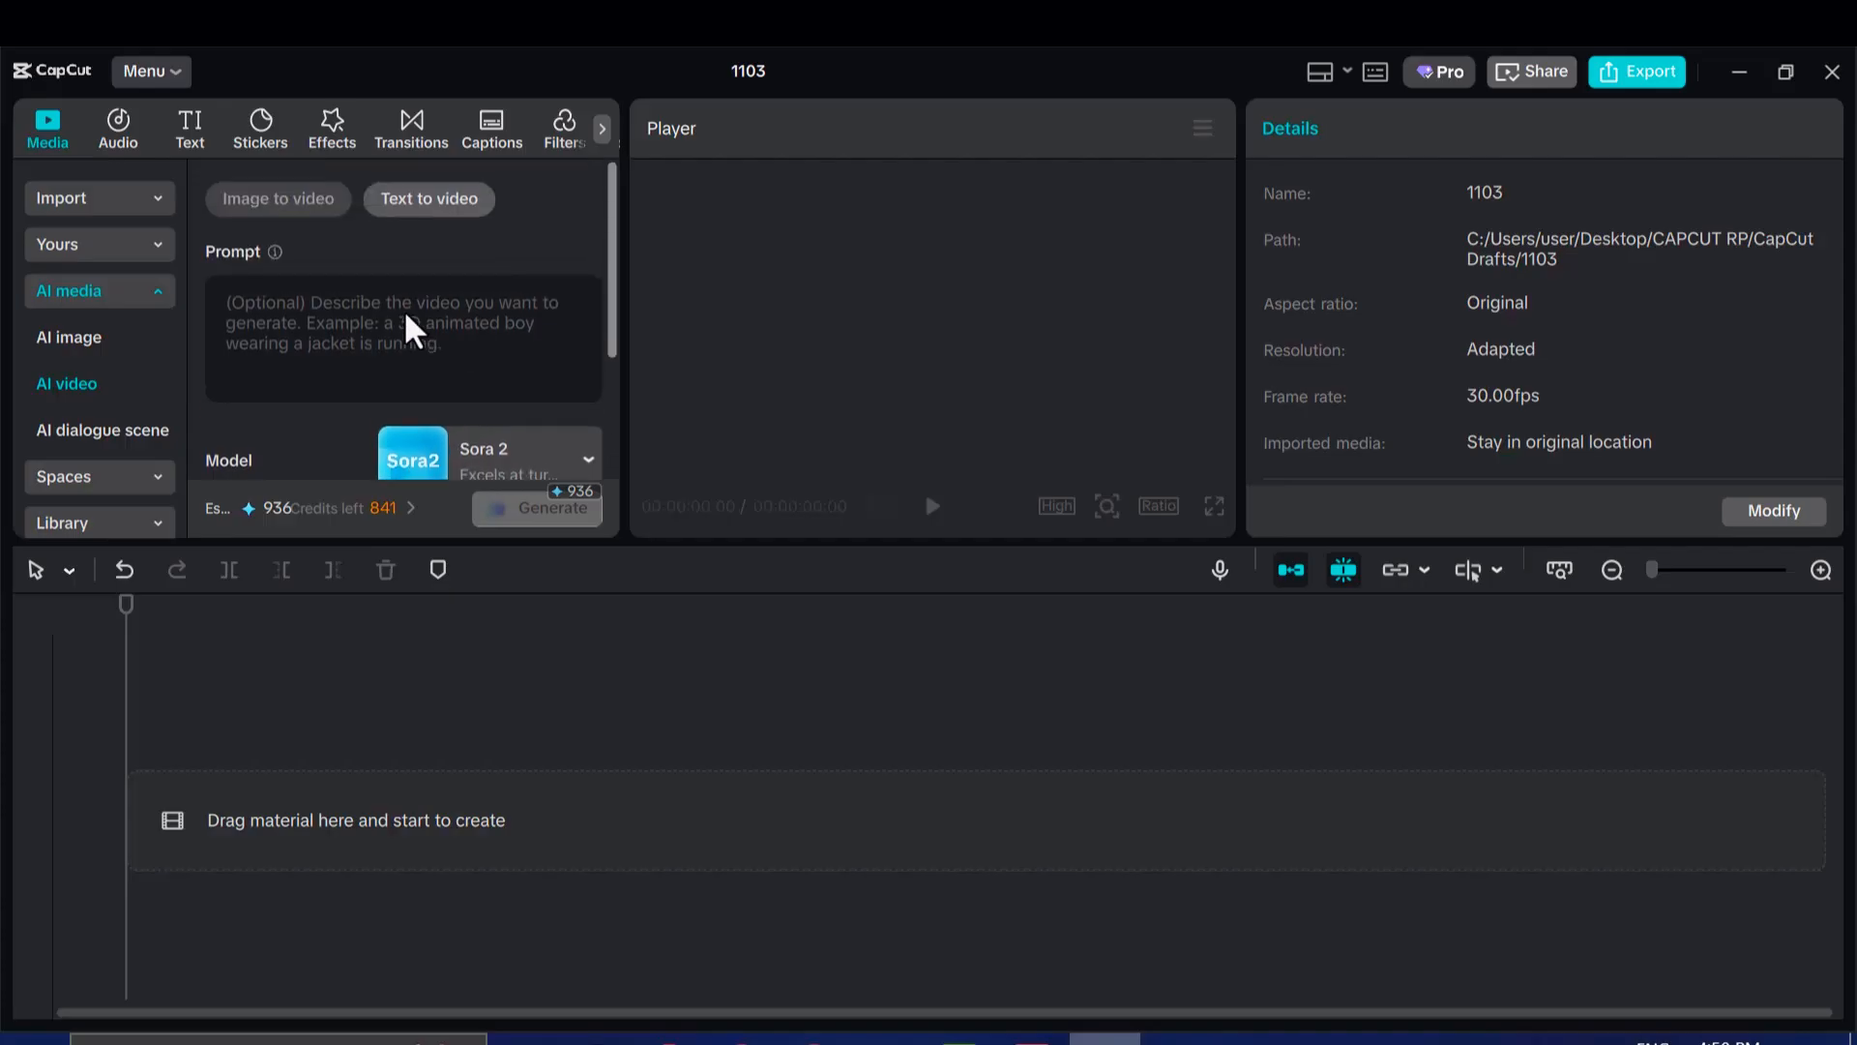
pyautogui.rightClick(403, 336)
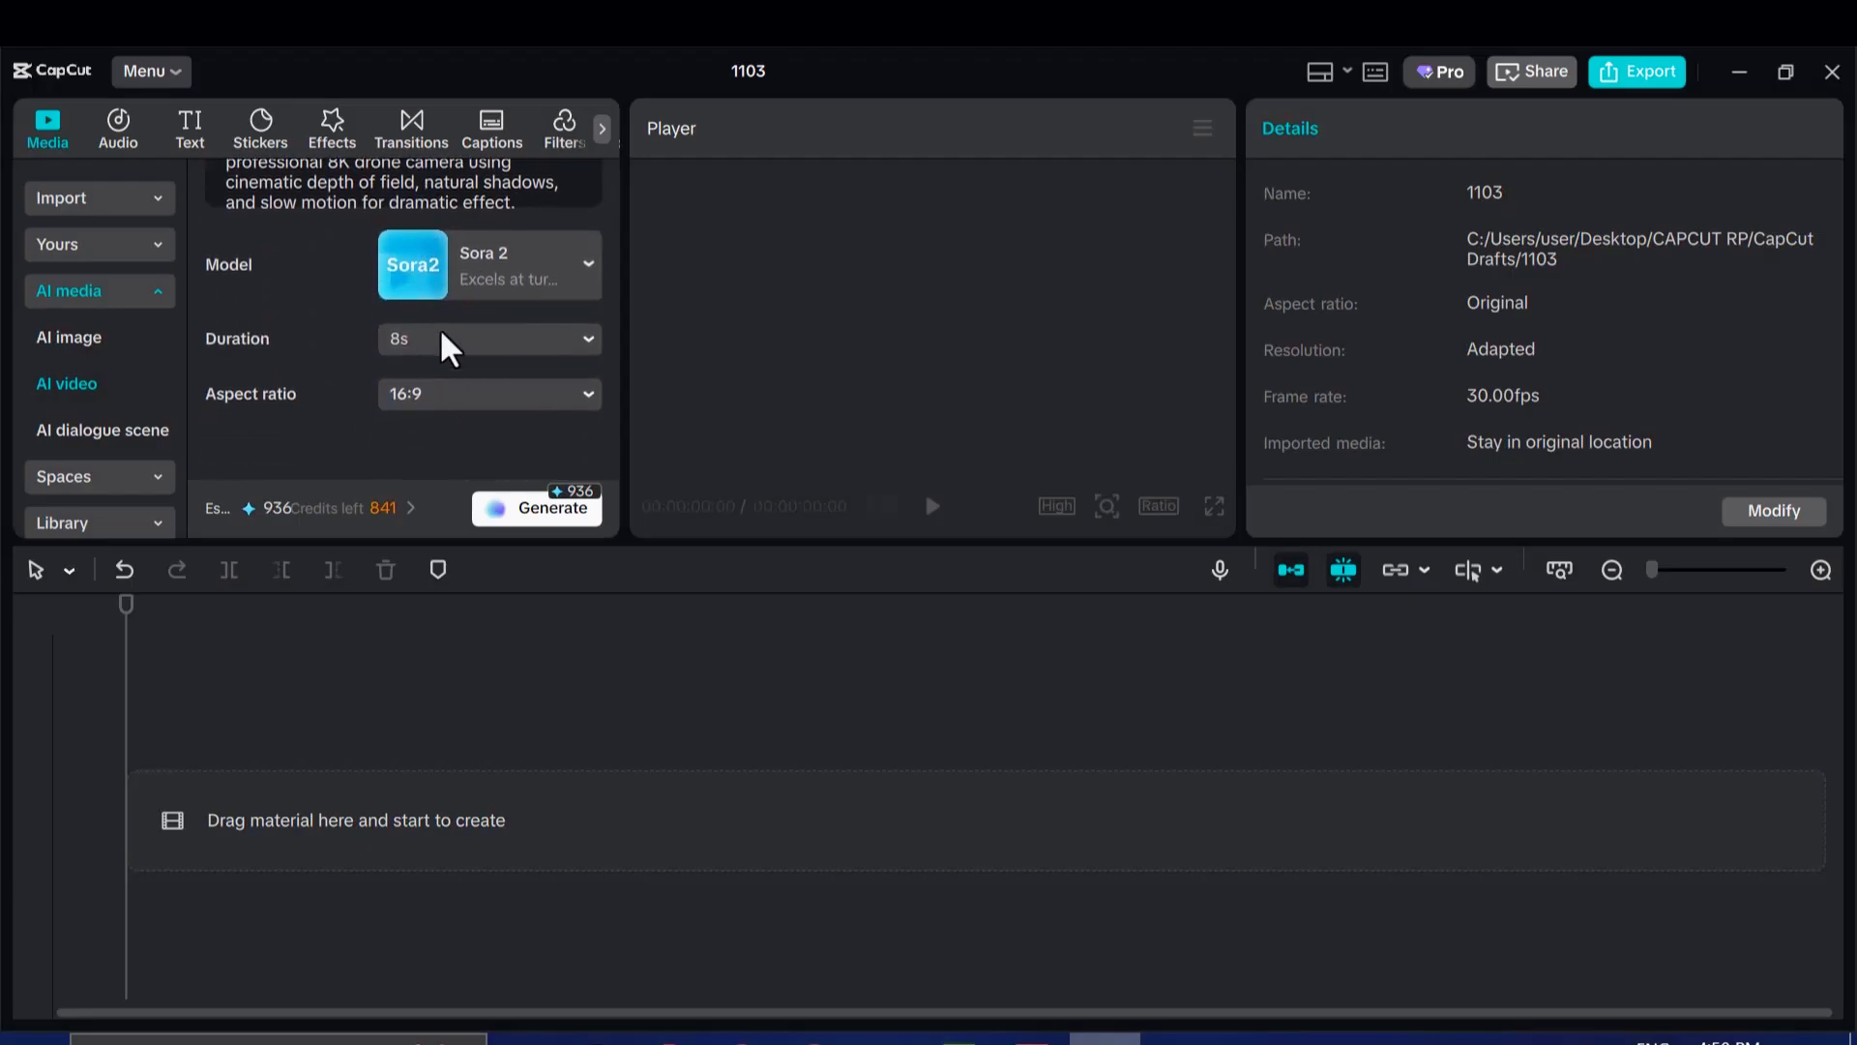
# Settle on a 4-second 16:9 Sora 2 clip and start generating, raising the 468-credit confirmation.
pyautogui.click(488, 338)
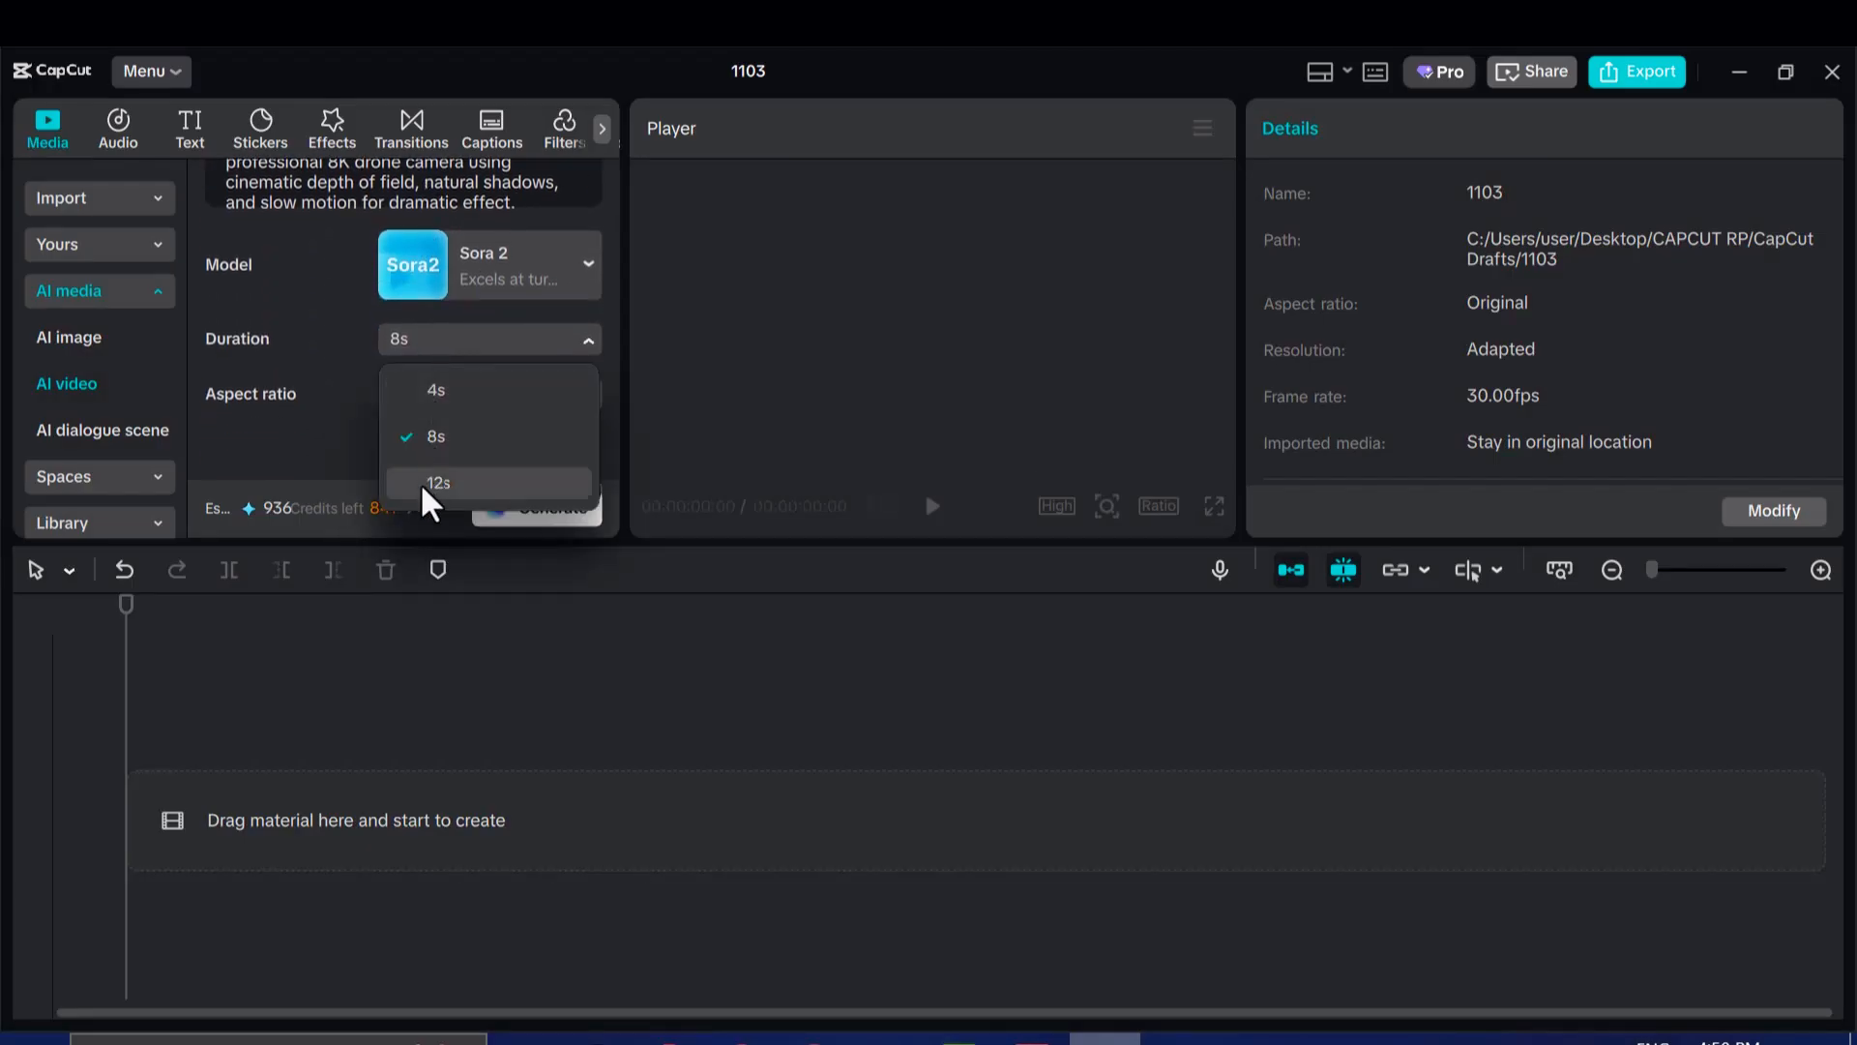
pyautogui.click(439, 482)
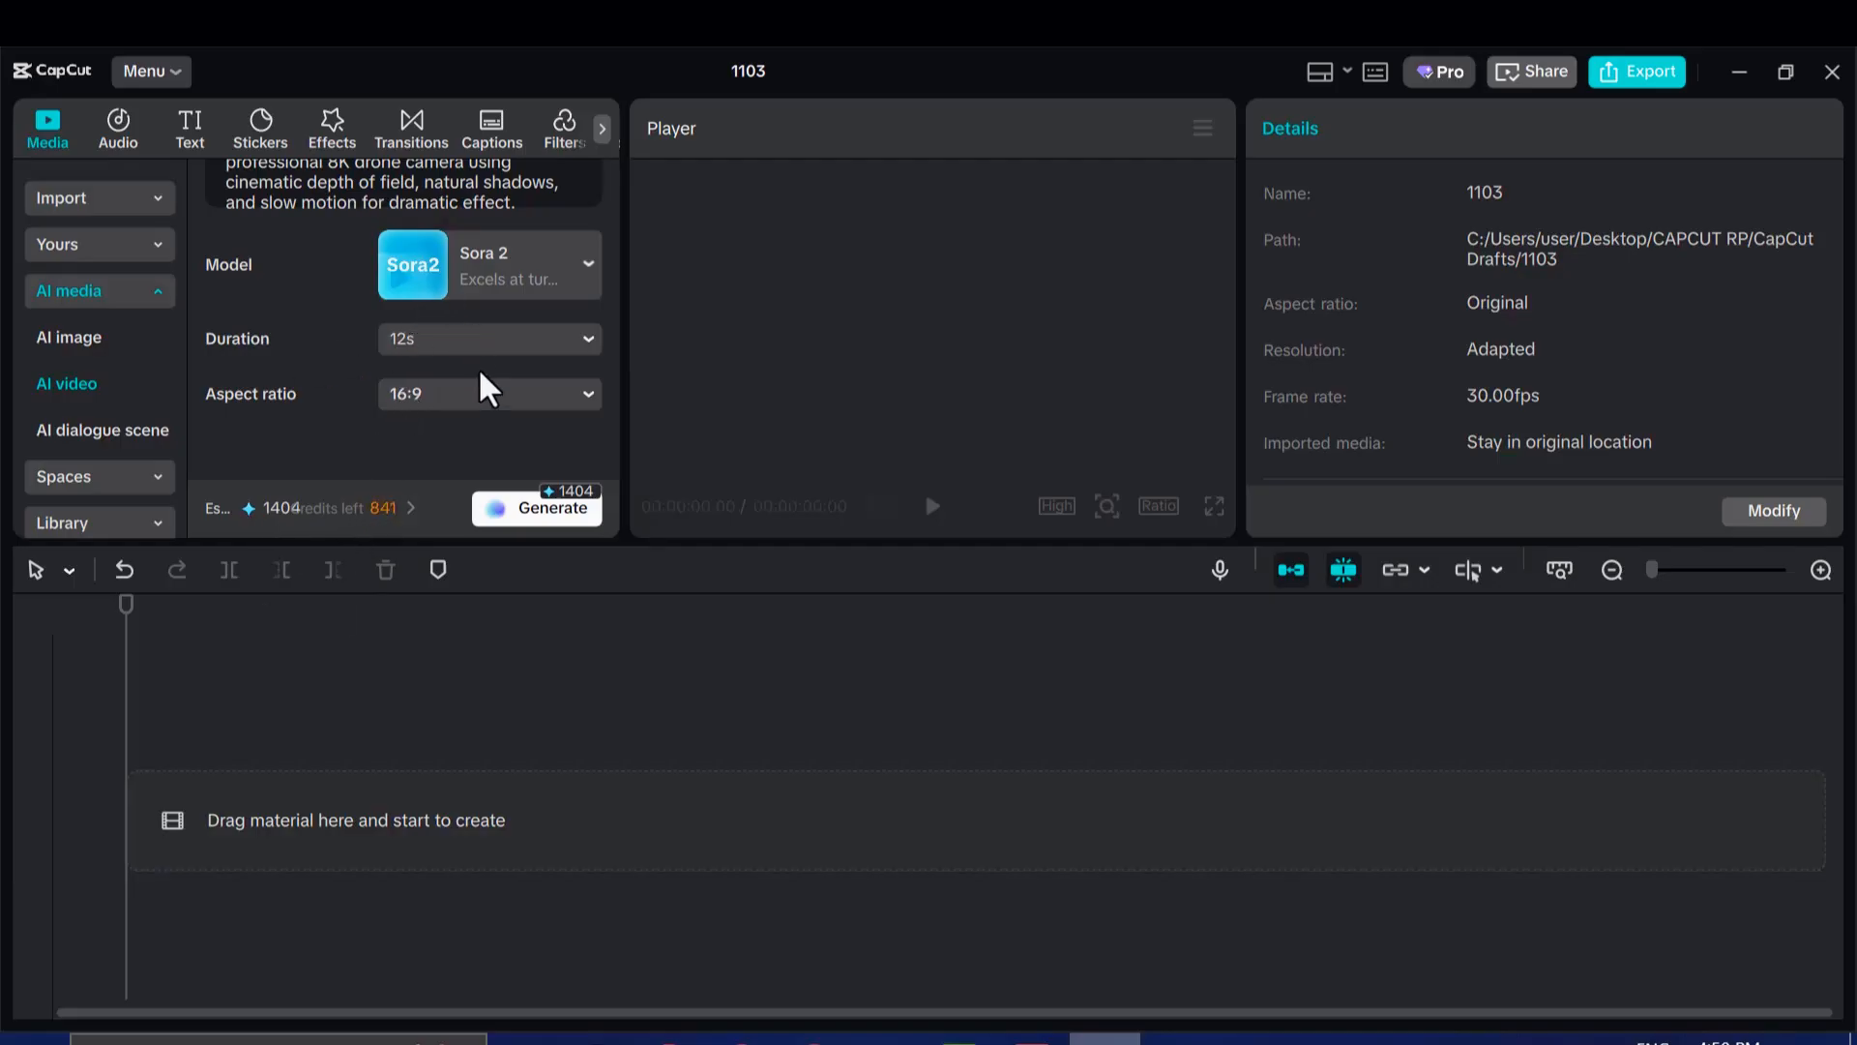
pyautogui.click(488, 339)
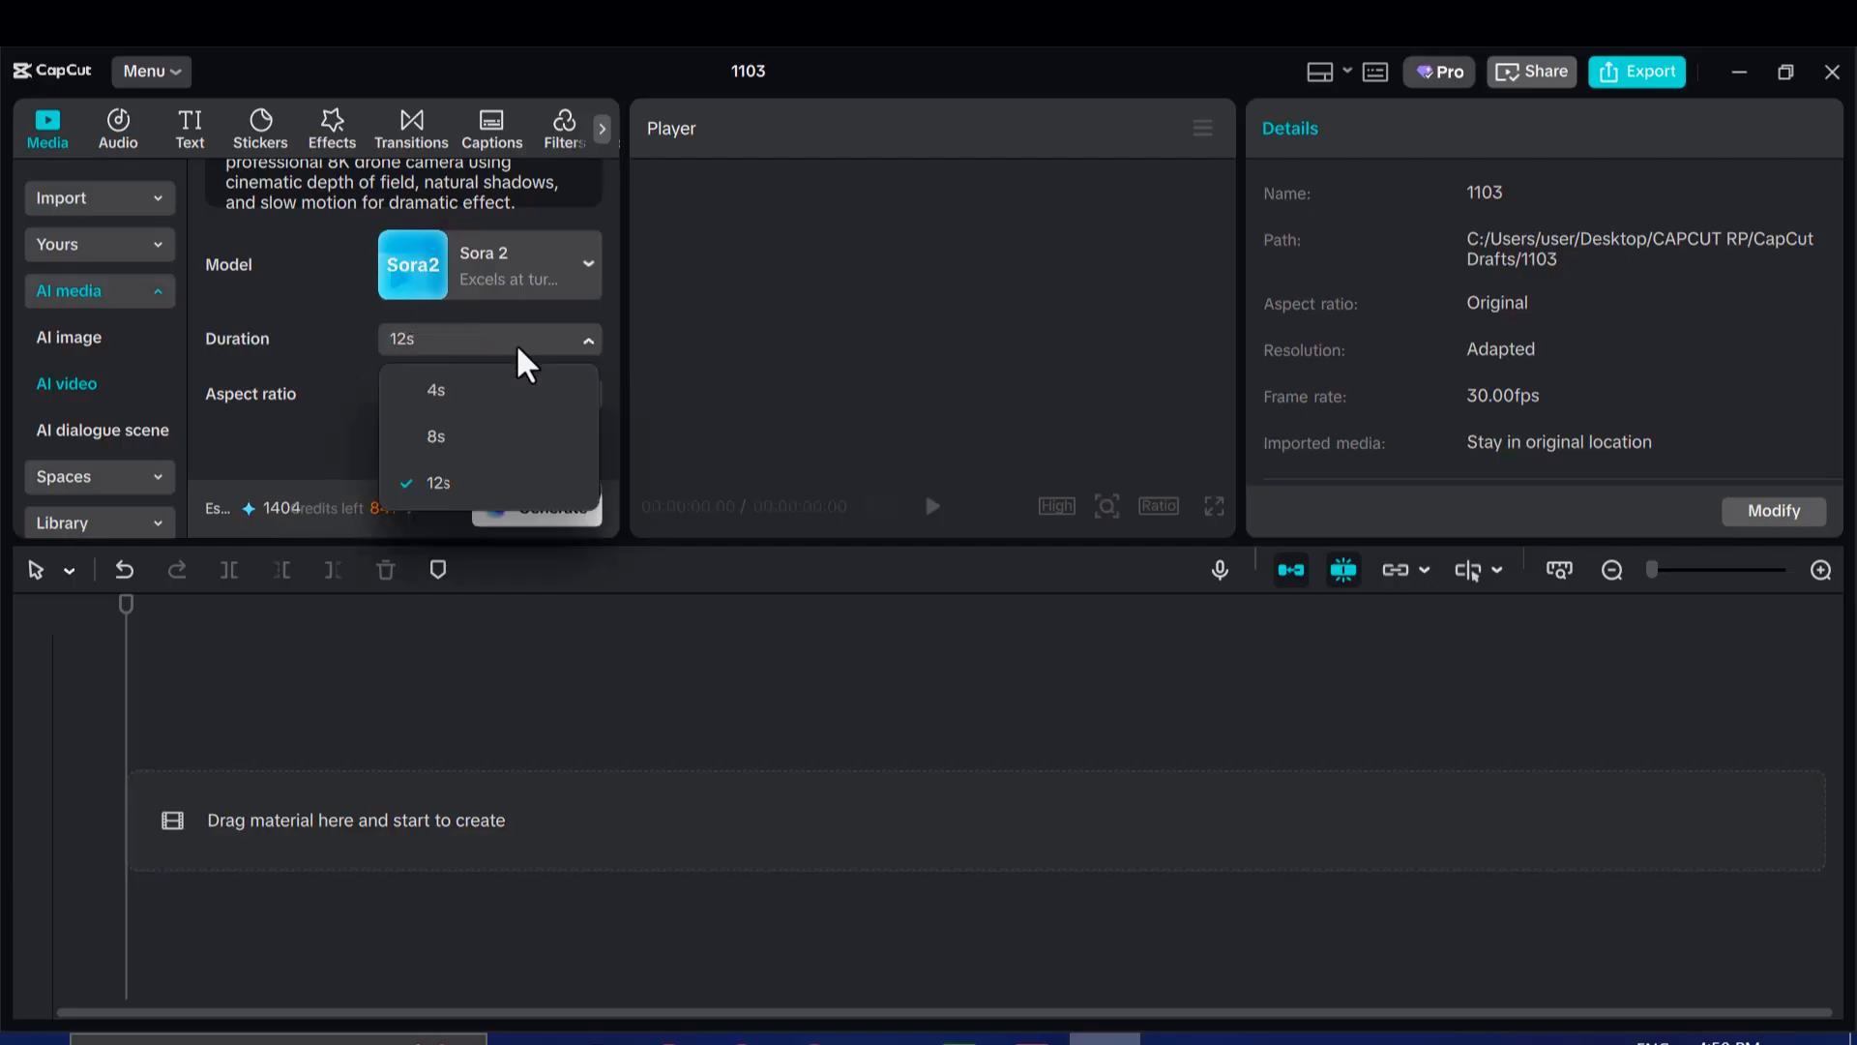
pyautogui.click(436, 389)
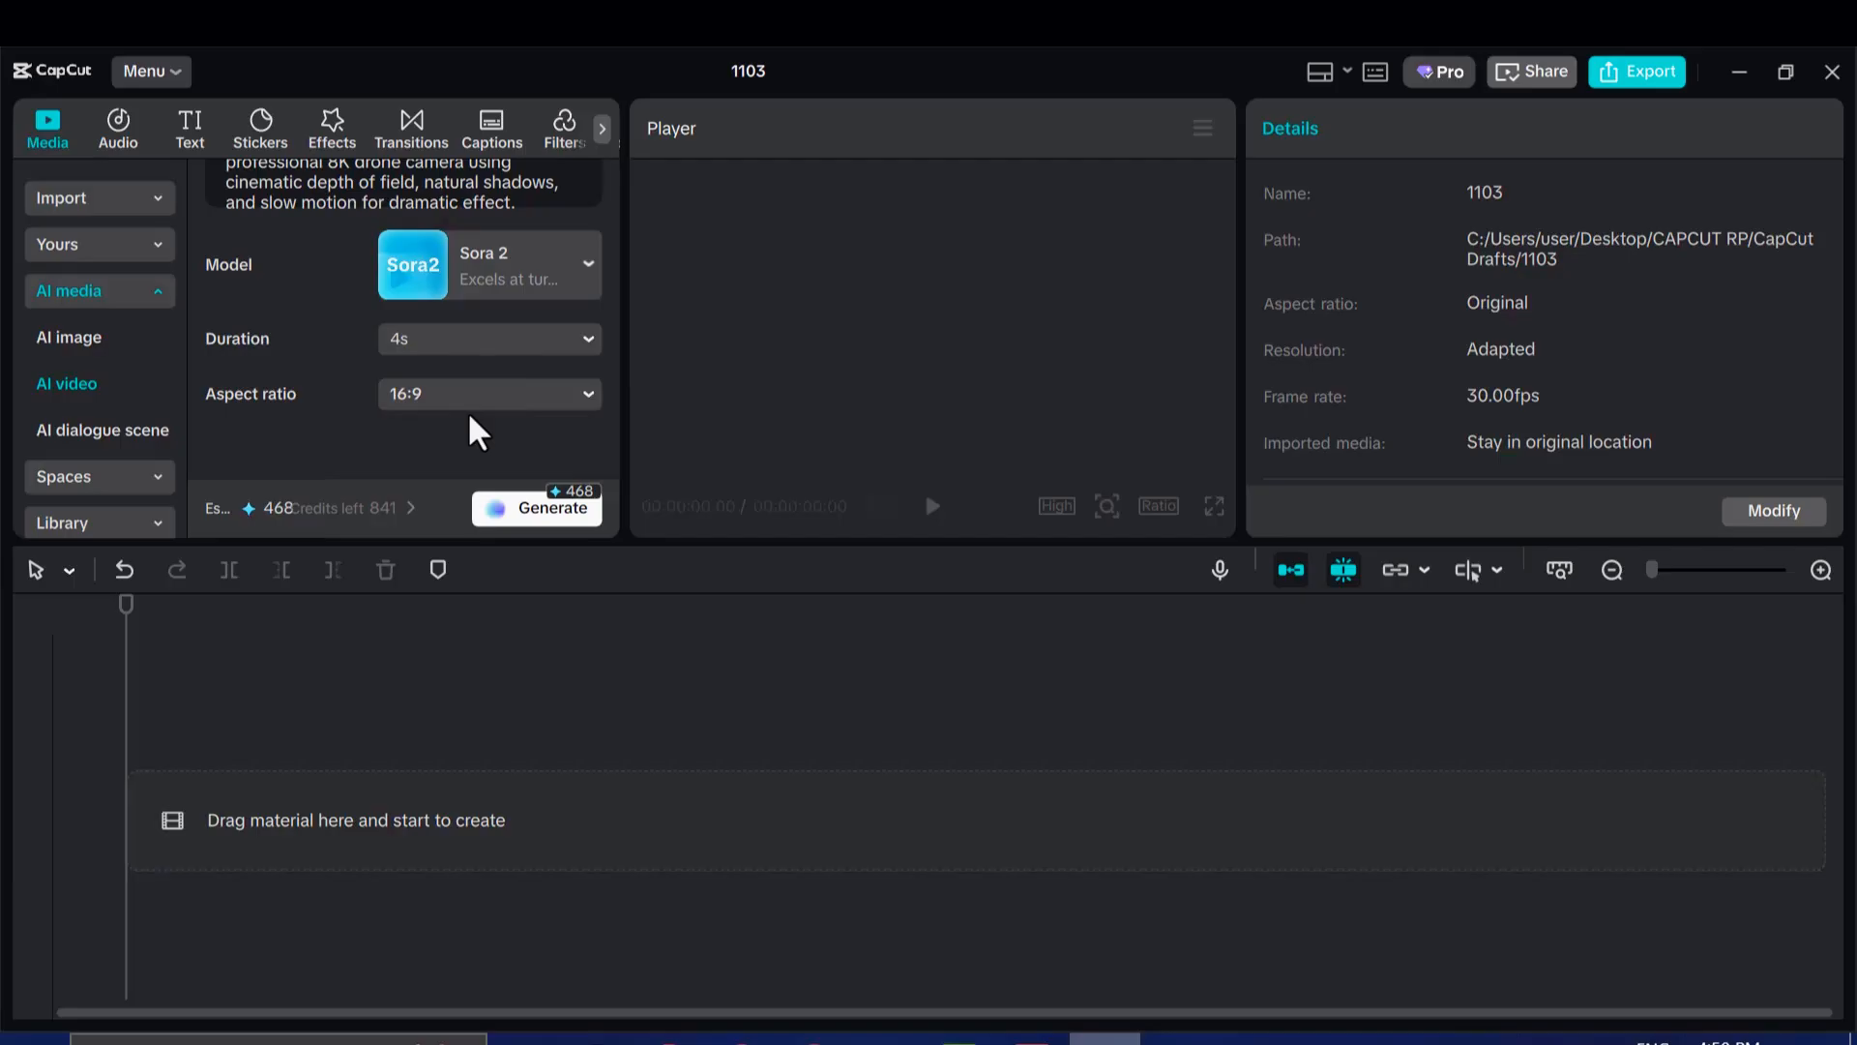
pyautogui.click(487, 338)
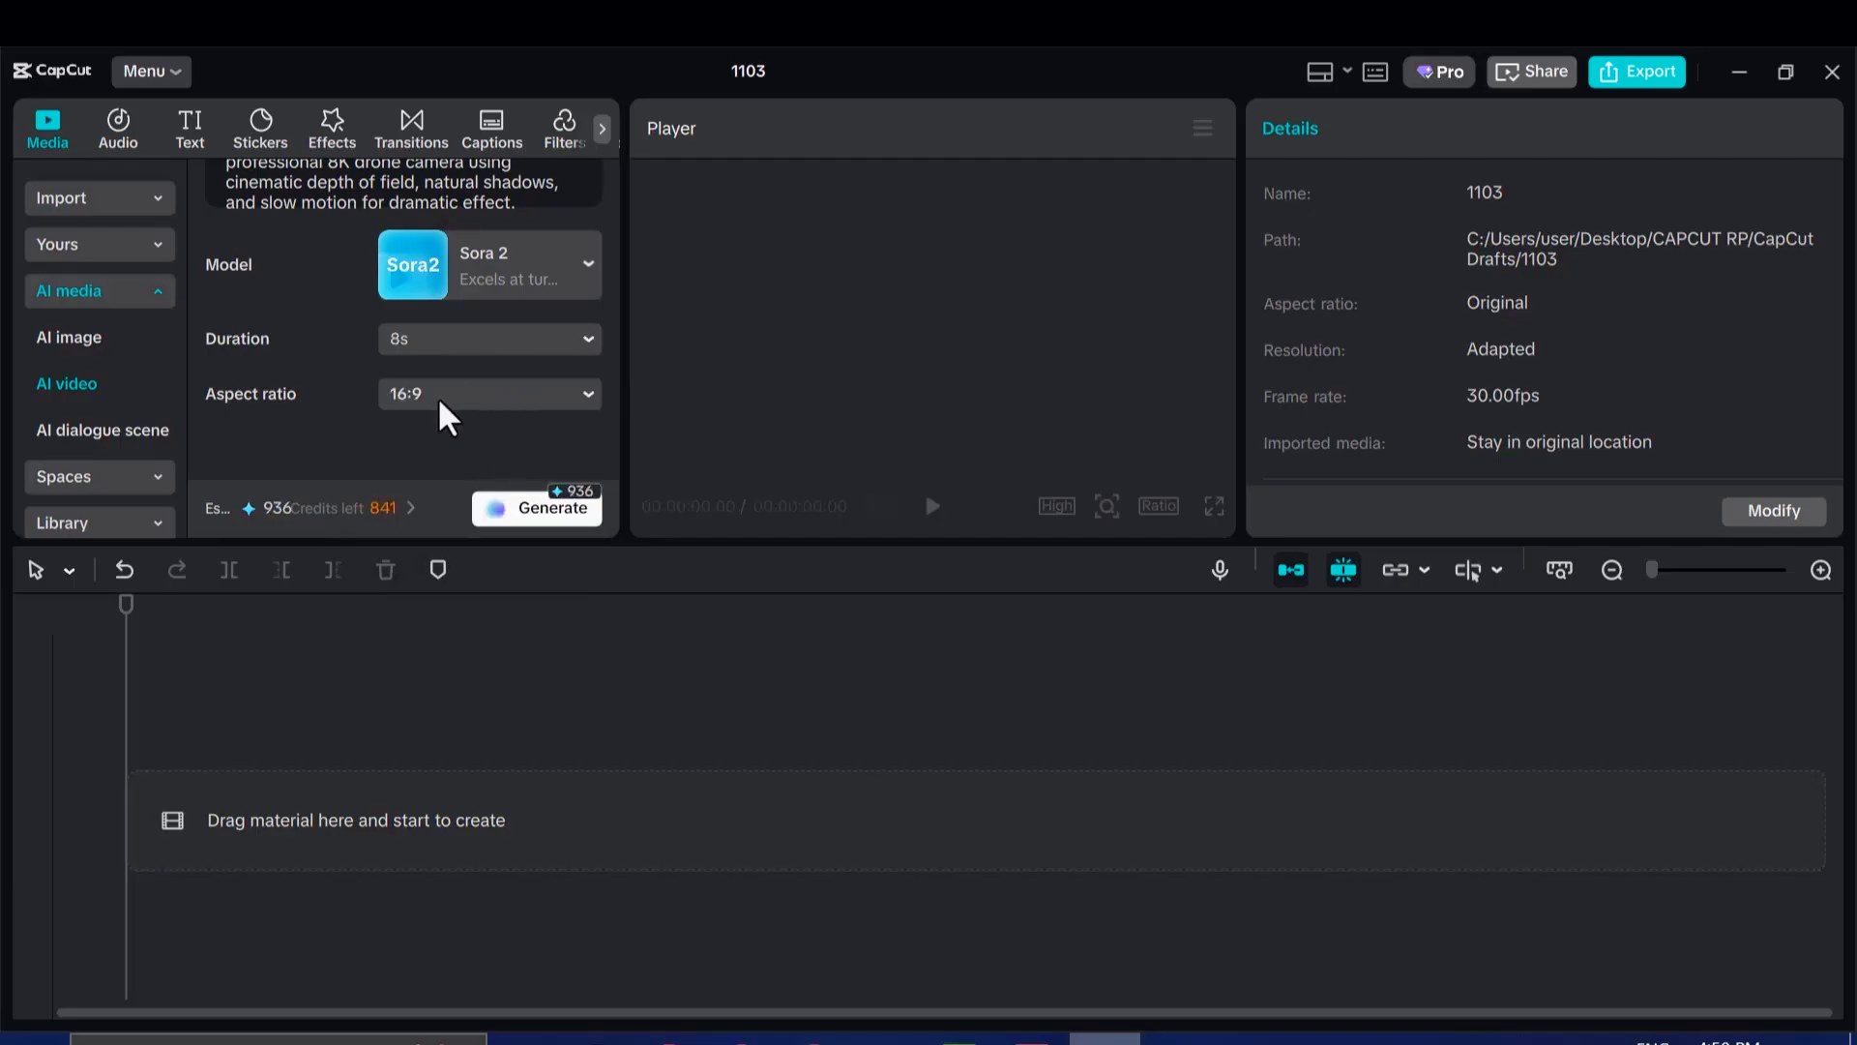
pyautogui.click(490, 336)
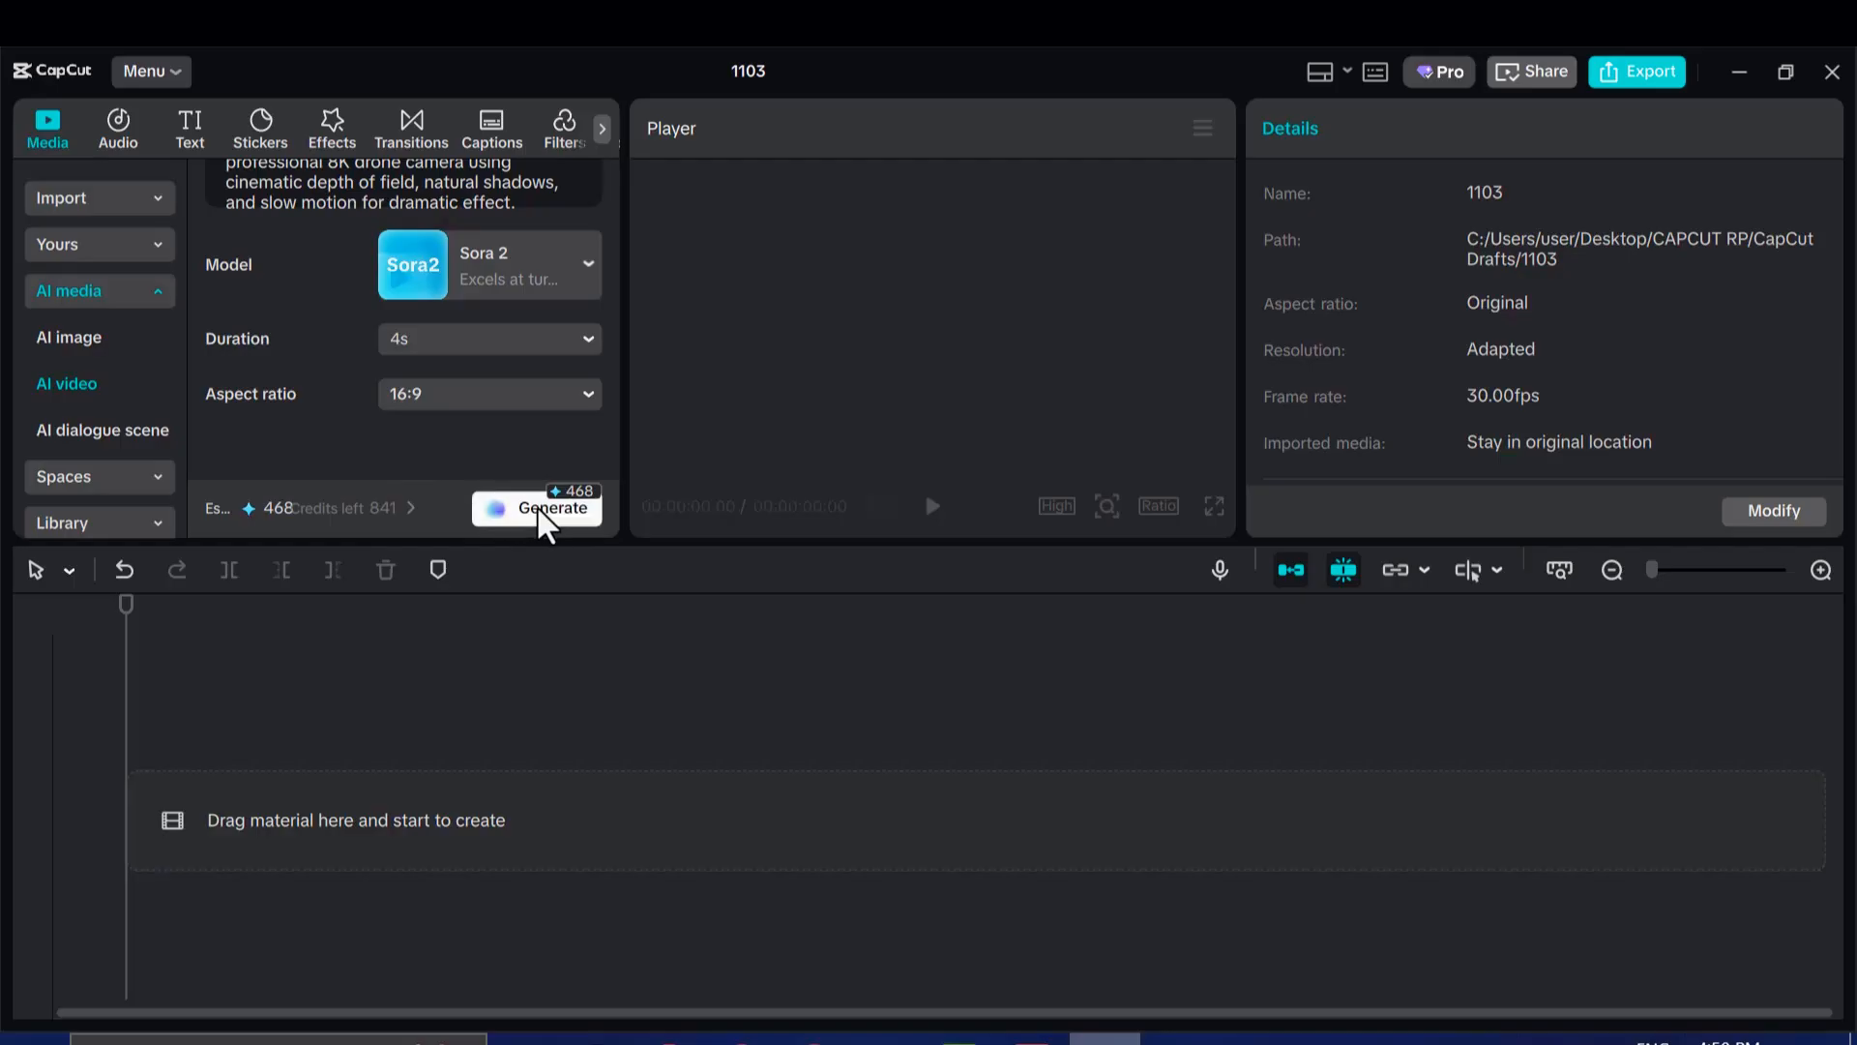
pyautogui.click(536, 507)
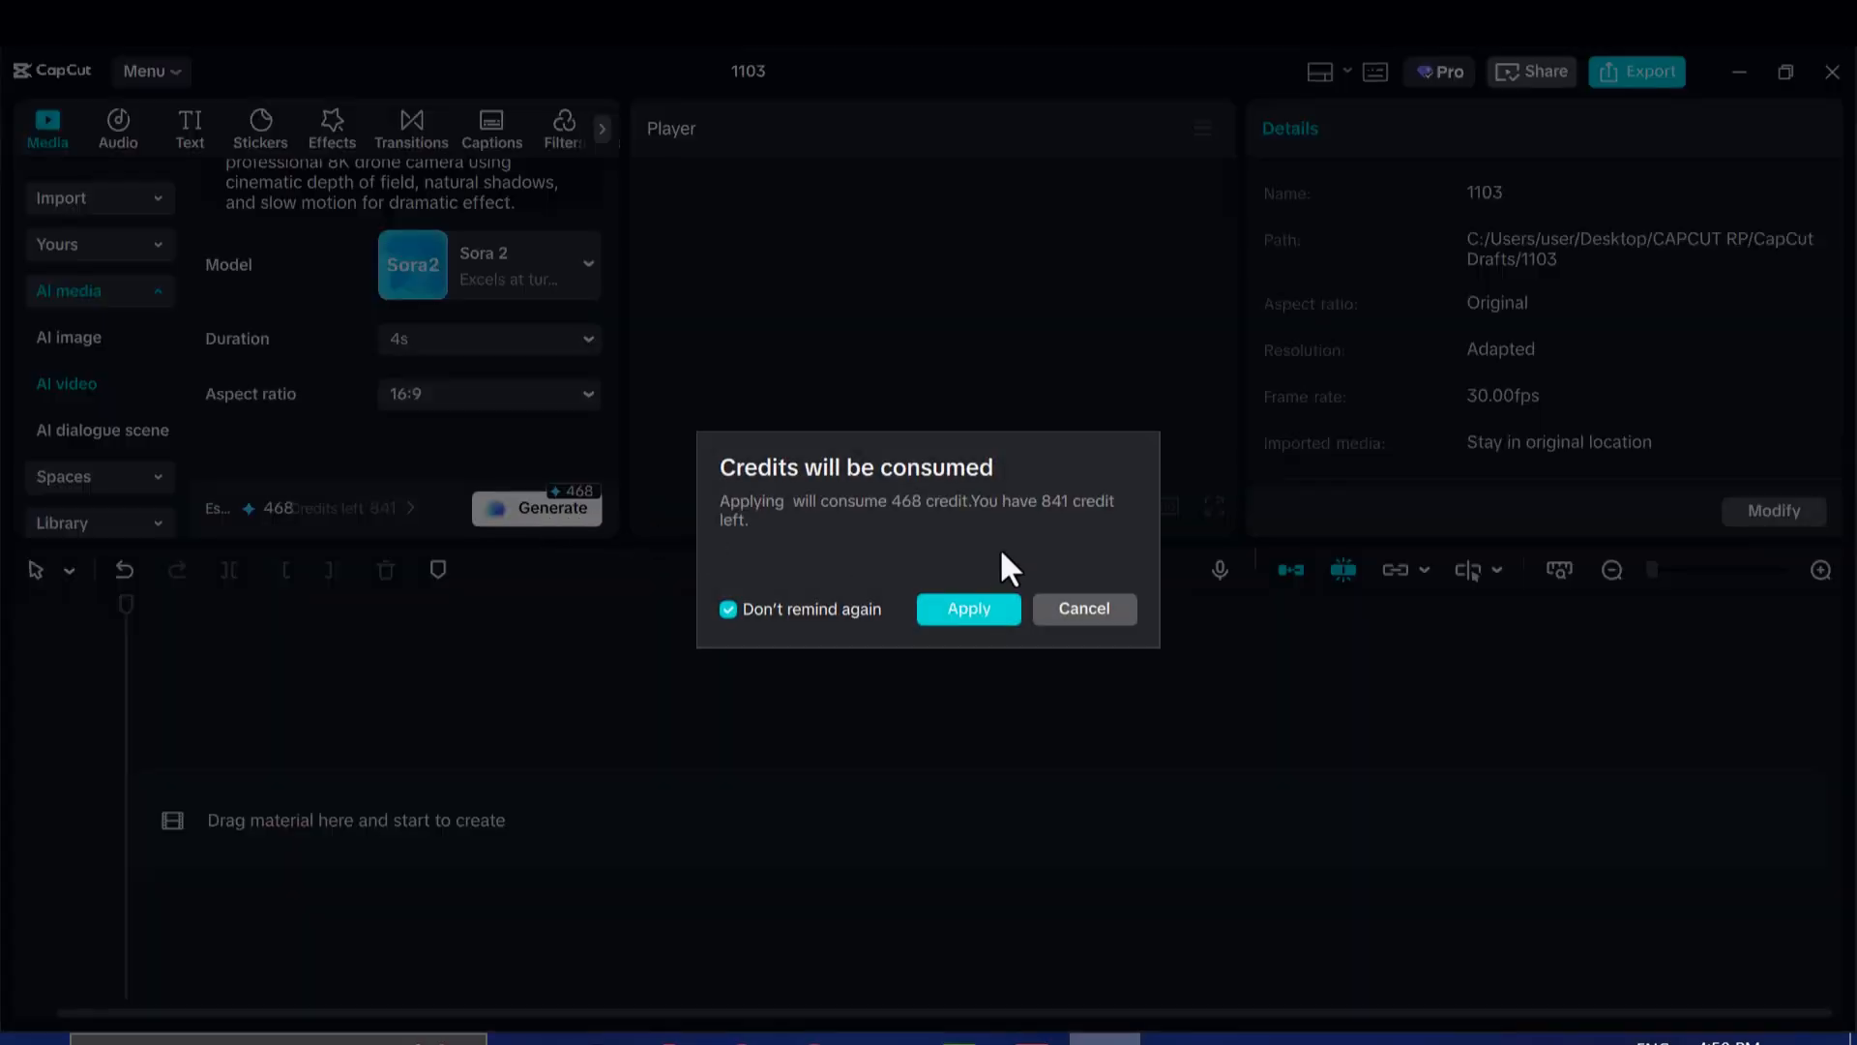
pyautogui.moveTo(967, 608)
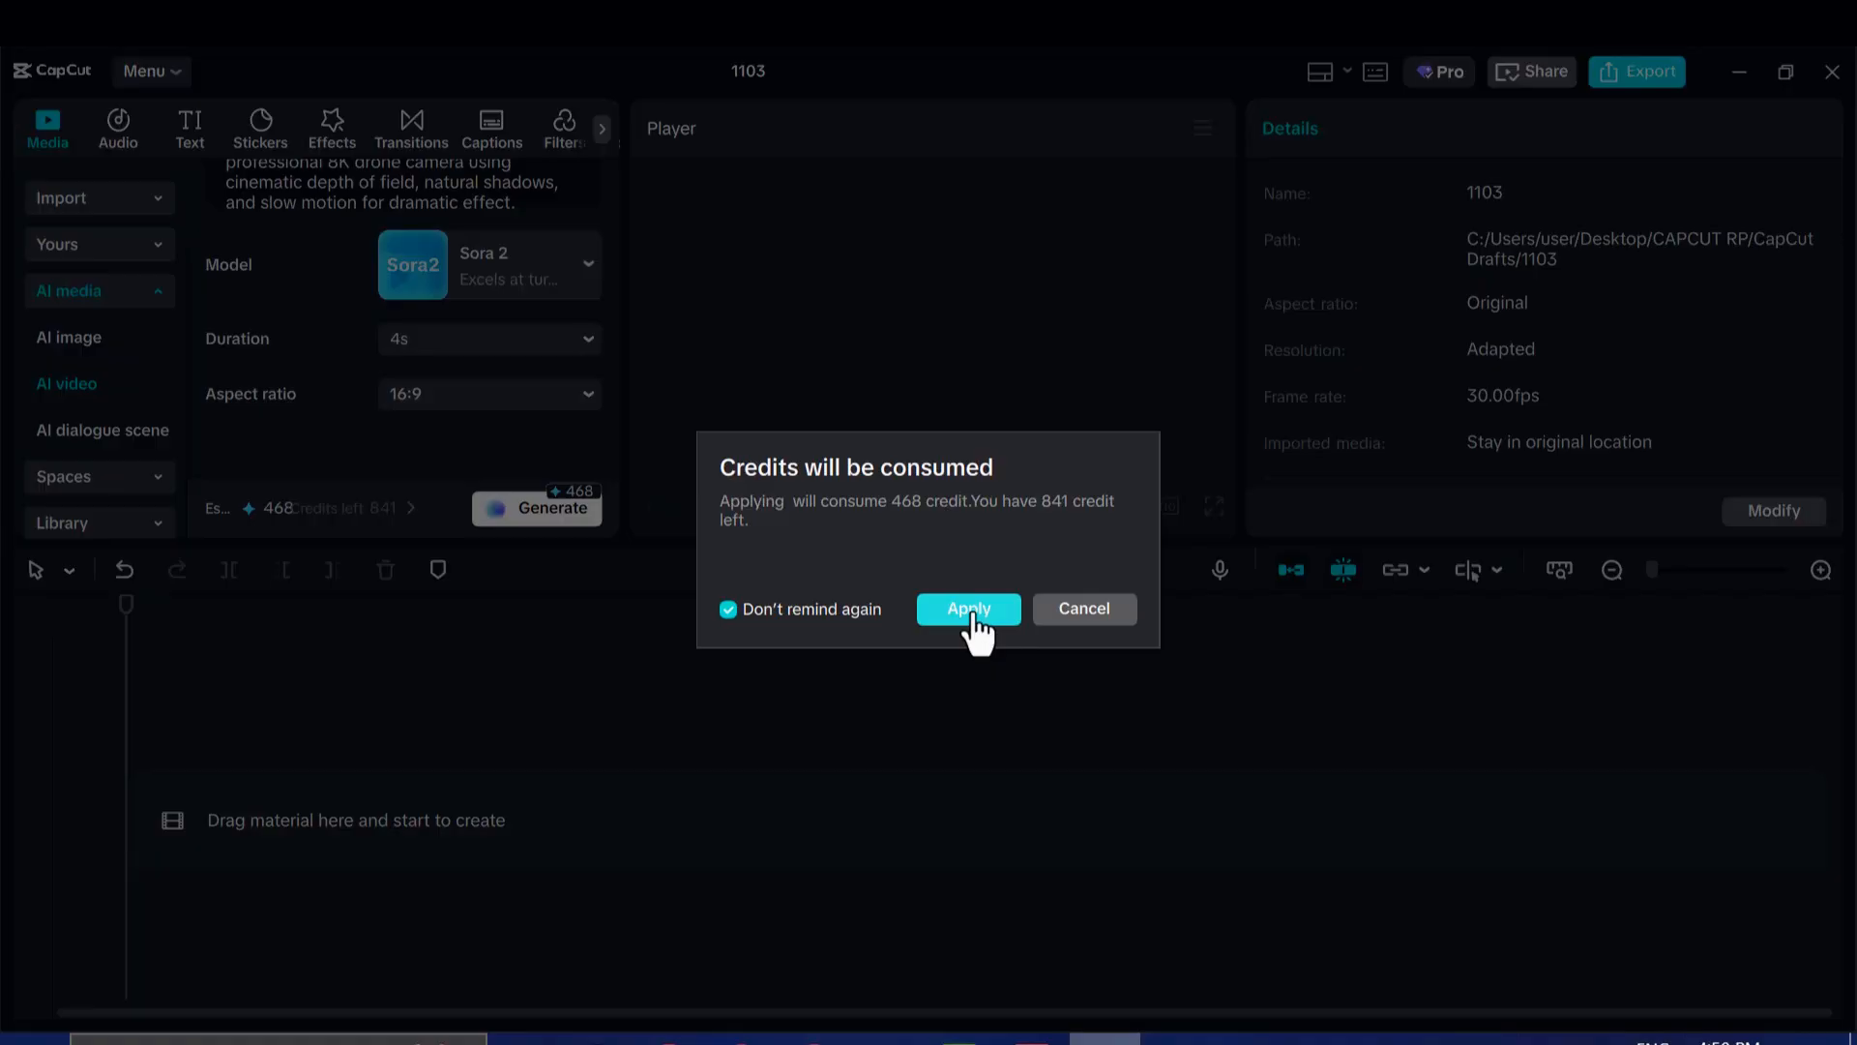
pyautogui.click(967, 608)
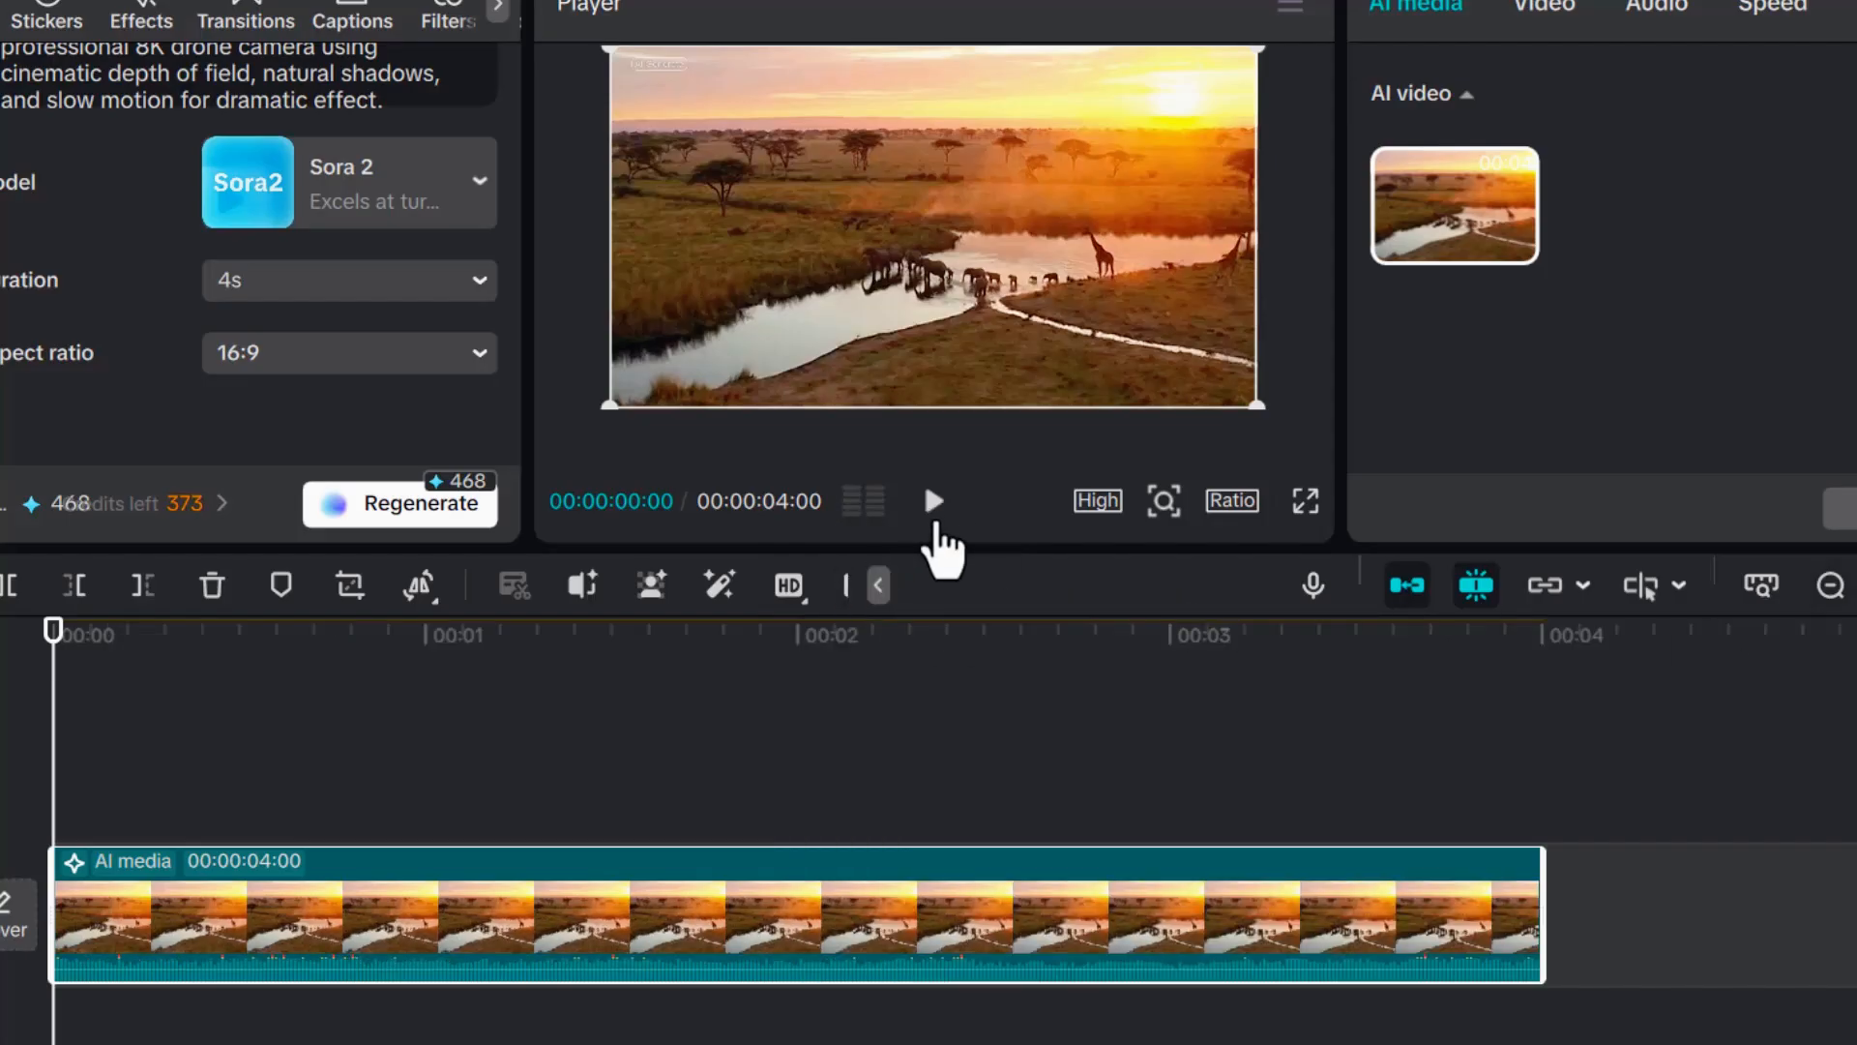
pyautogui.click(932, 499)
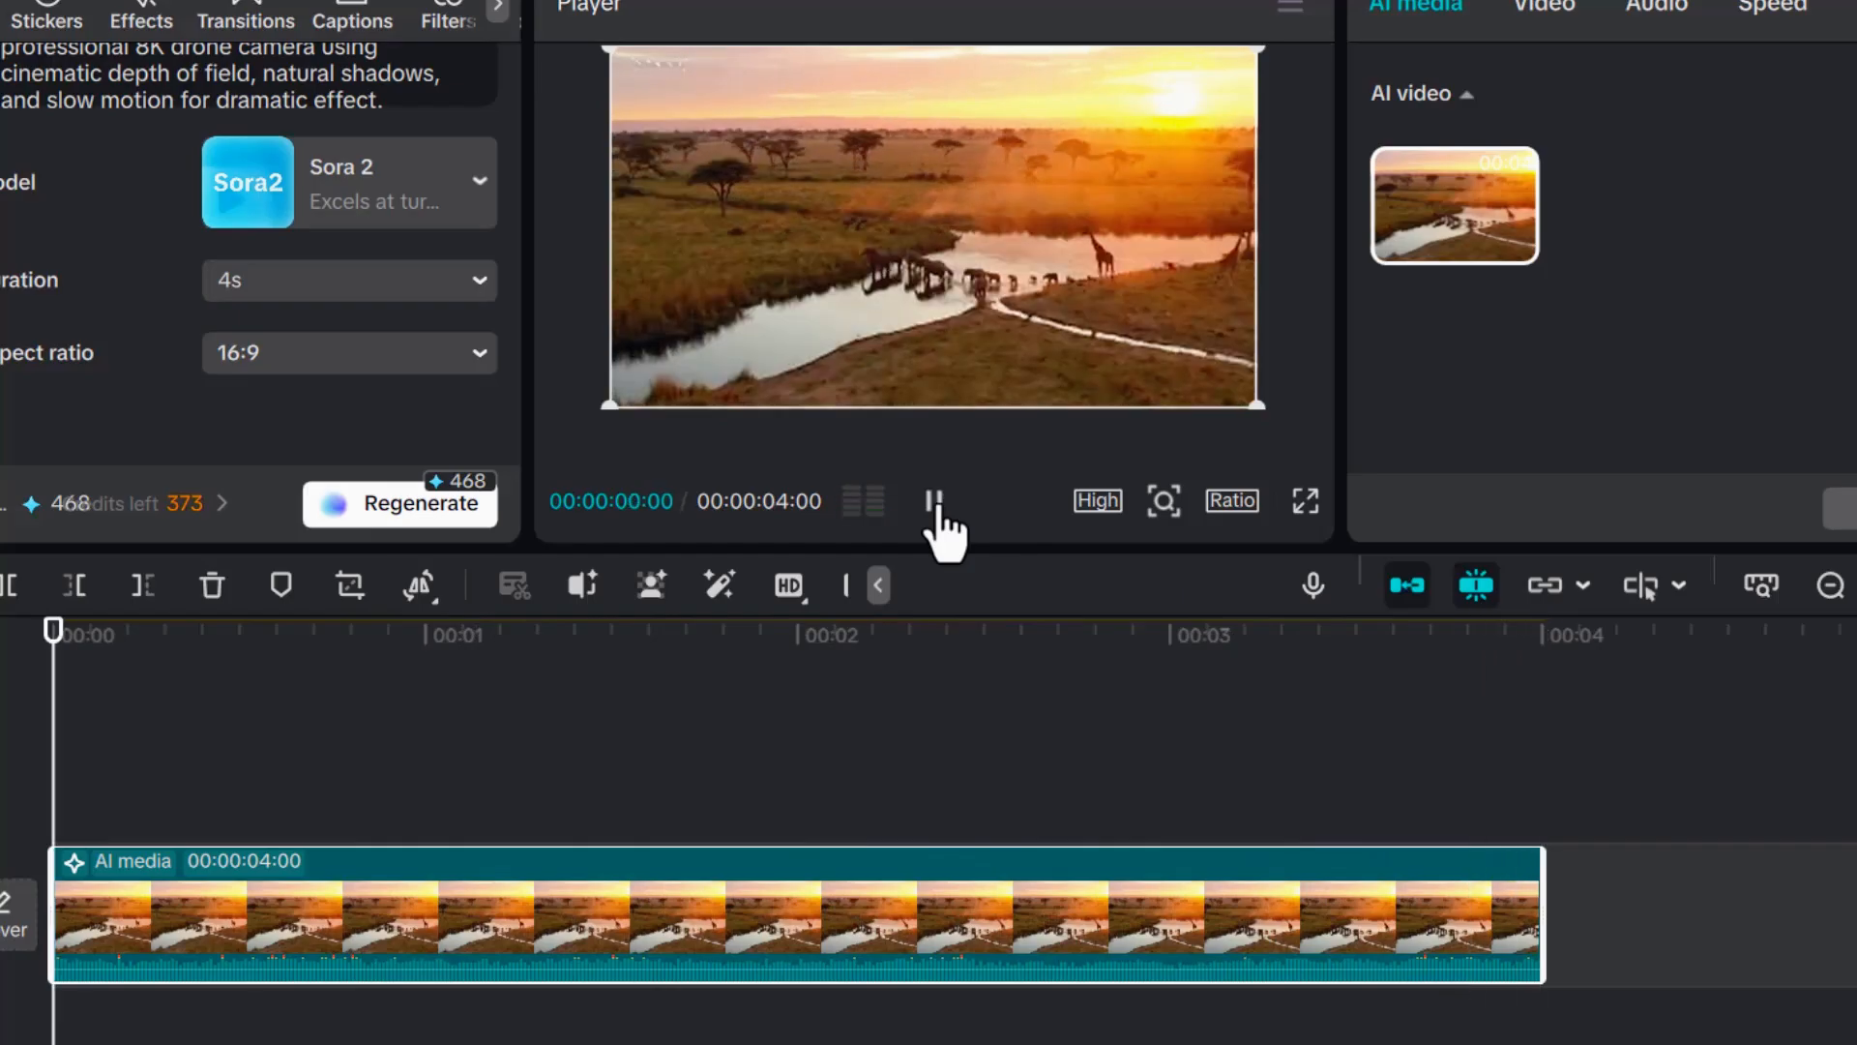
pyautogui.click(932, 499)
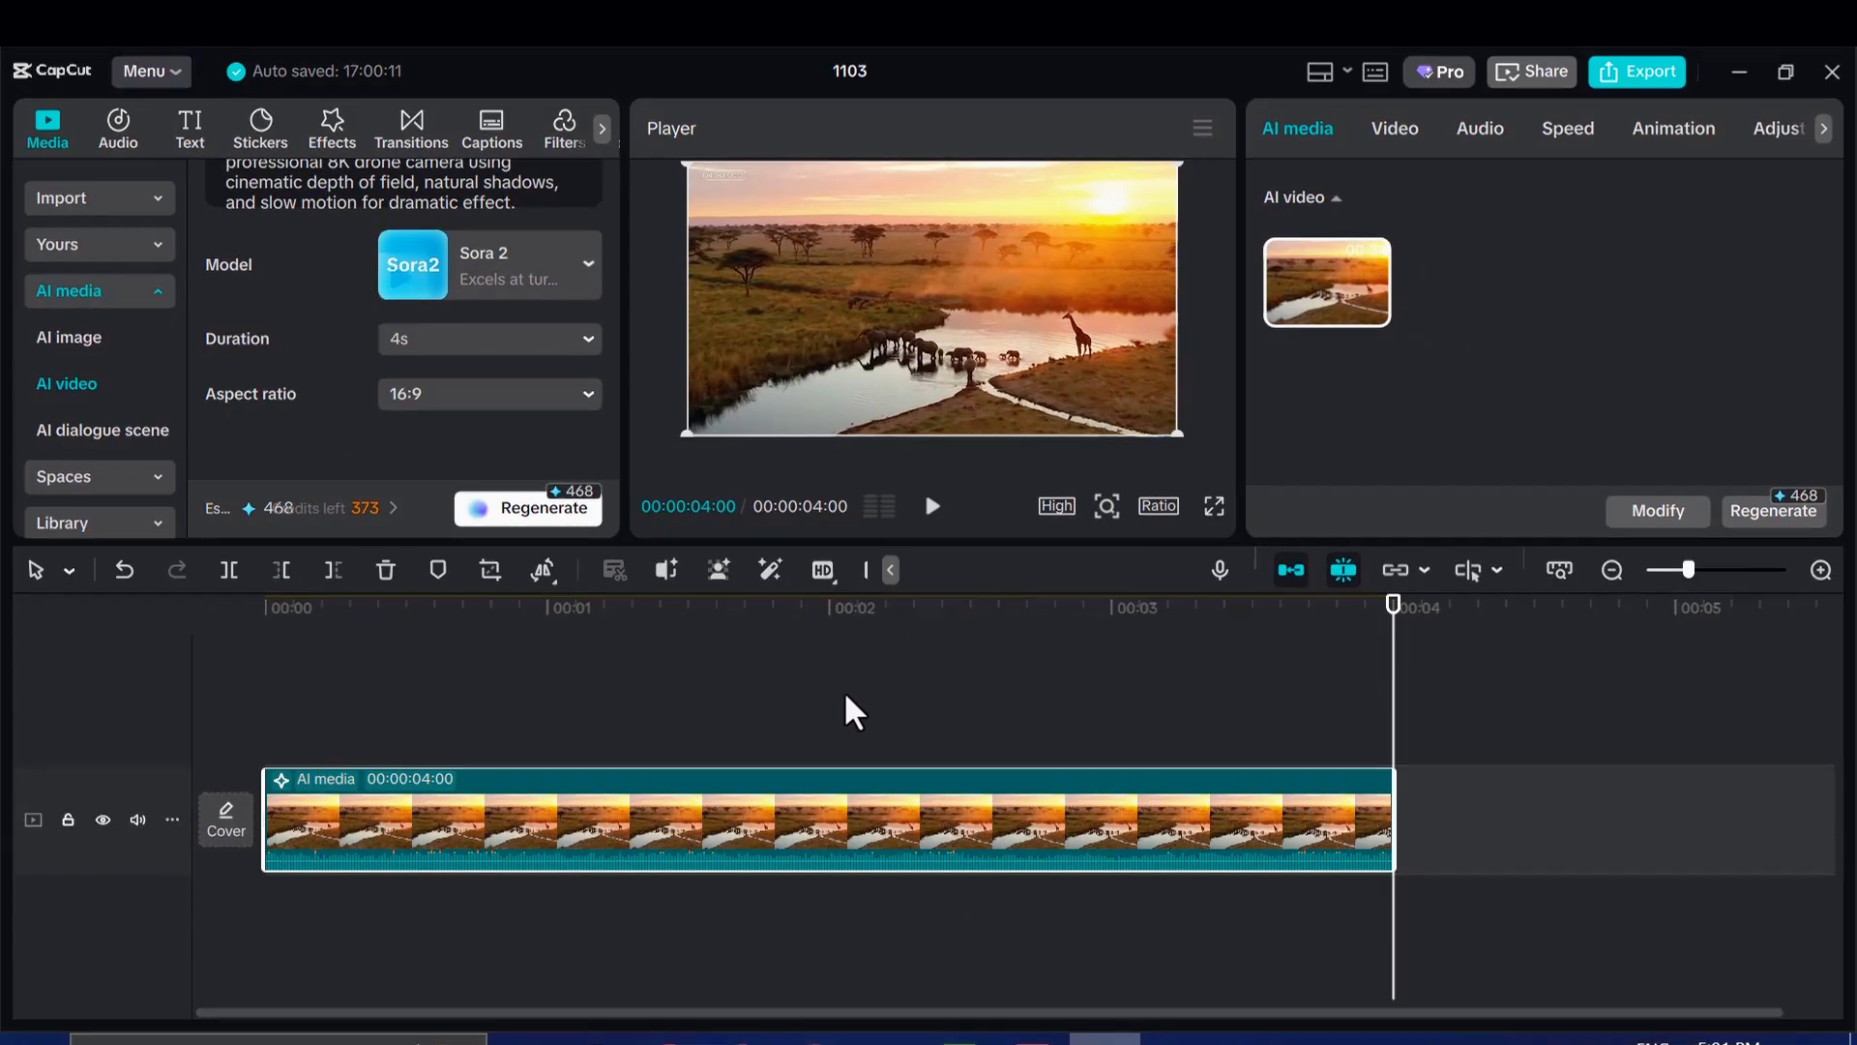
pyautogui.moveTo(1166, 637)
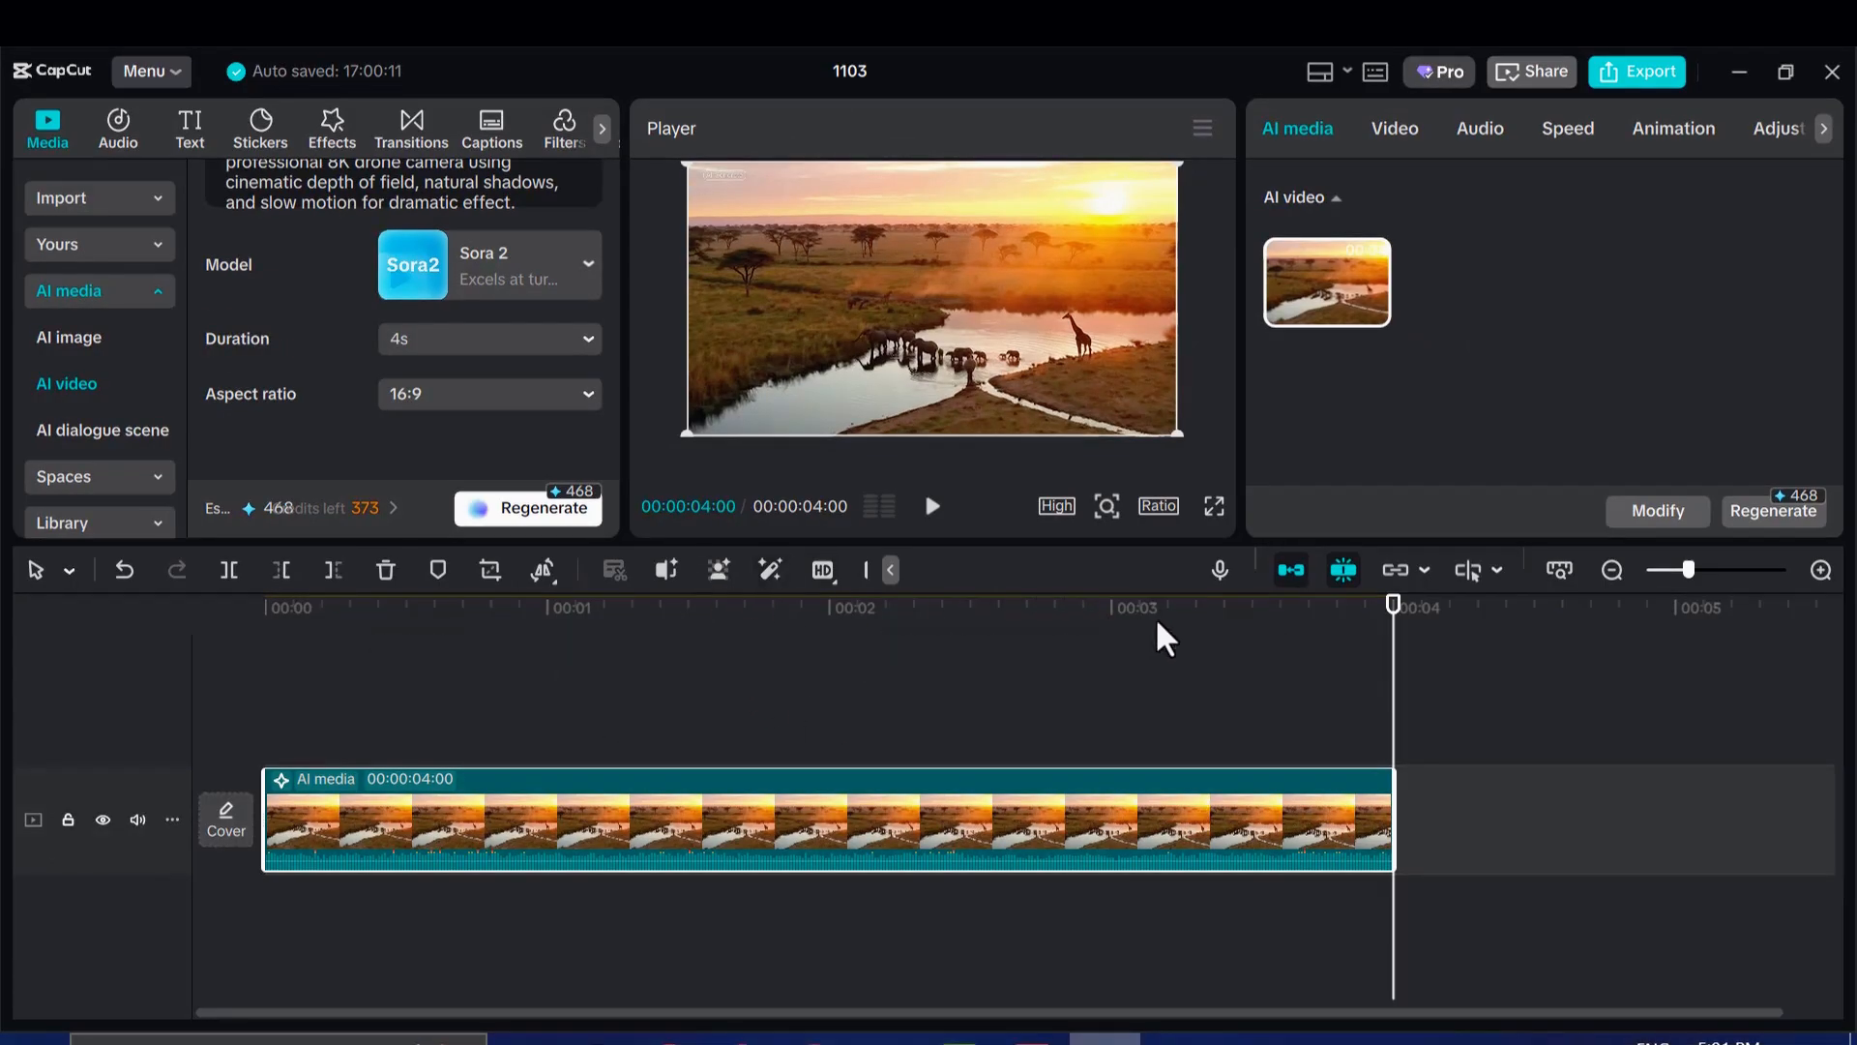
pyautogui.moveTo(896, 735)
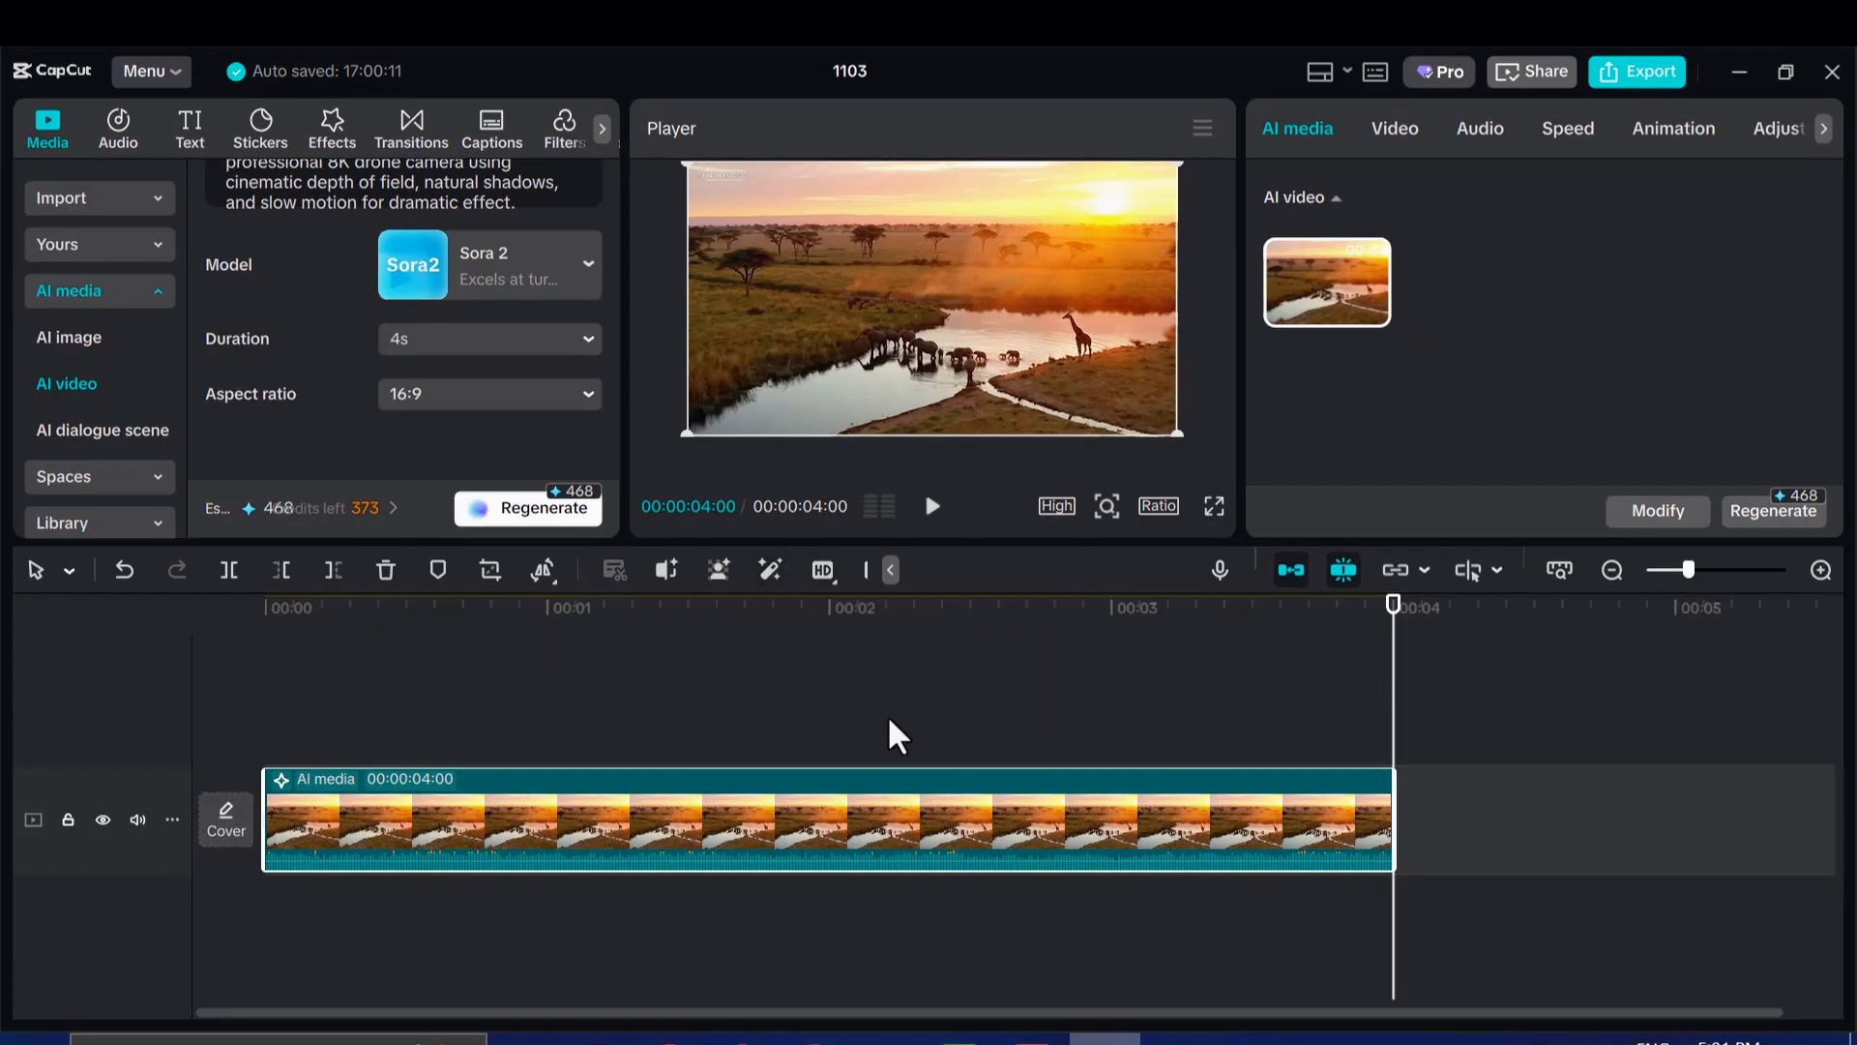
pyautogui.moveTo(1386, 472)
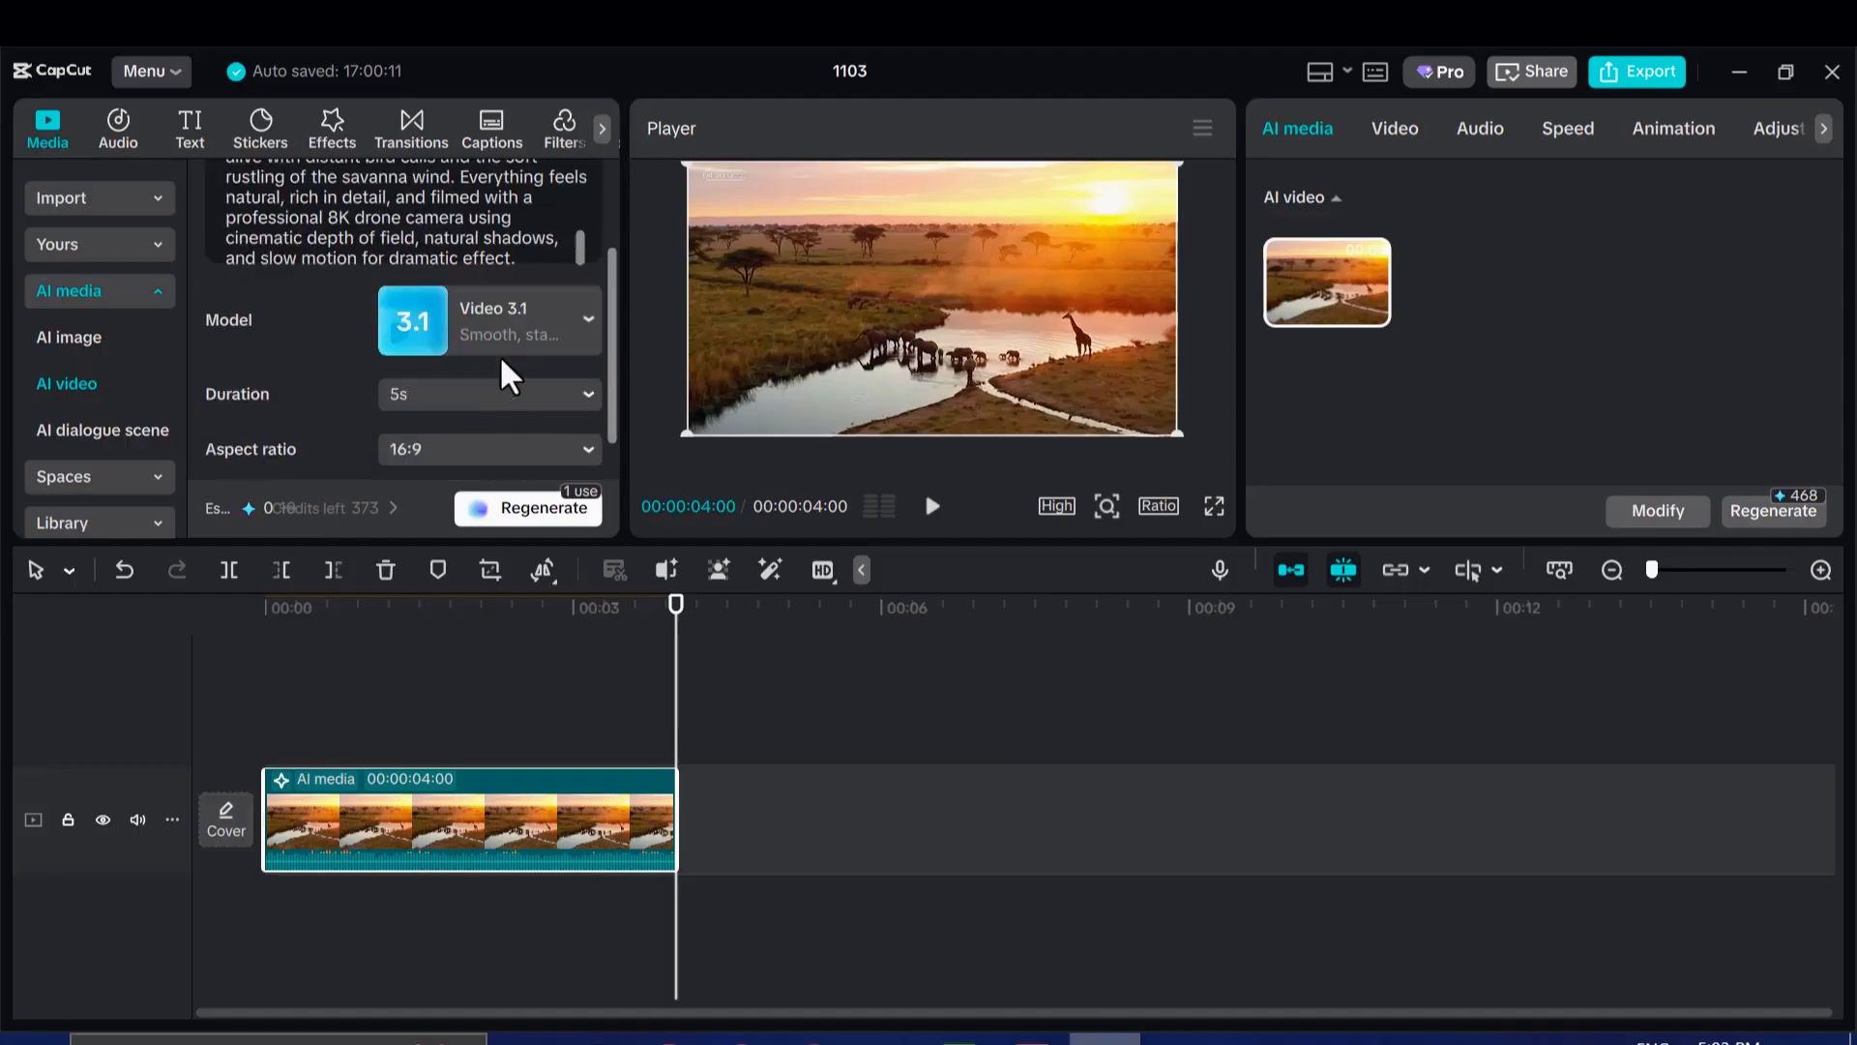
# Set the Veo 3.1 clip duration to 10 seconds at 16:9.
pyautogui.click(486, 395)
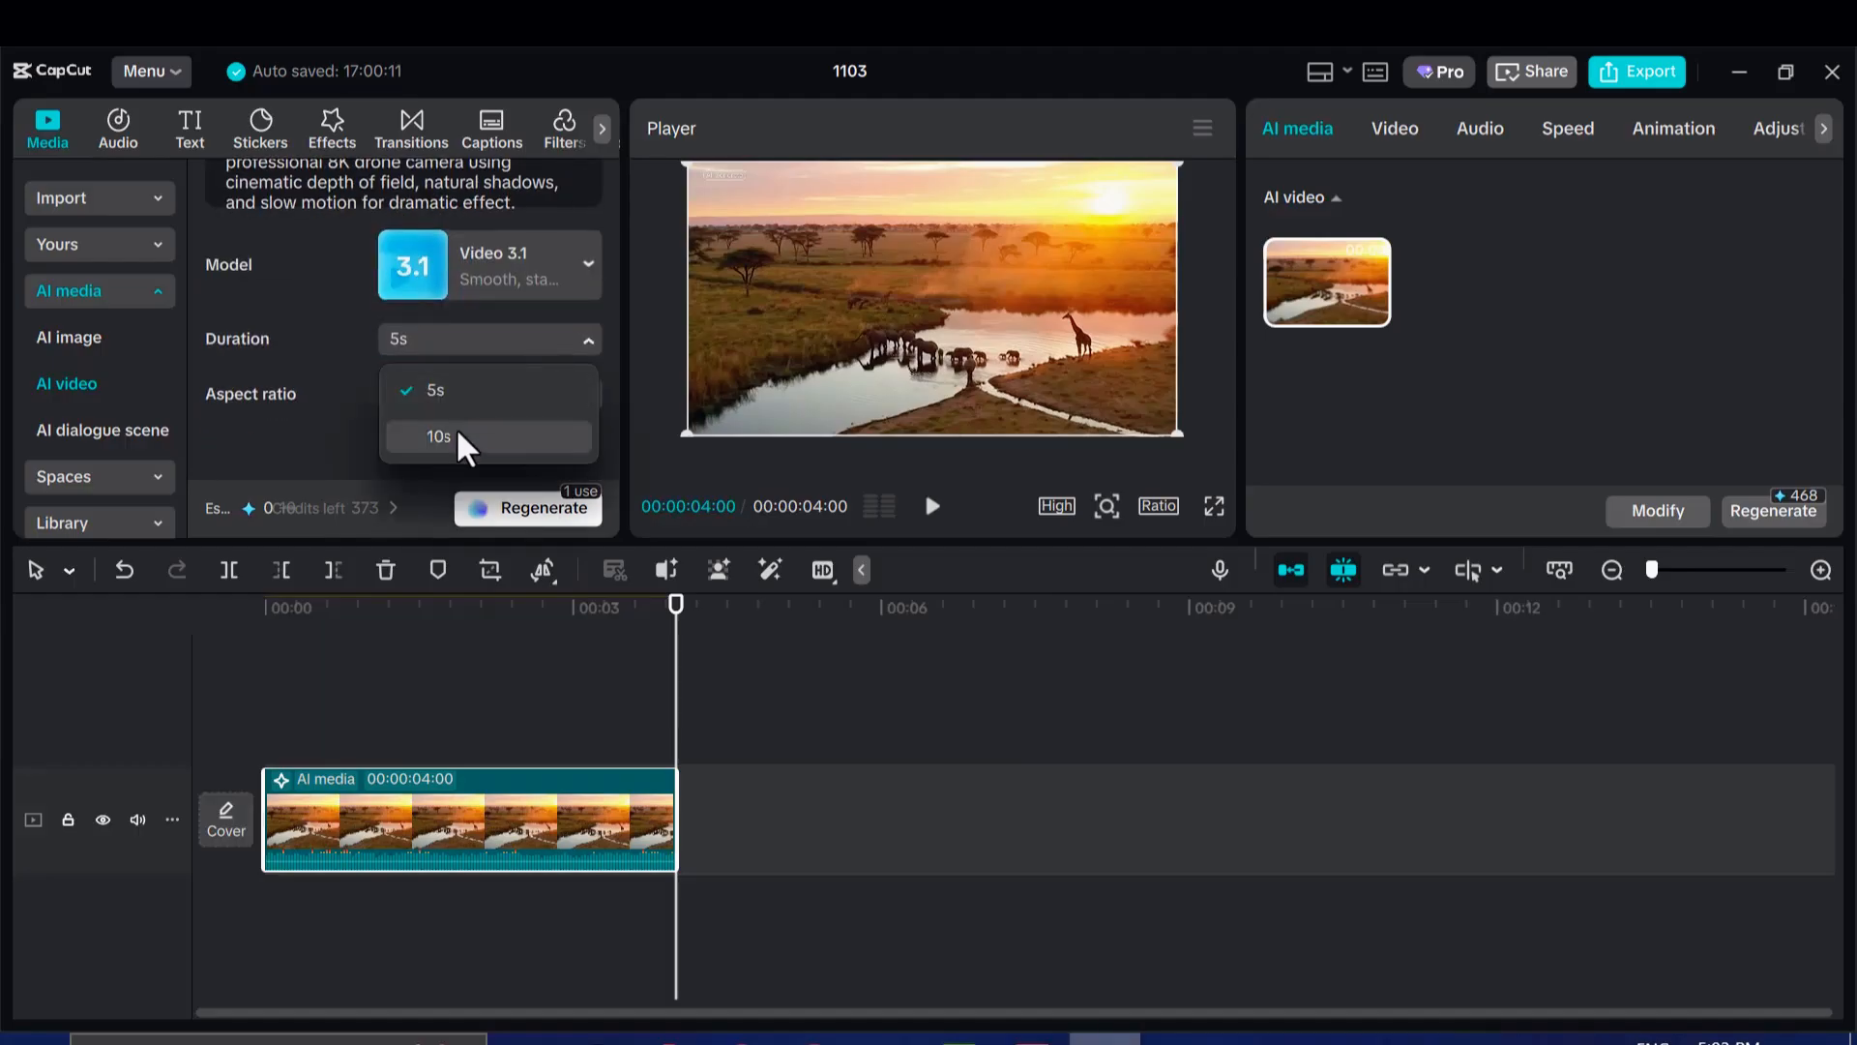
pyautogui.click(438, 435)
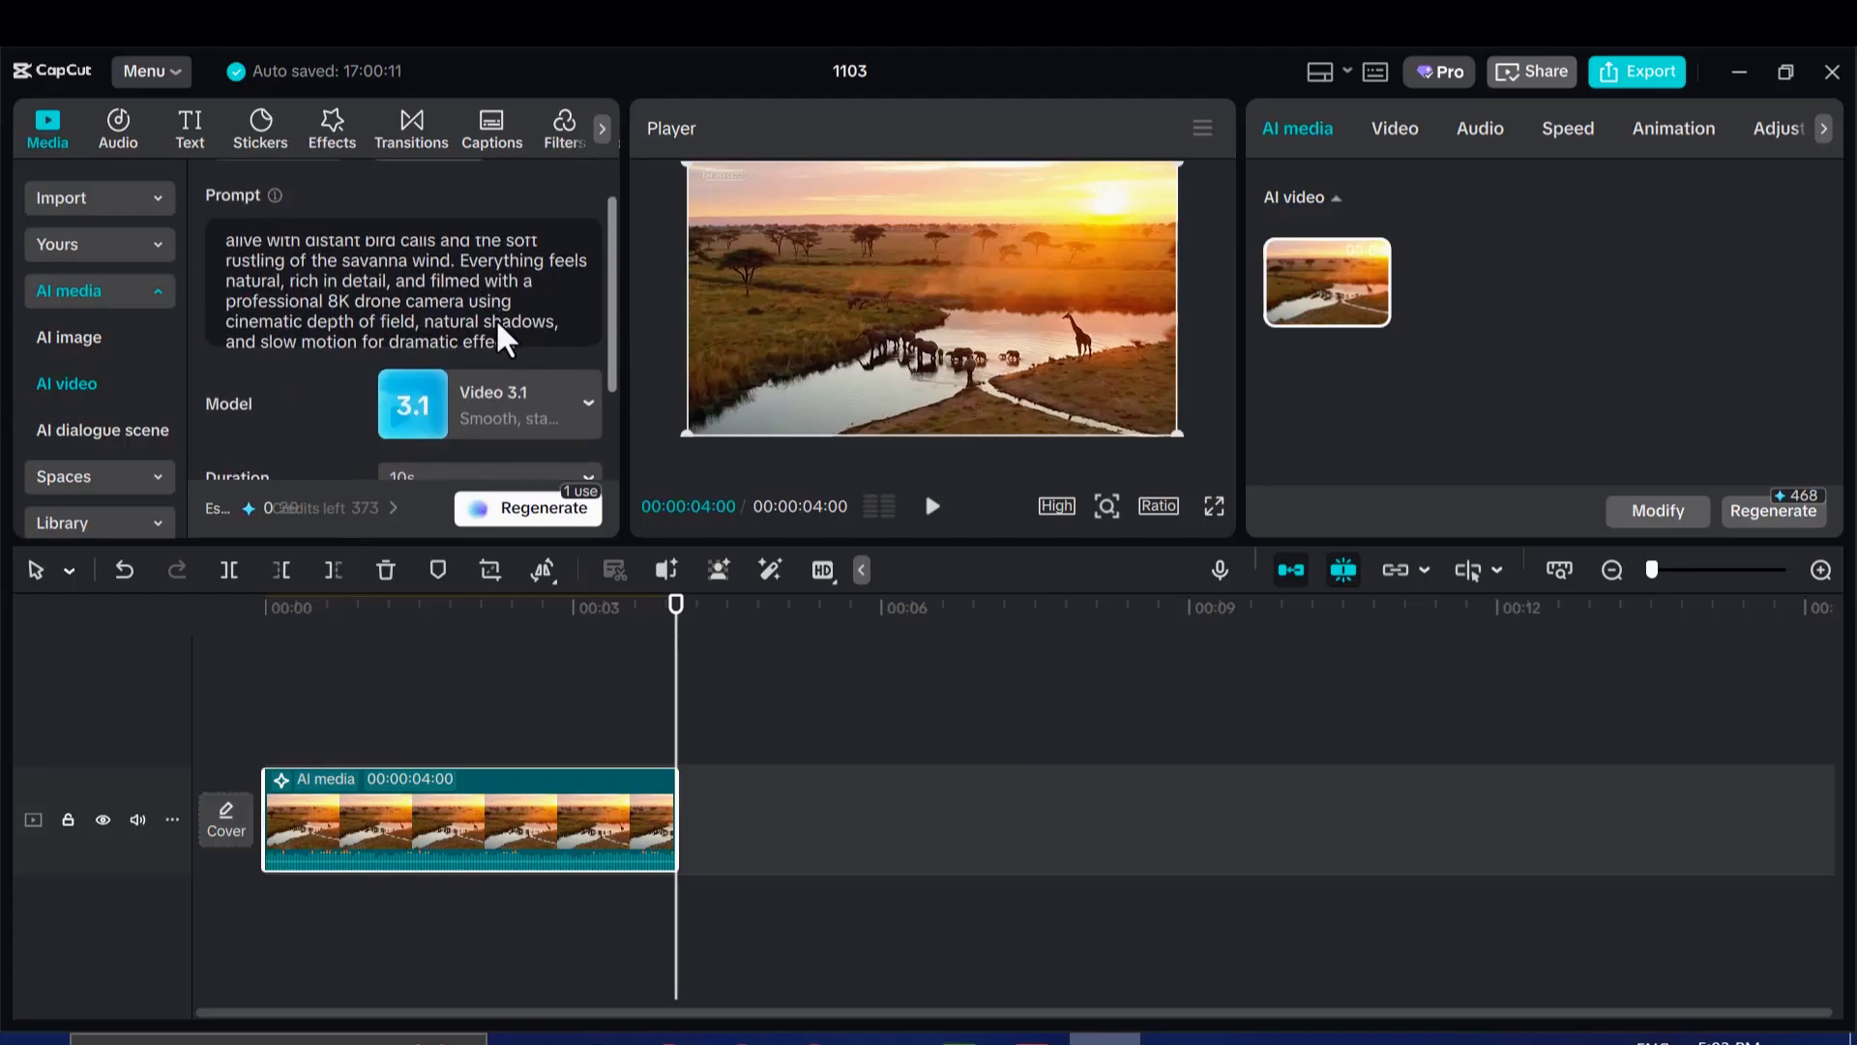
pyautogui.scroll(-3)
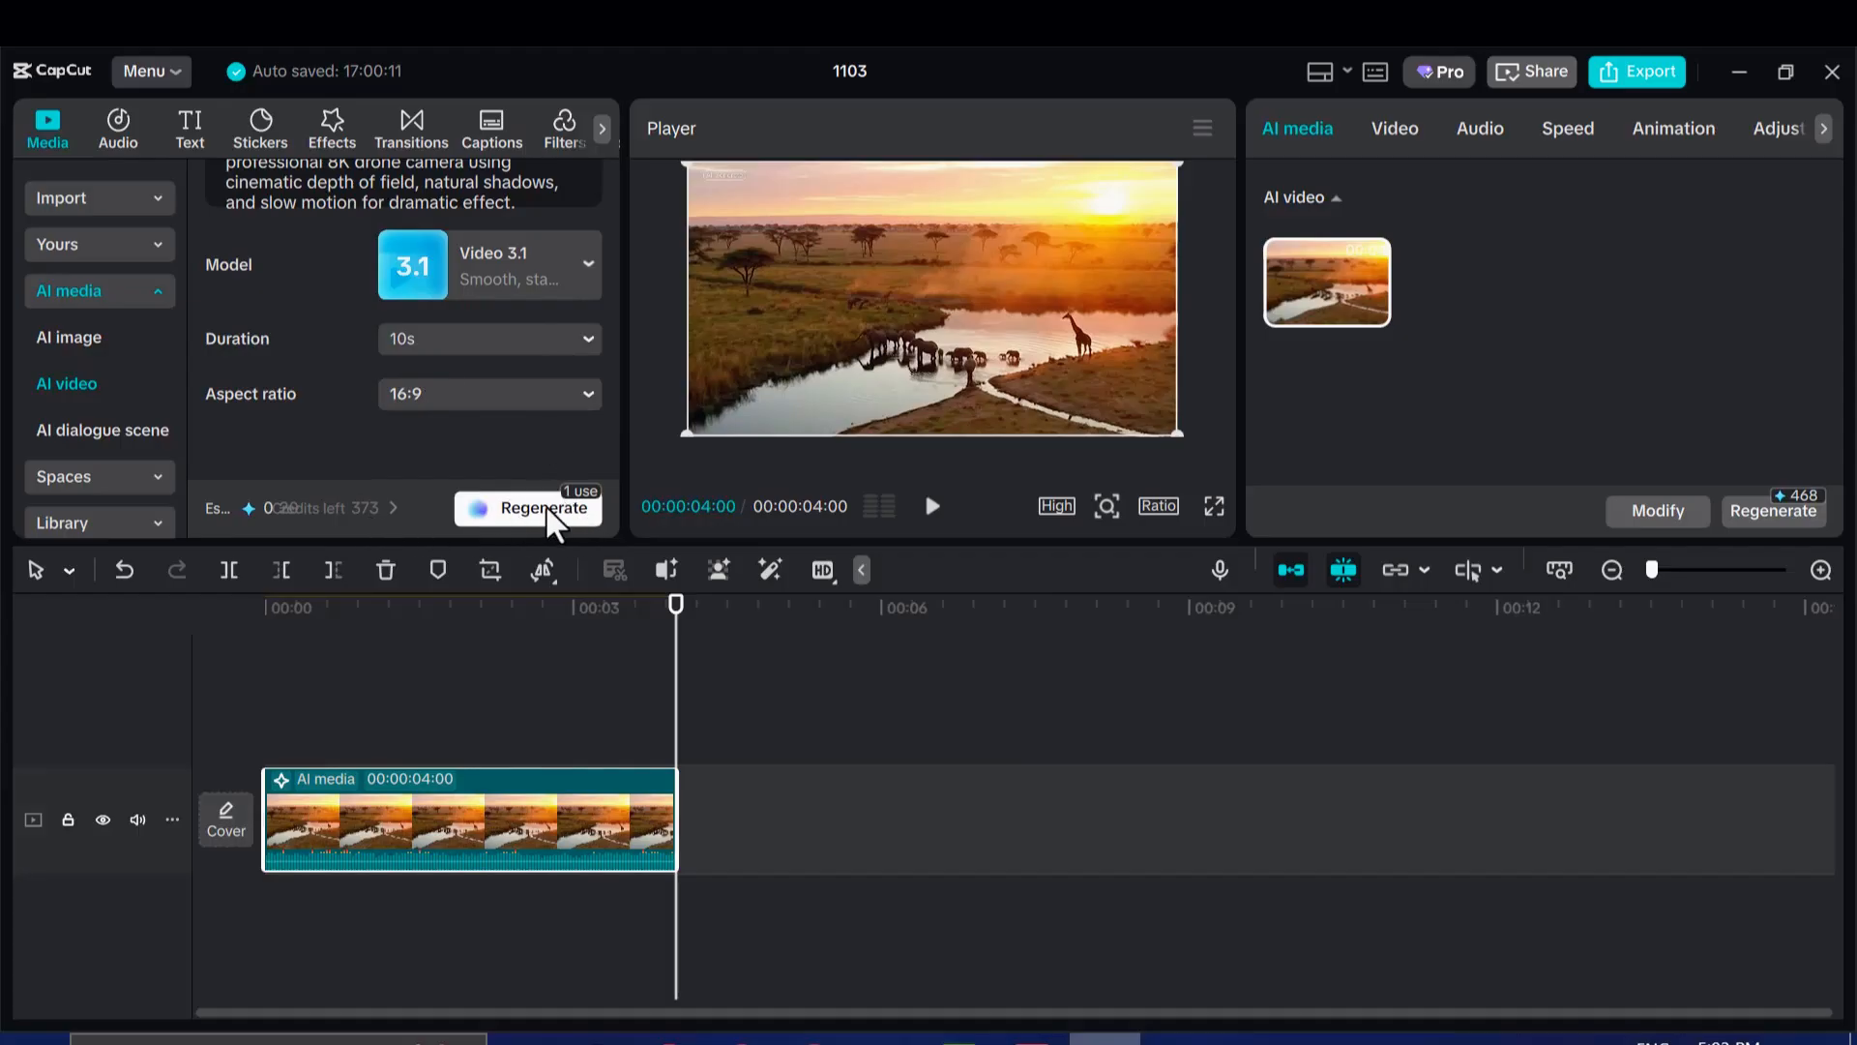
# Regenerate the savanna clip with Veo 3.1 and play the 10-second result in the Player.
pyautogui.click(544, 507)
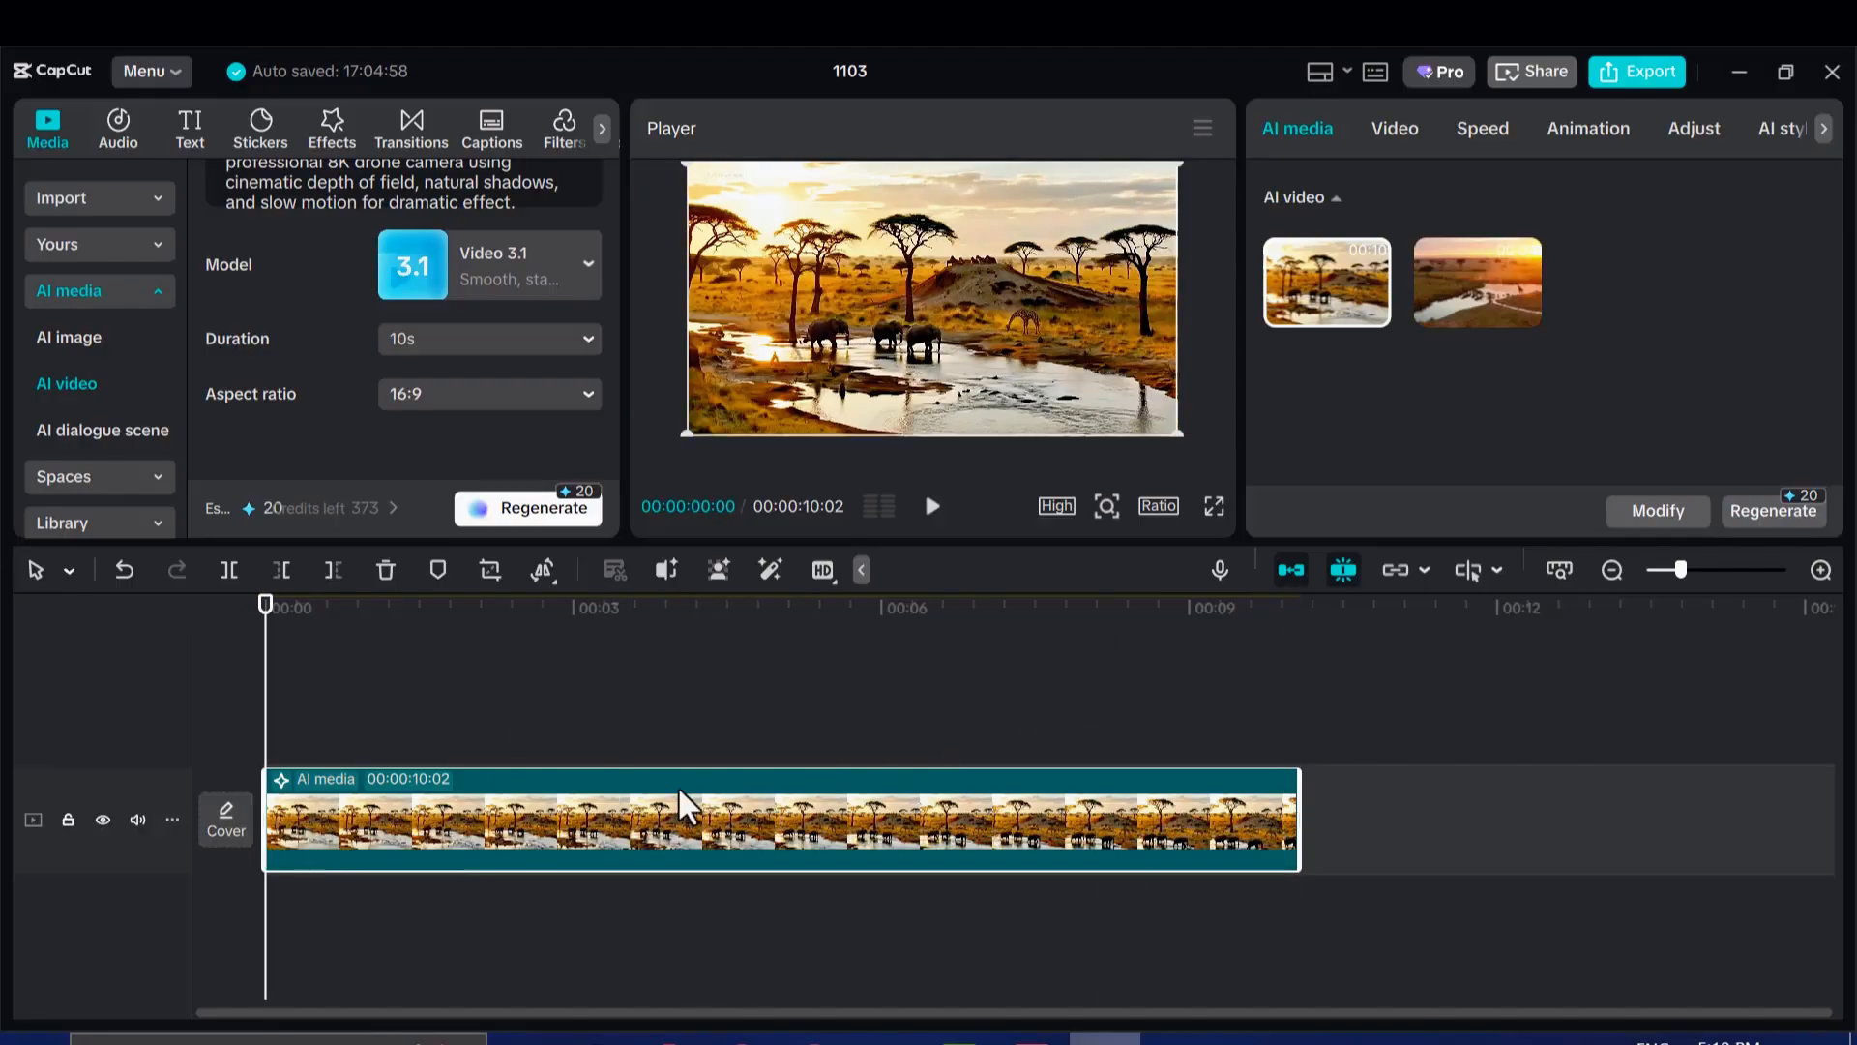
pyautogui.moveTo(244, 447)
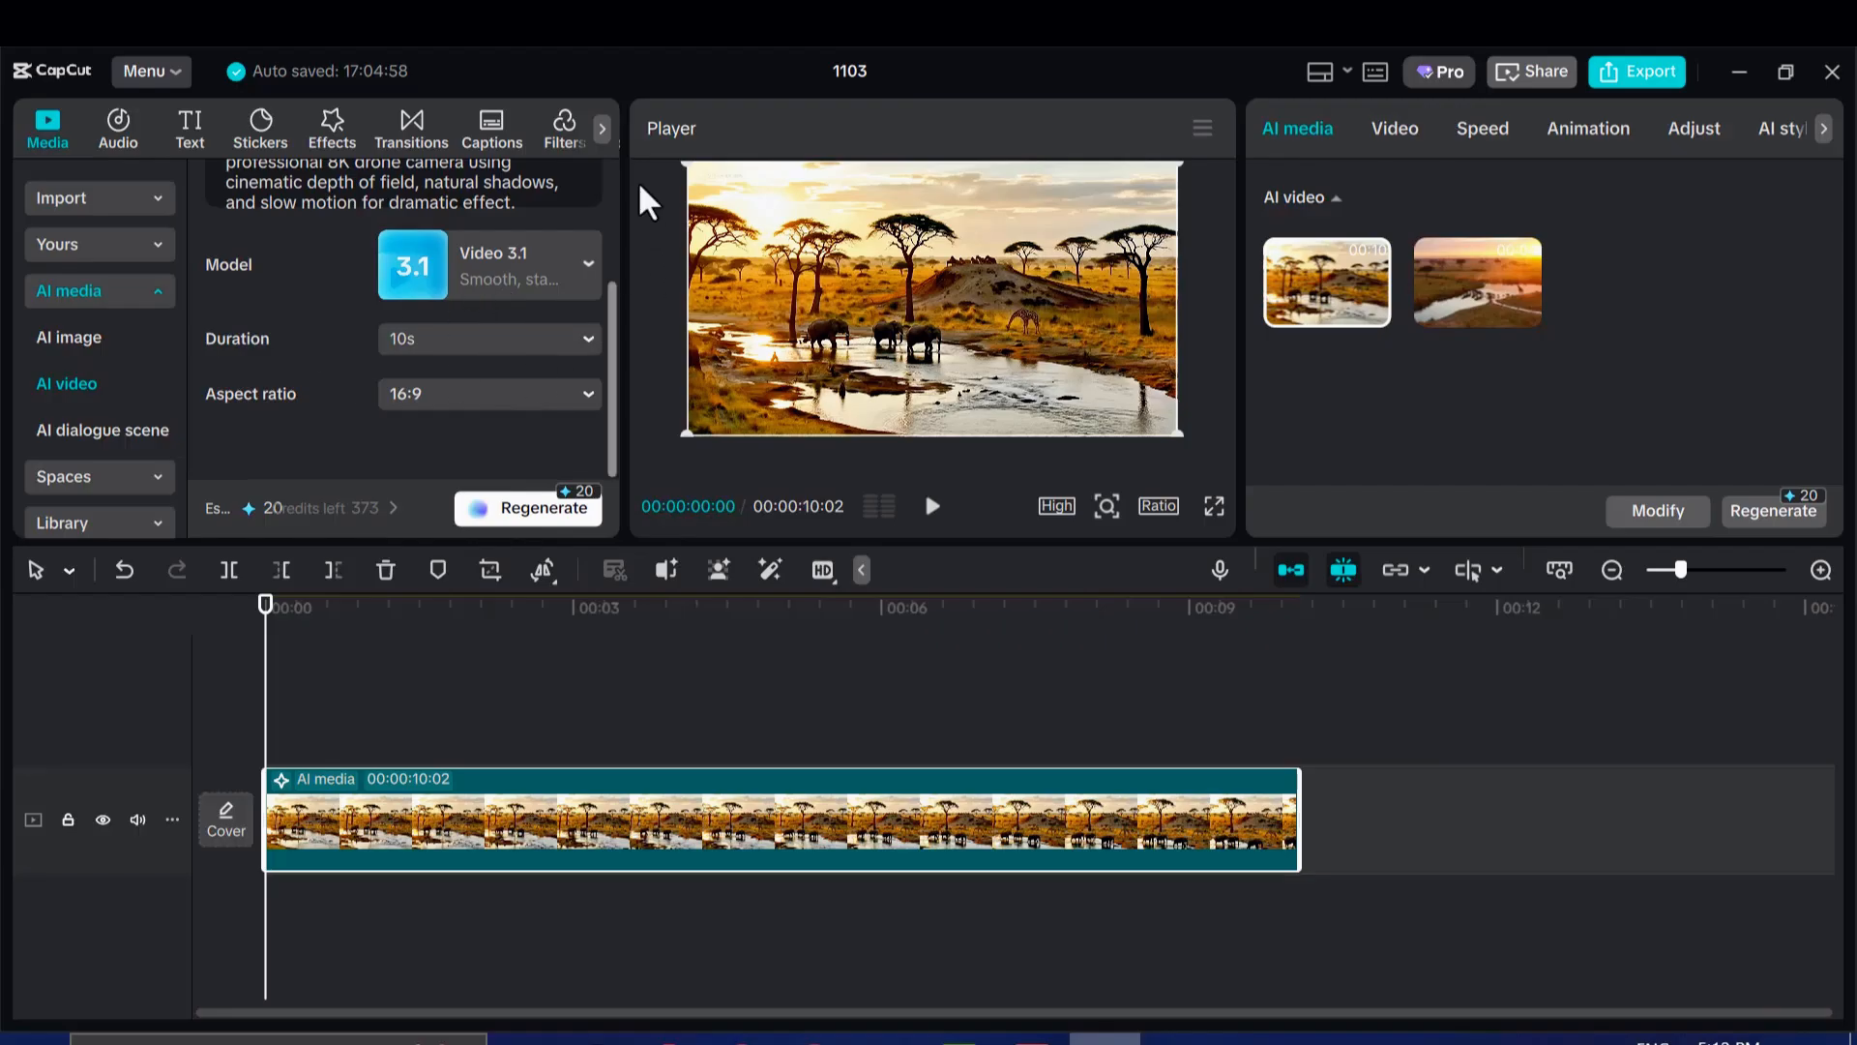
pyautogui.moveTo(608, 678)
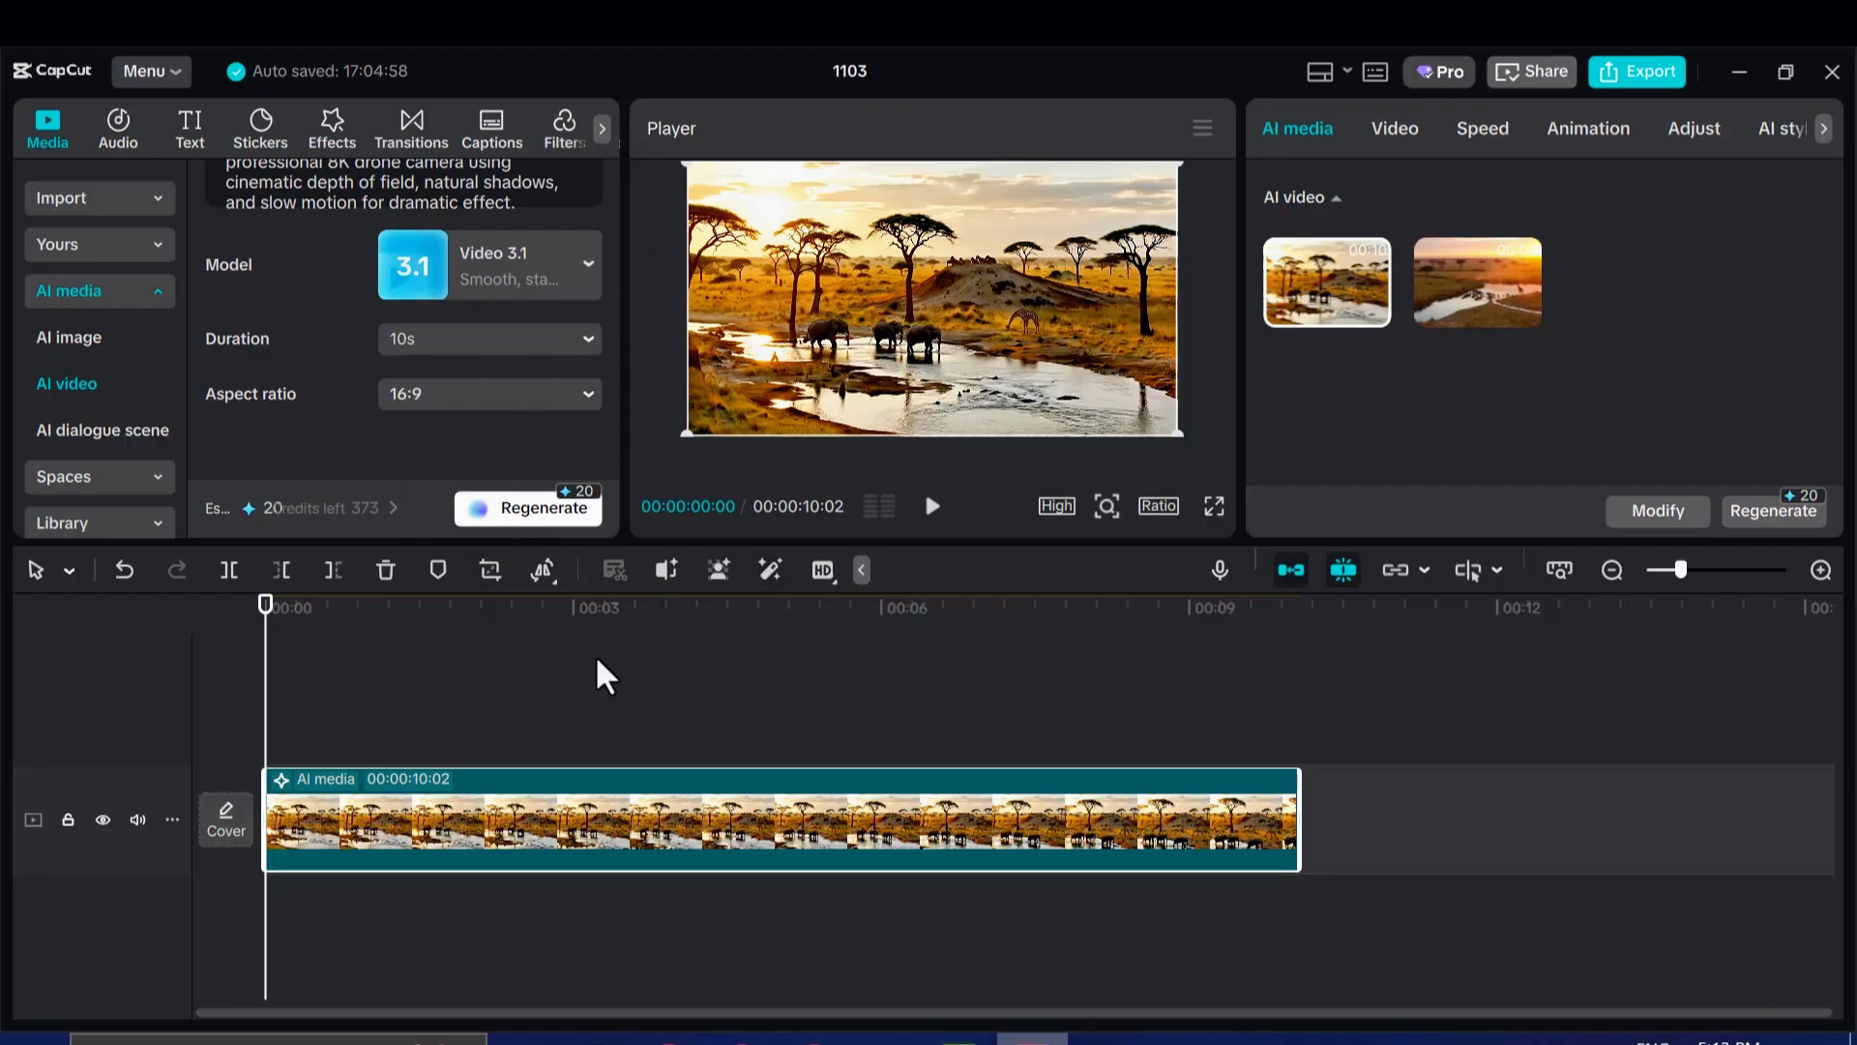
pyautogui.click(931, 505)
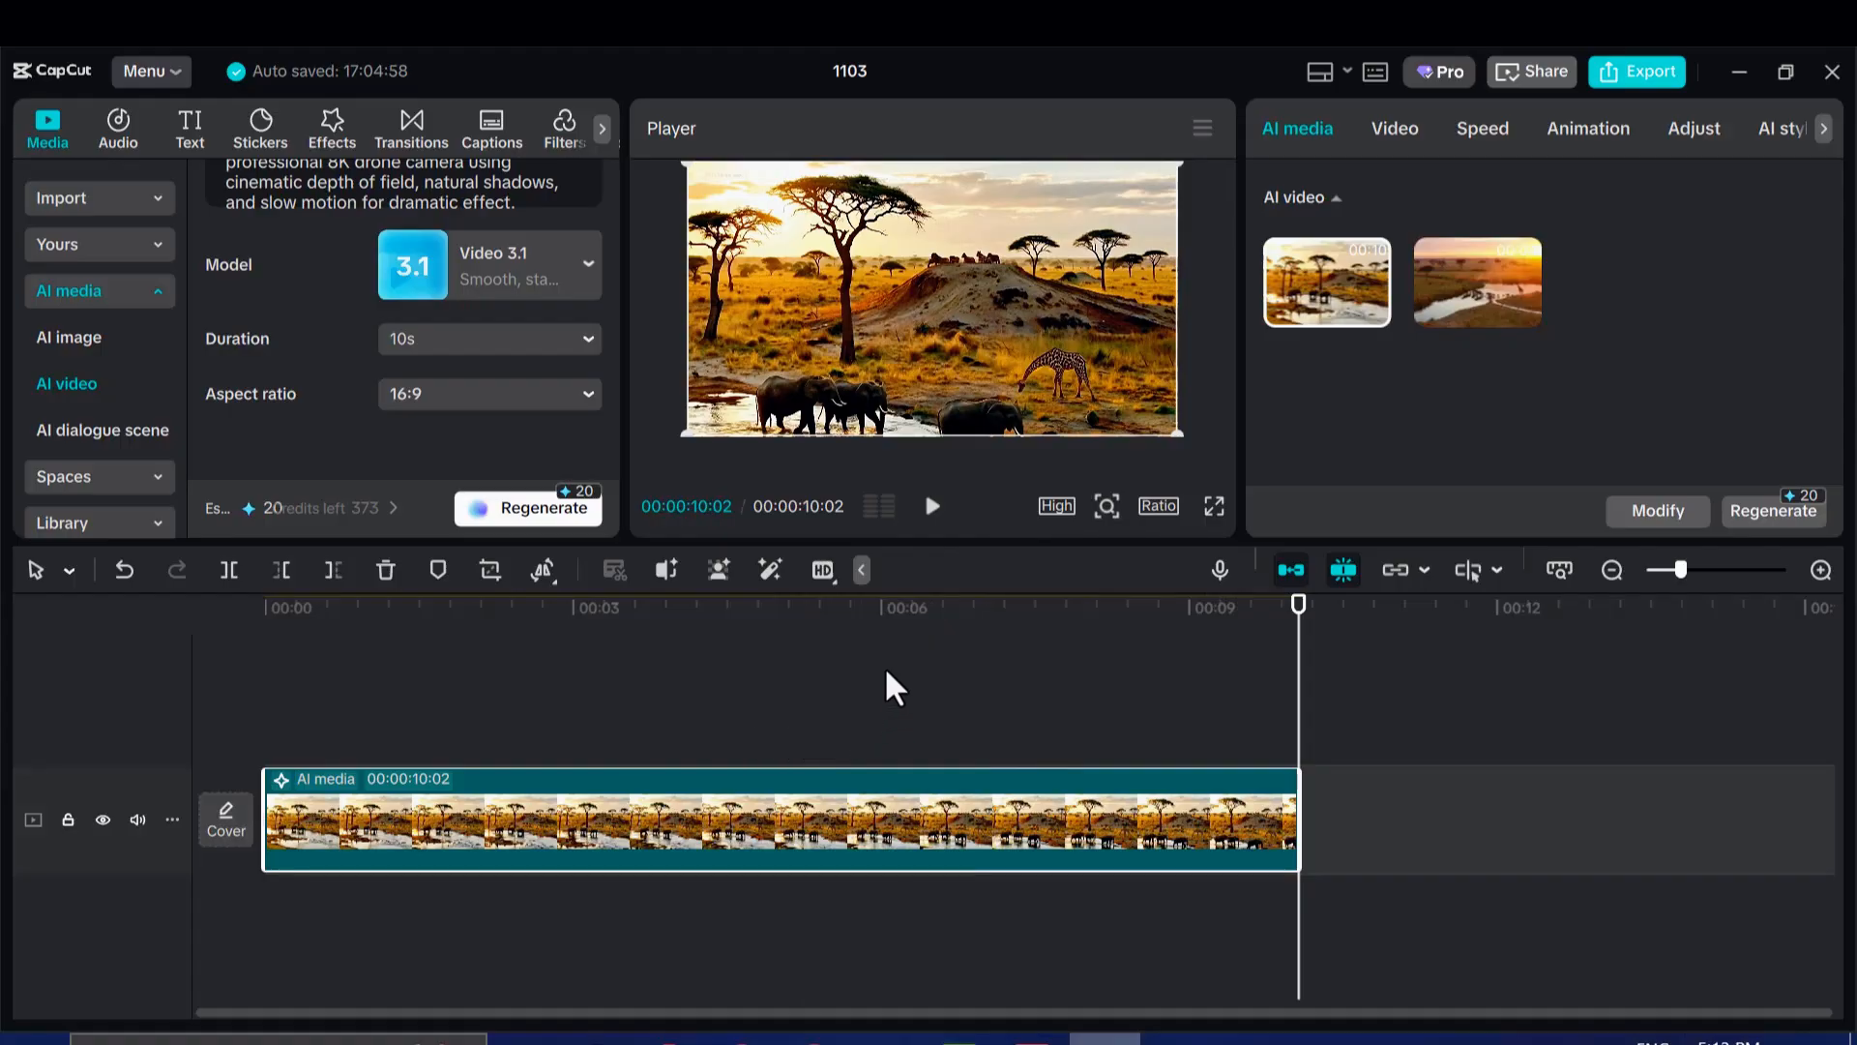
pyautogui.click(930, 505)
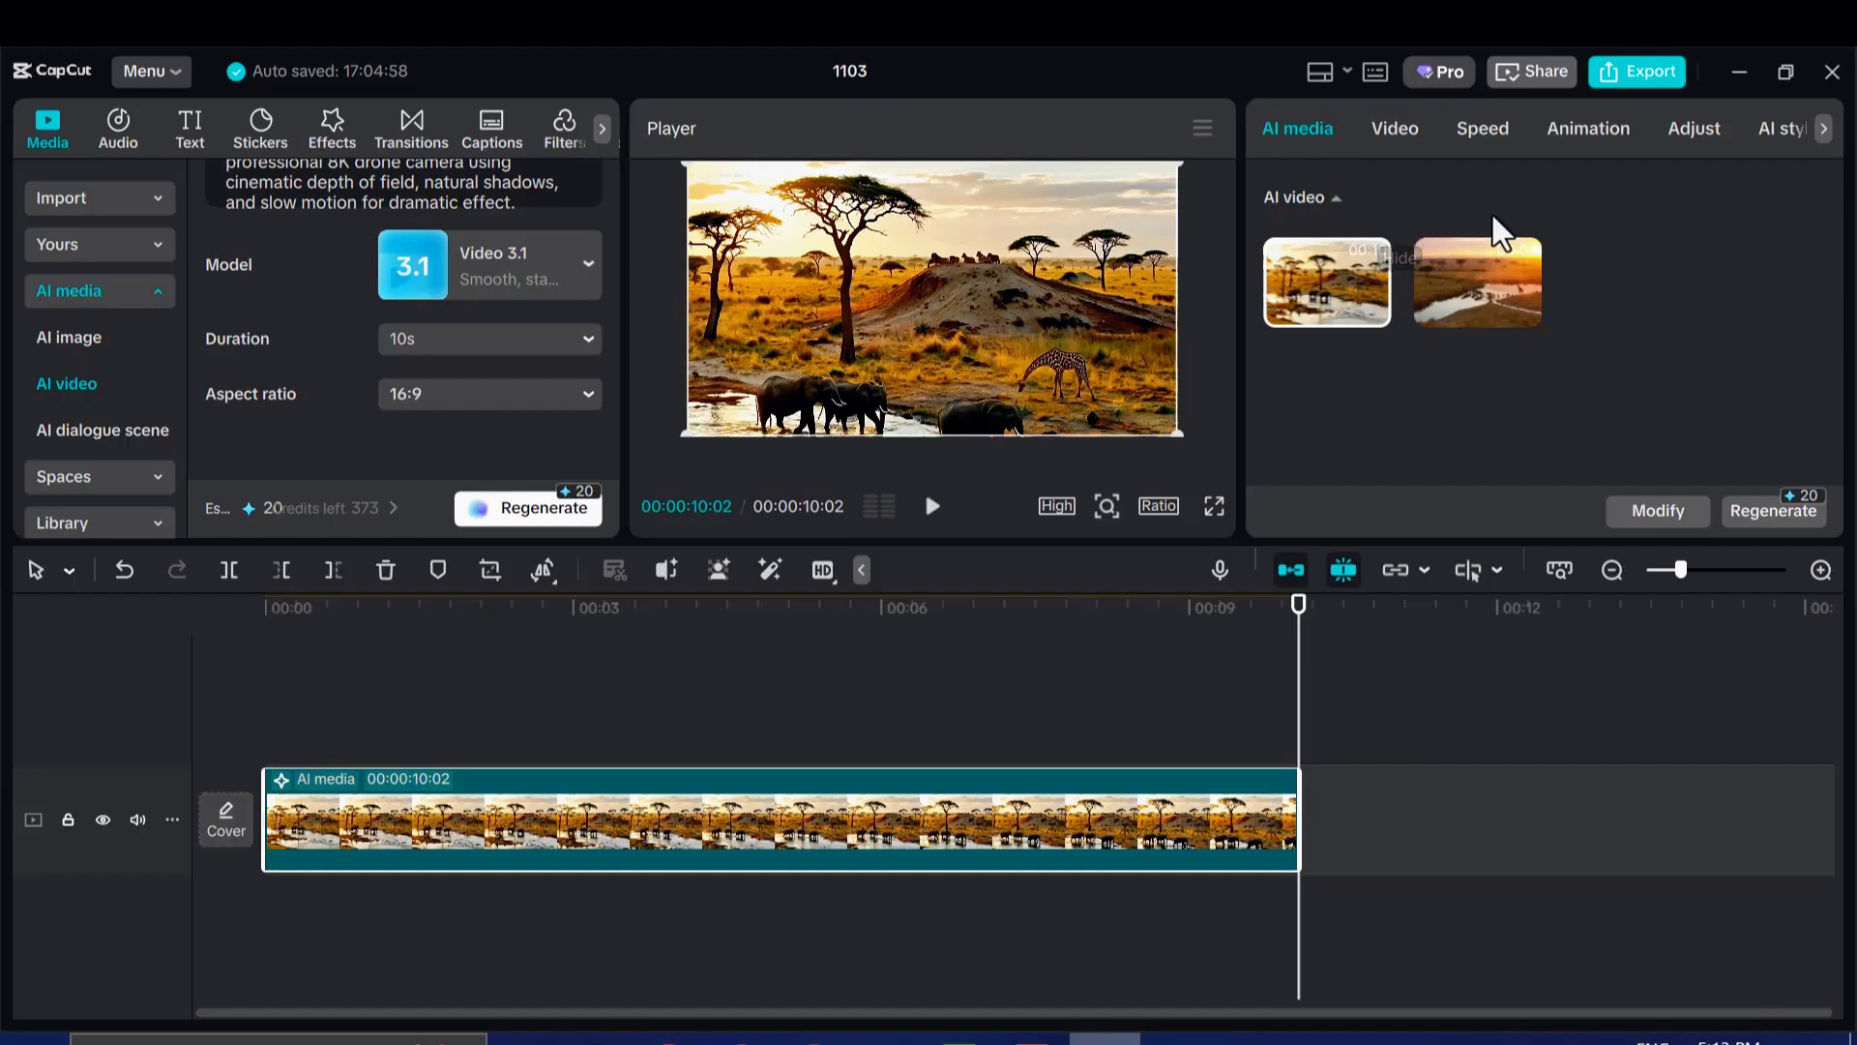
pyautogui.moveTo(1289, 621)
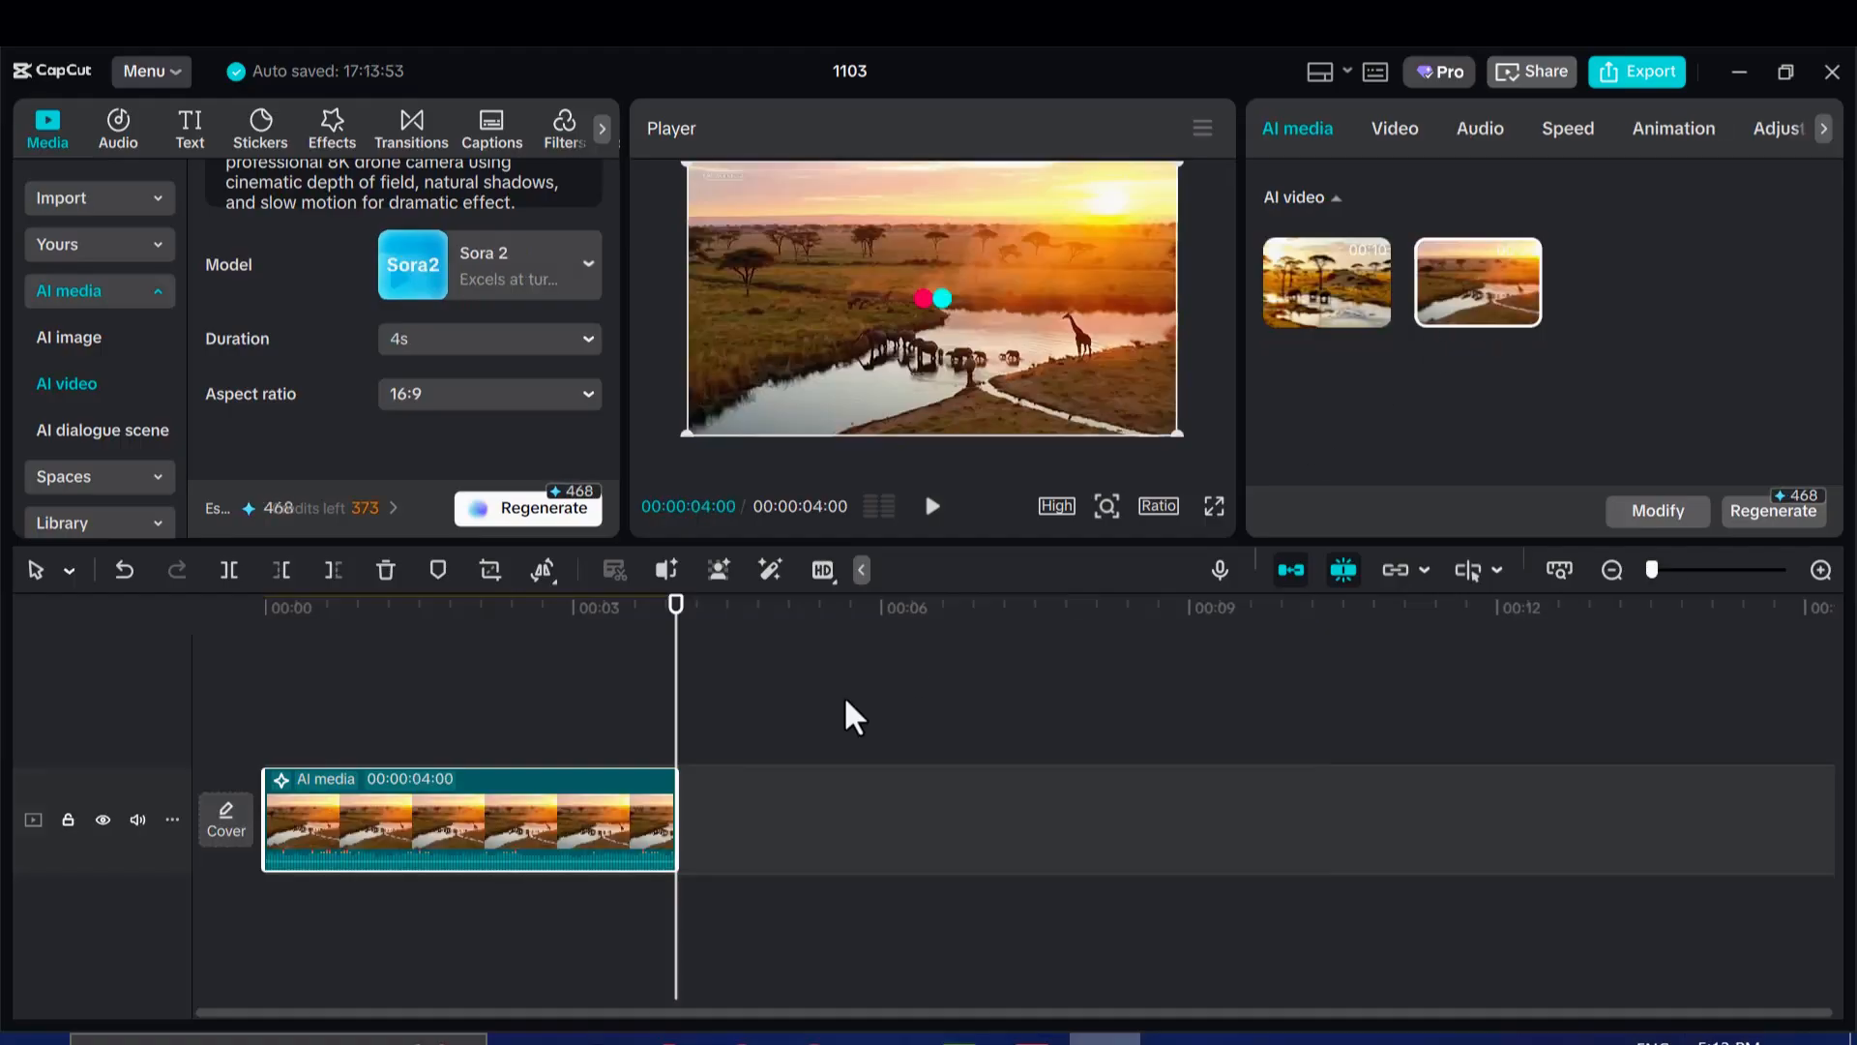
pyautogui.click(304, 603)
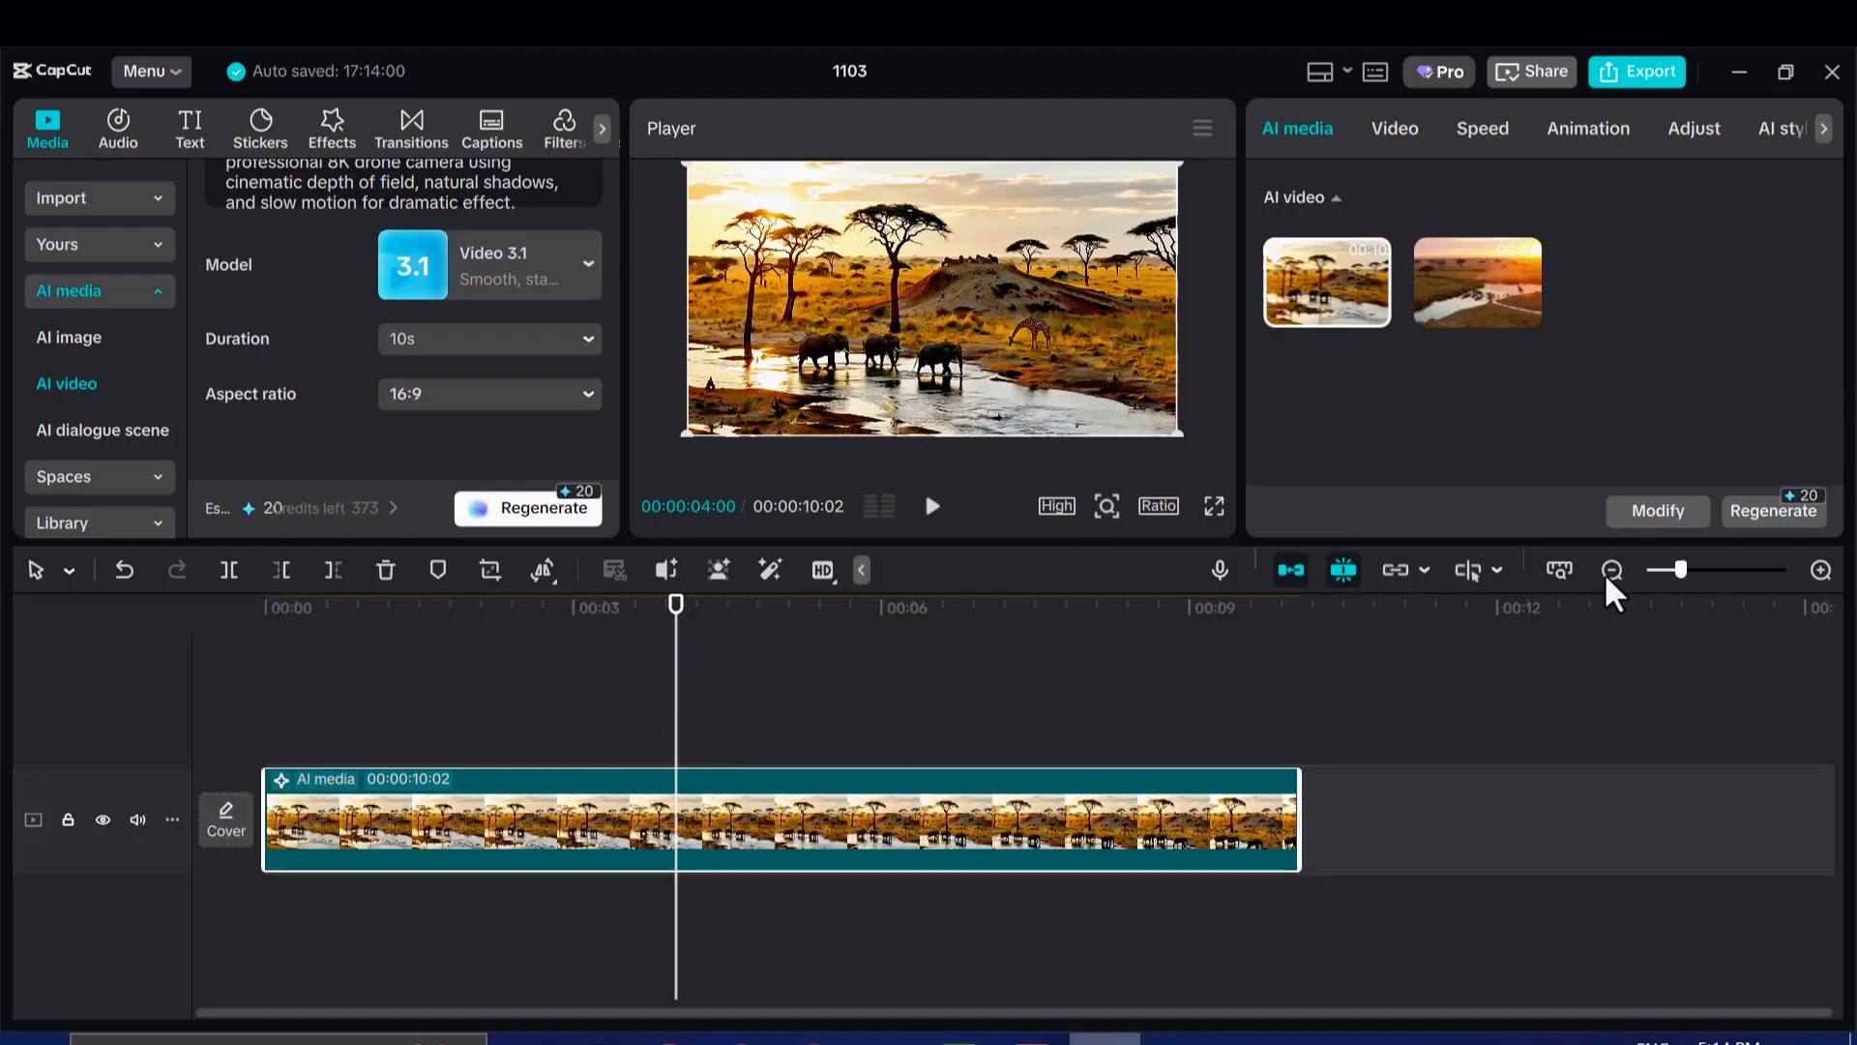
pyautogui.moveTo(789, 625)
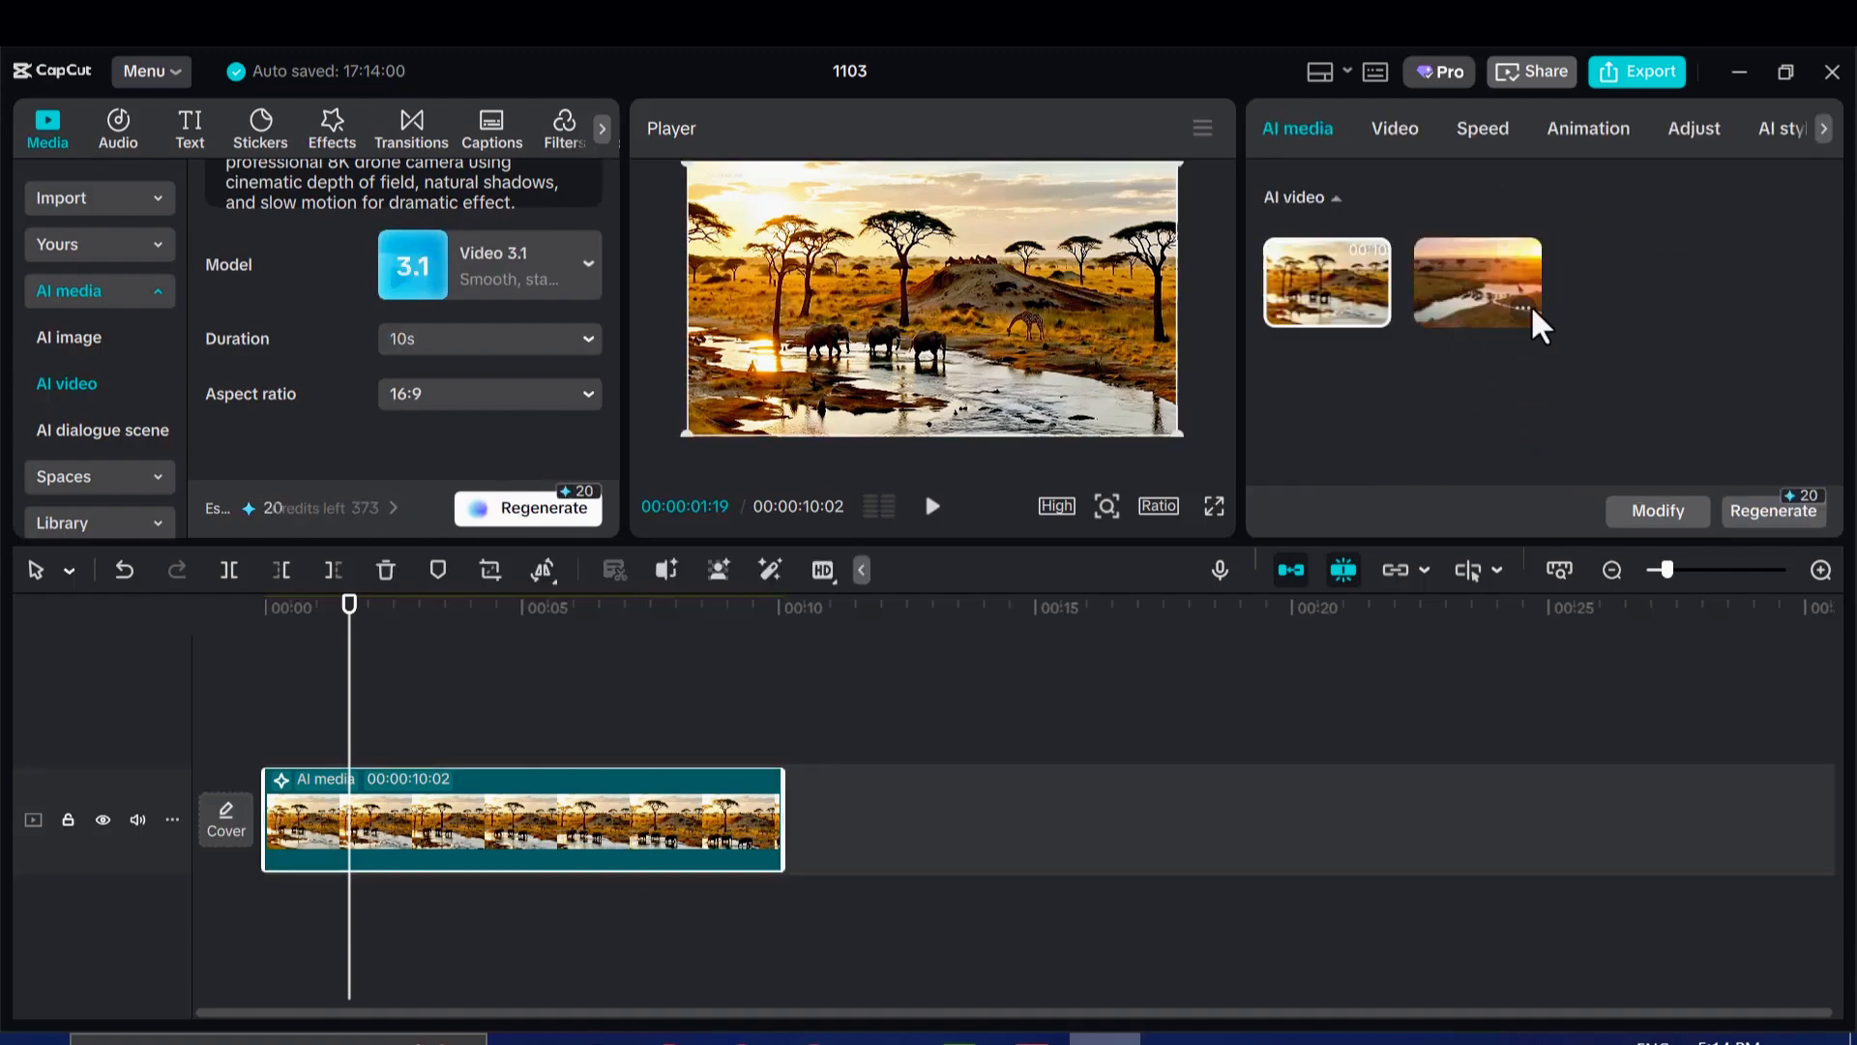
pyautogui.click(1520, 314)
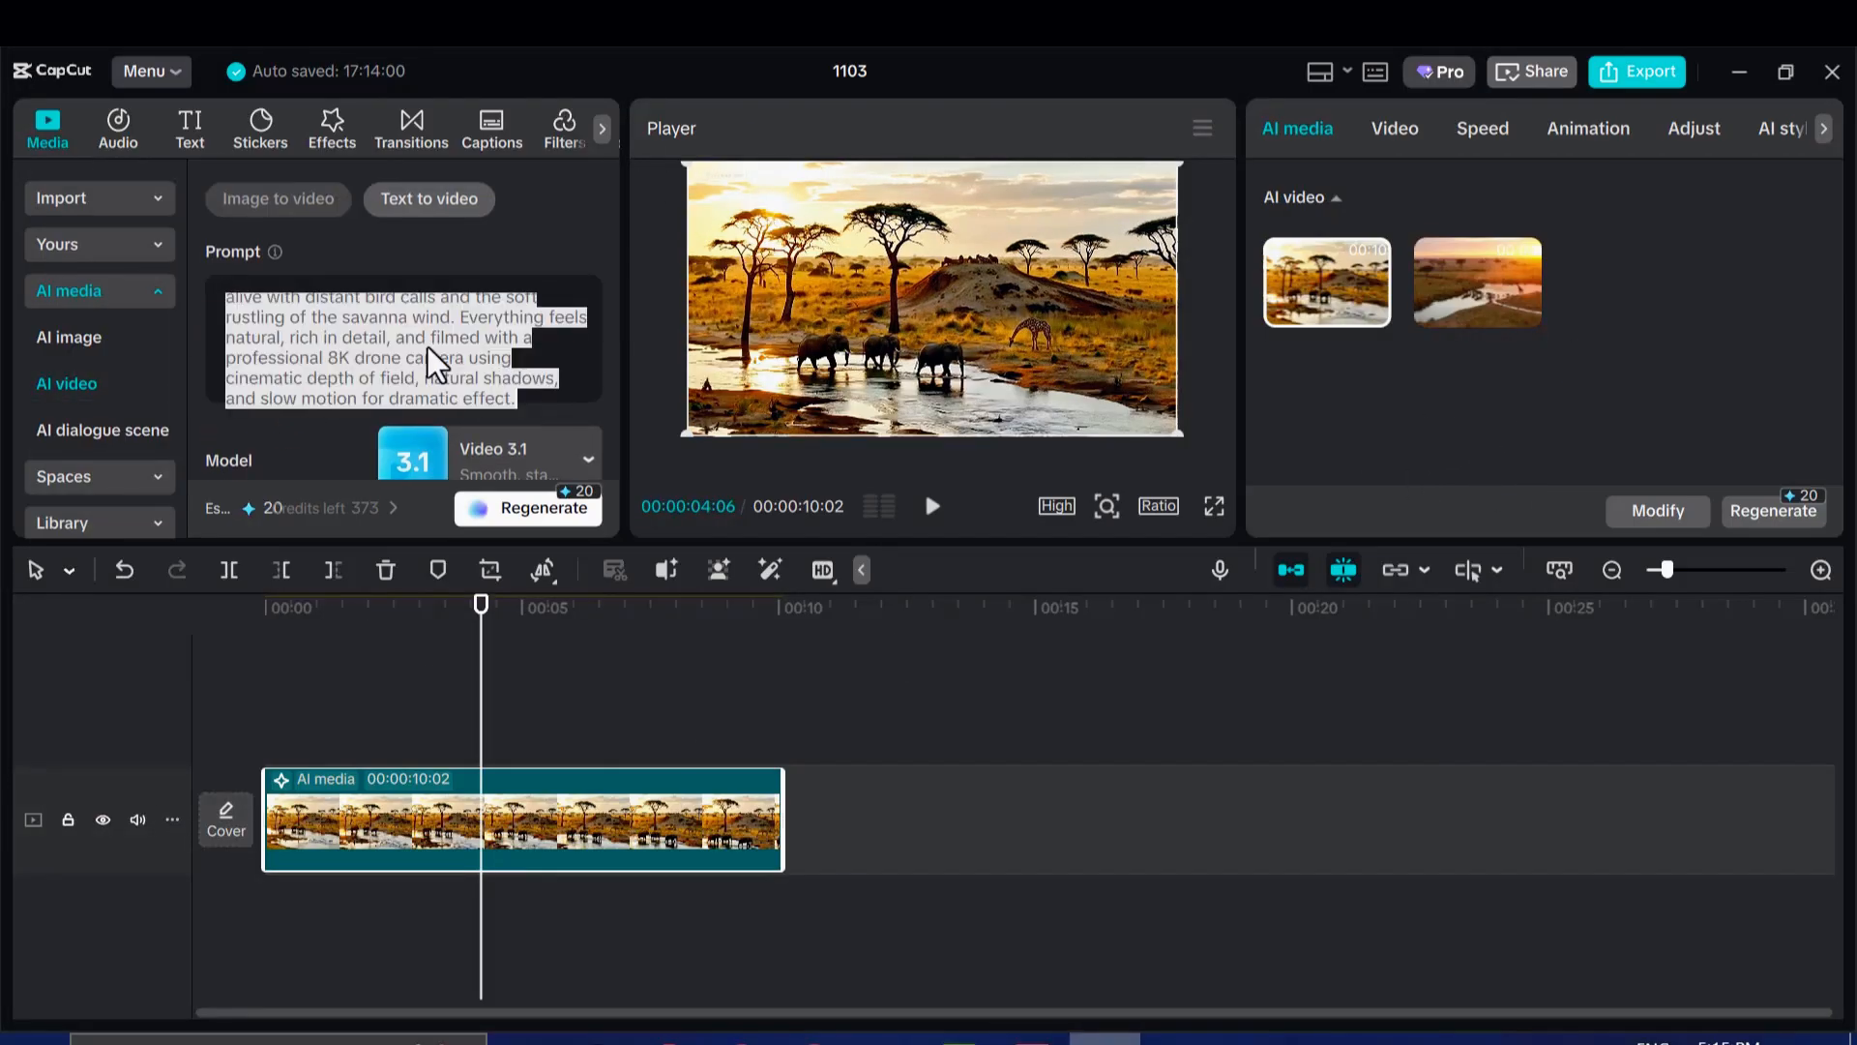
# Replace the savanna prompt with trial text, then delete it leaving the Prompt box empty.
pyautogui.write('beautiful couple having a')
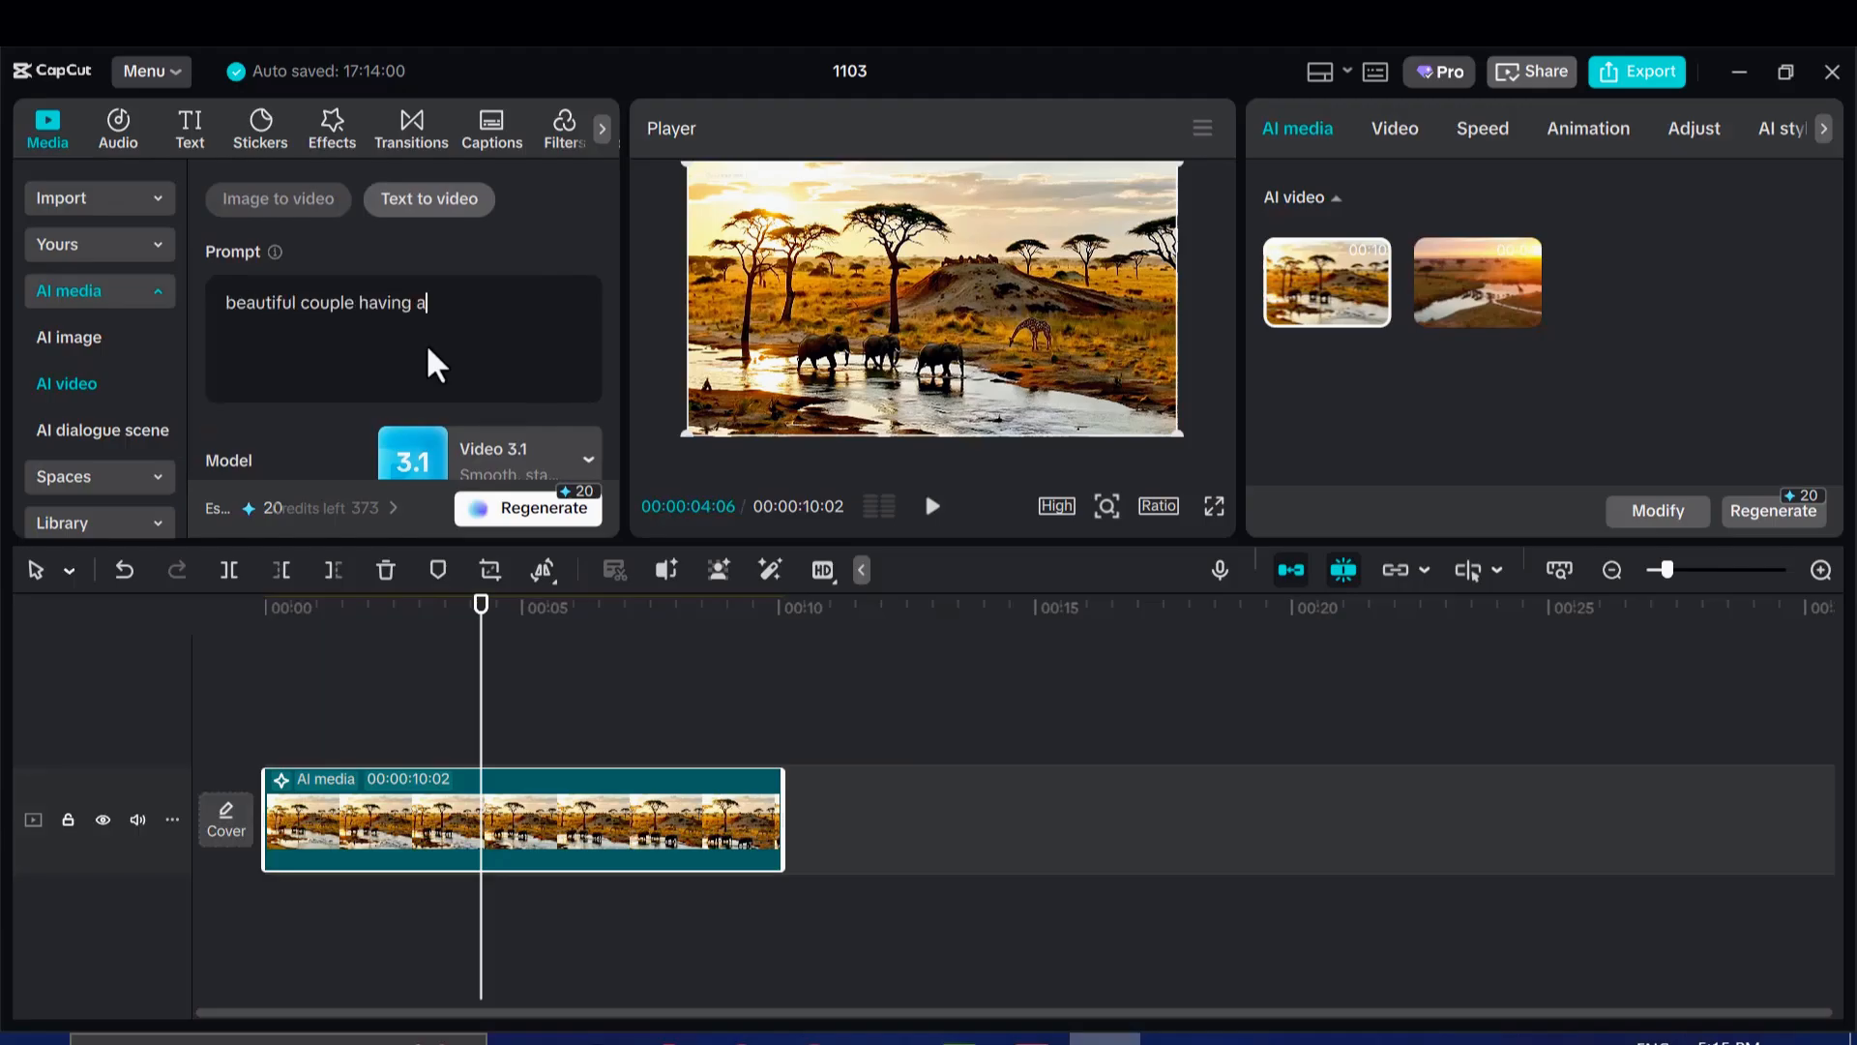
pyautogui.write('coffee hangout')
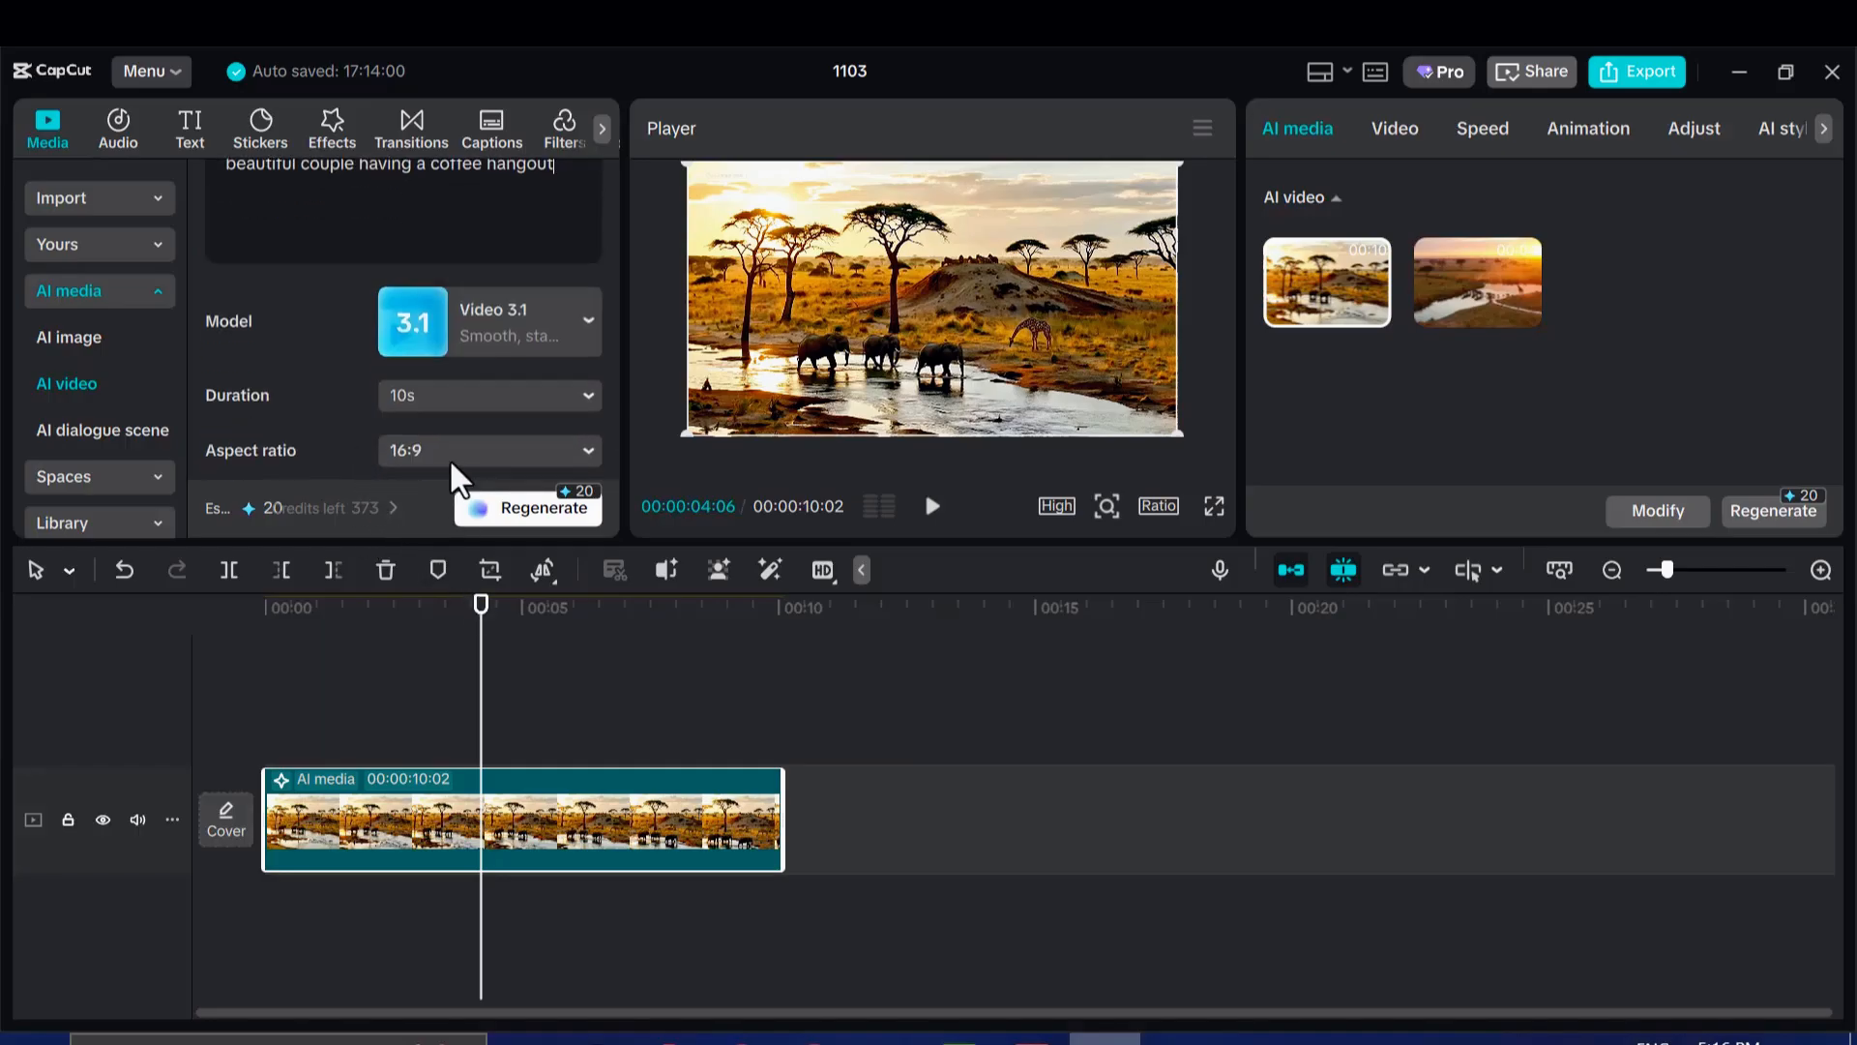
pyautogui.click(488, 451)
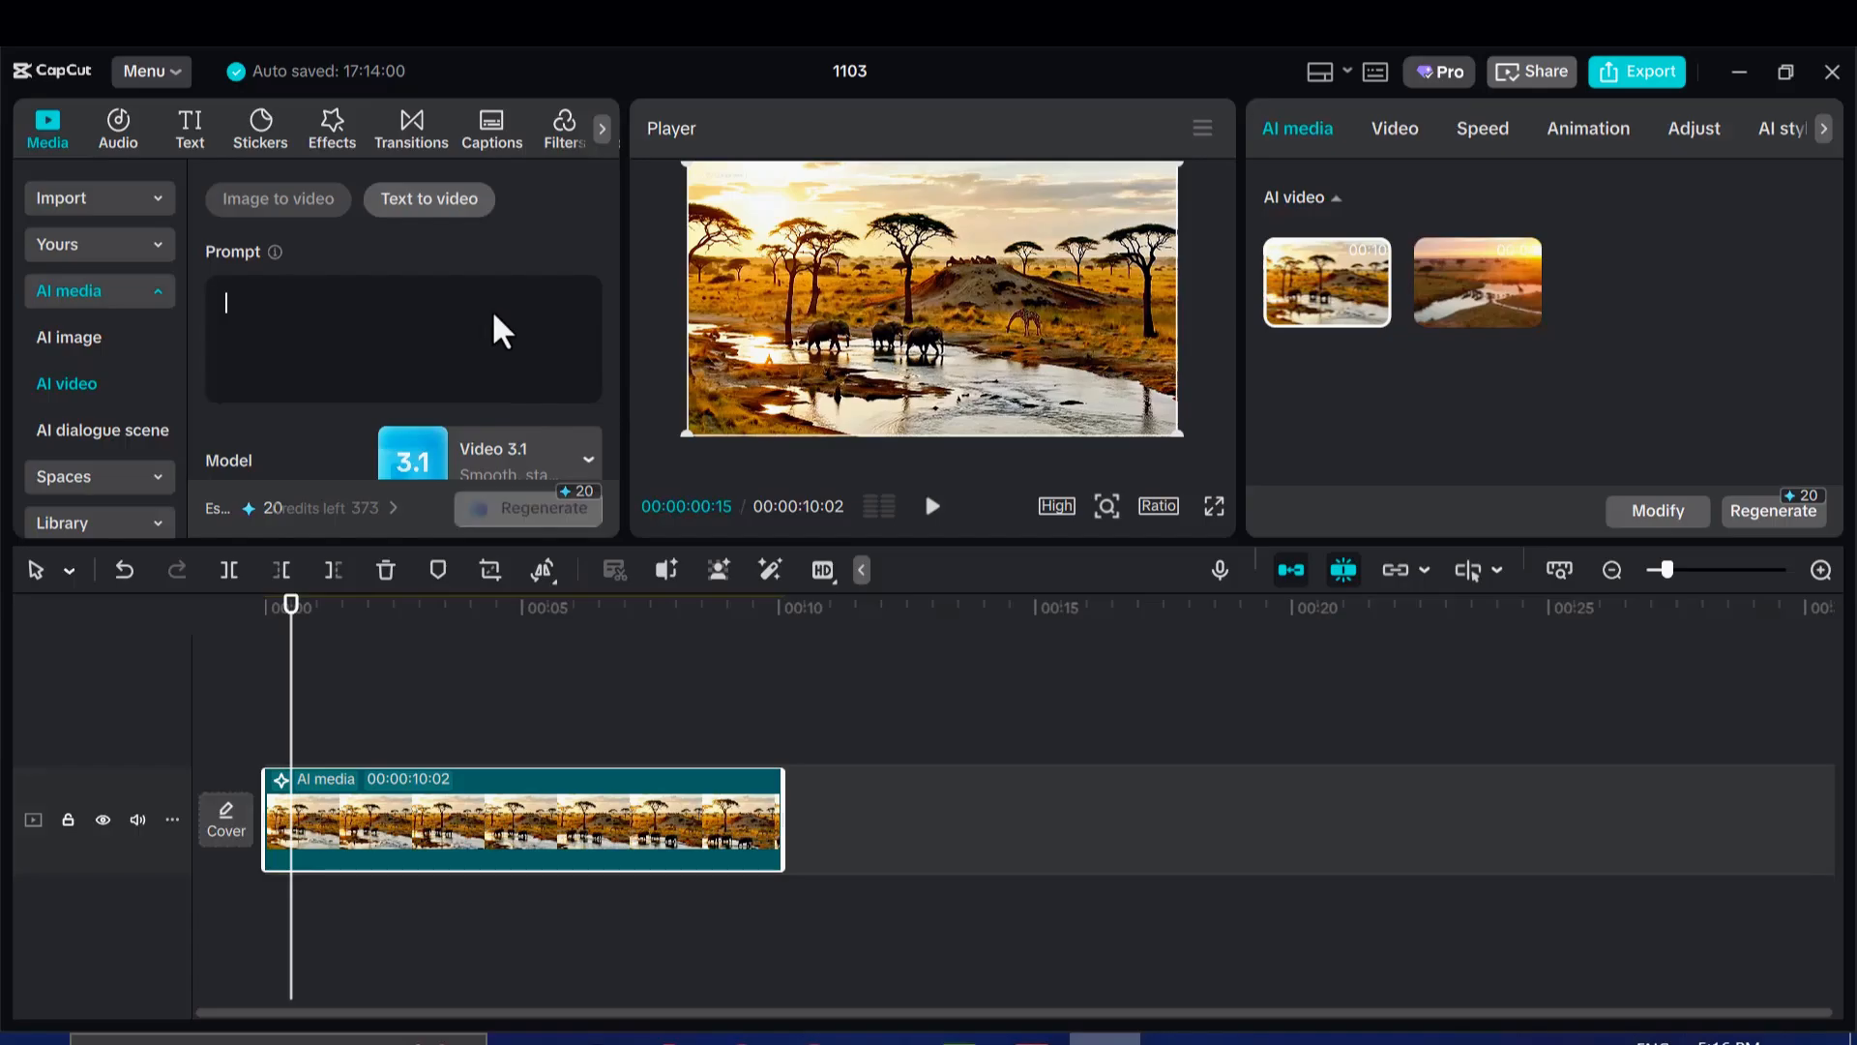
pyautogui.moveTo(749, 496)
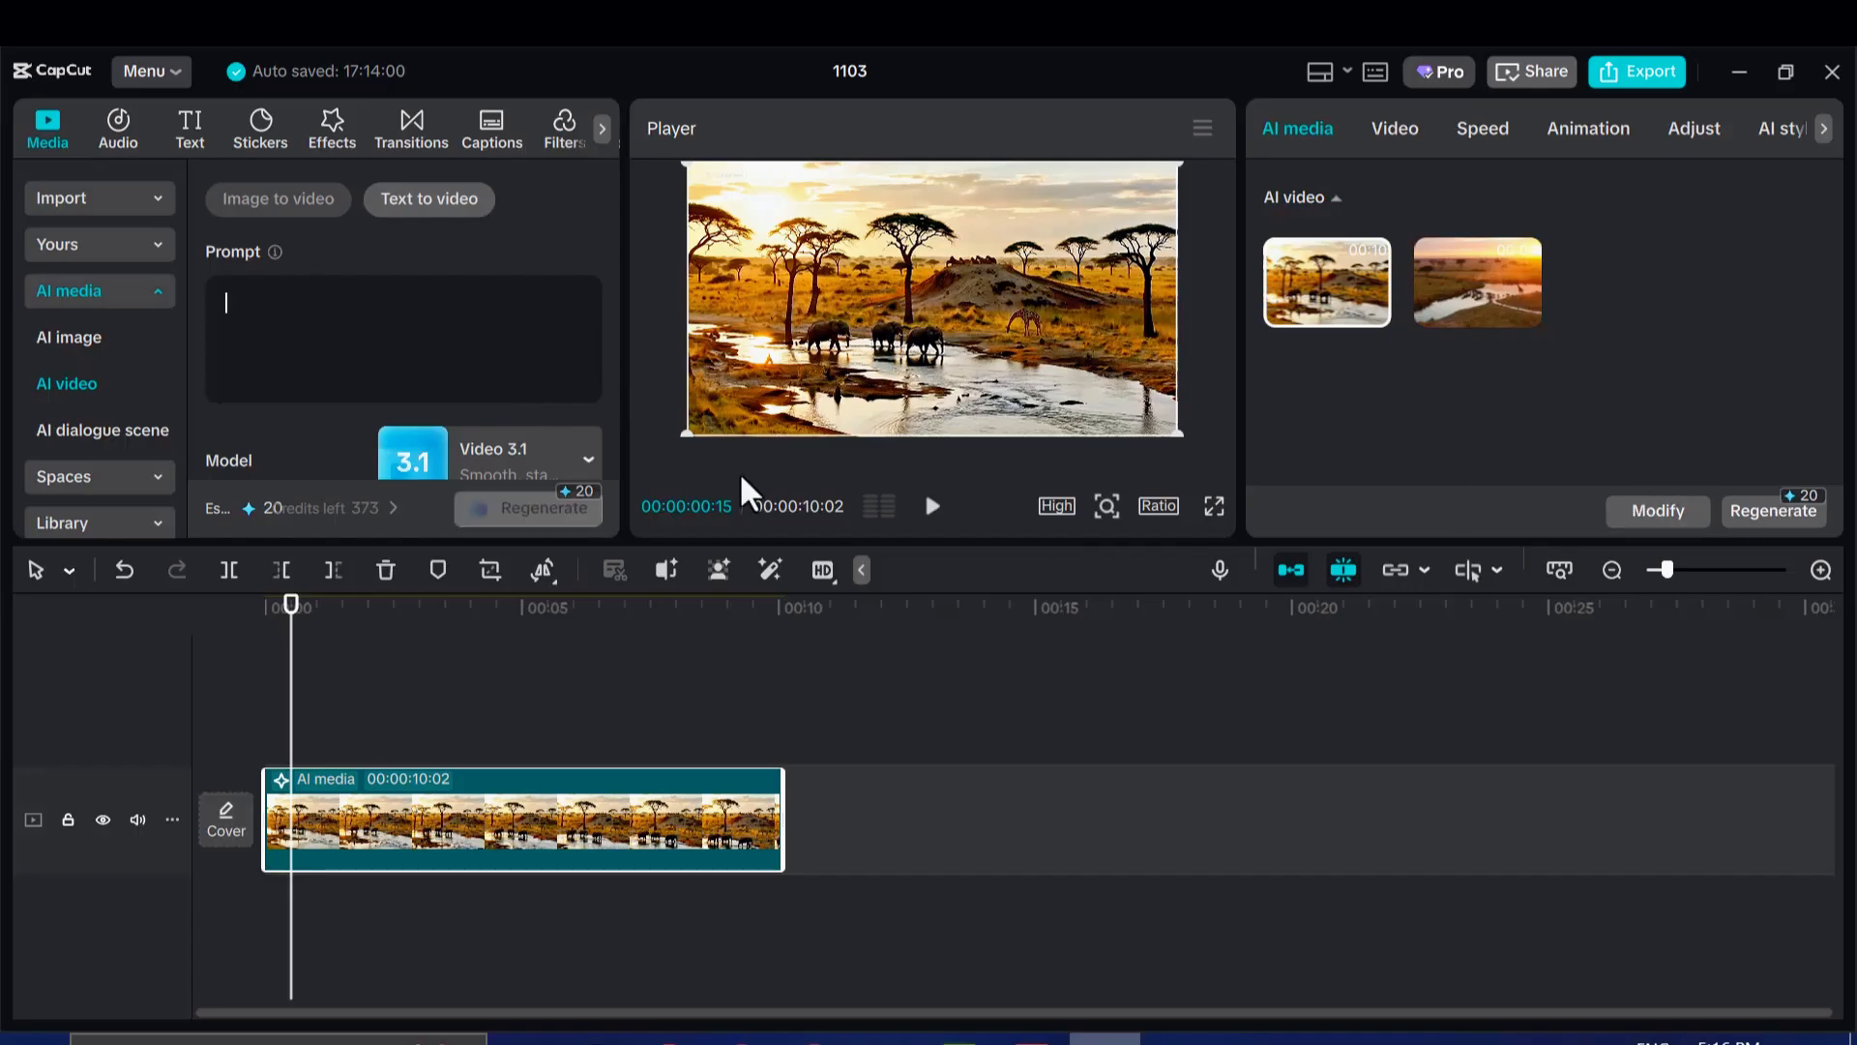